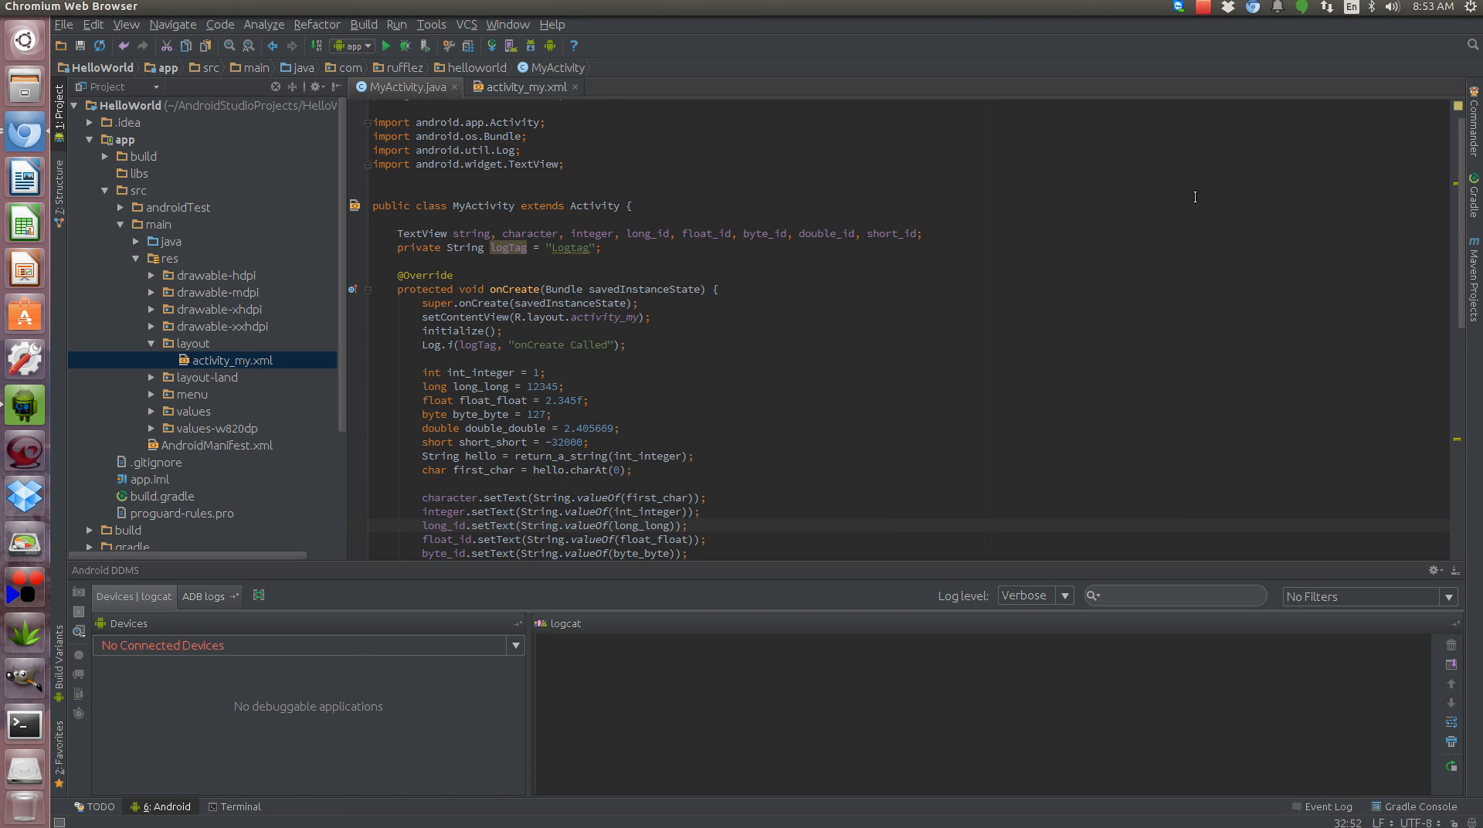
pyautogui.moveTo(317, 362)
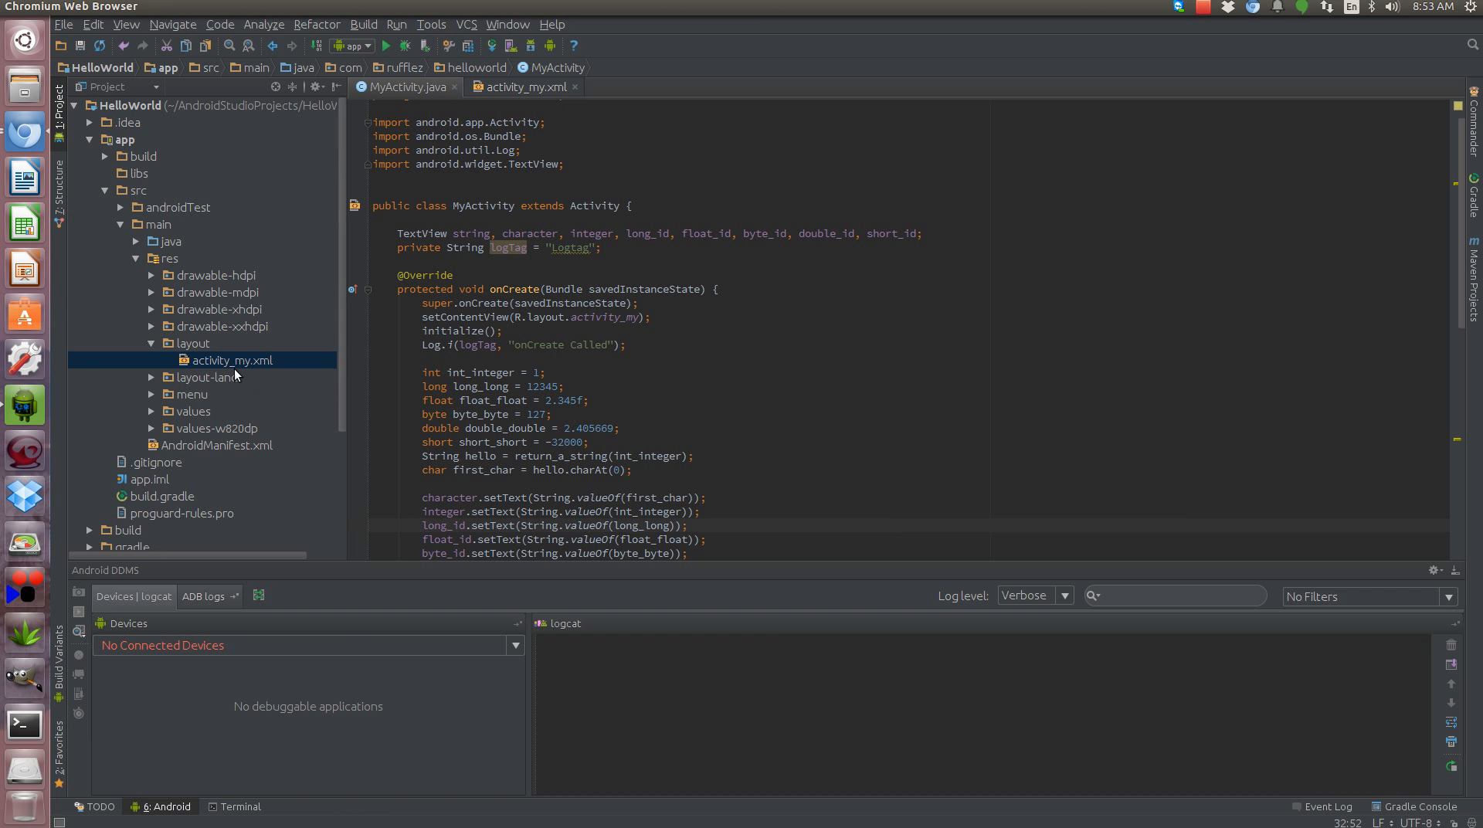
# - Delete the old TextView fields, setText calls and initialize method from MyActivity
pyautogui.scroll(-3)
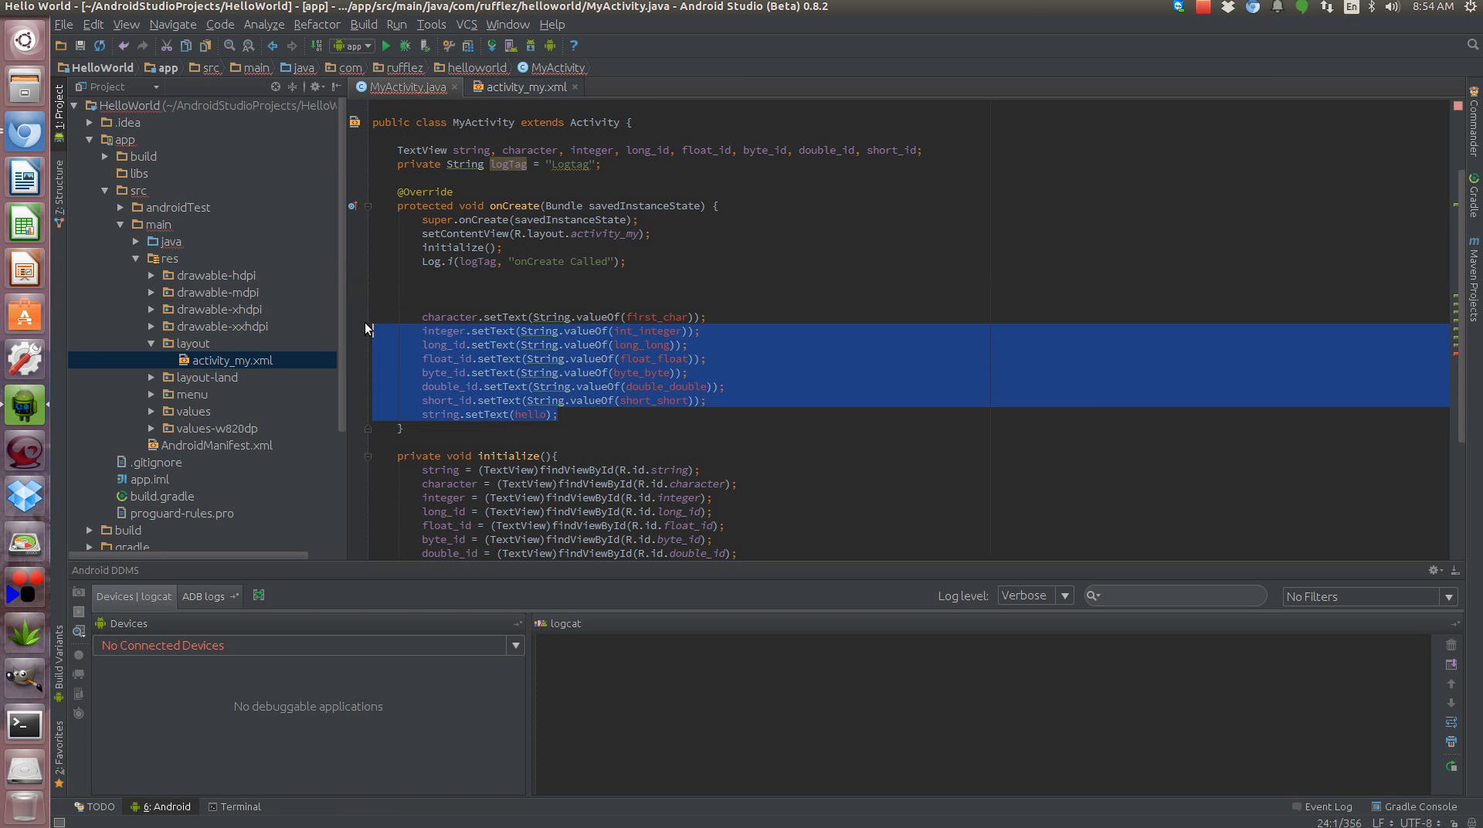
pyautogui.press('Delete')
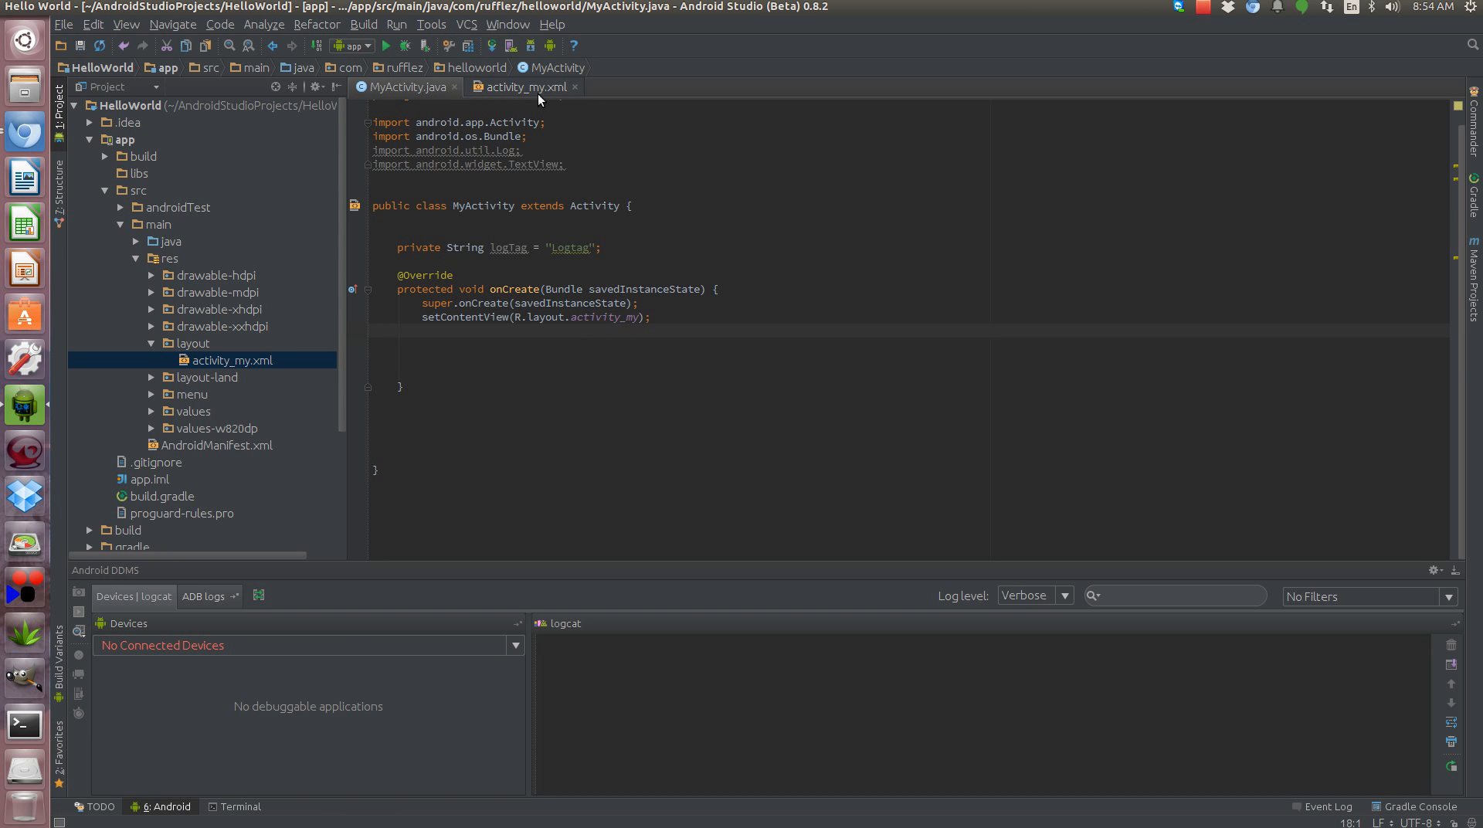
# - In activity_my.xml, rename TextView ids to addition, subtraction and multiplication
pyautogui.click(524, 87)
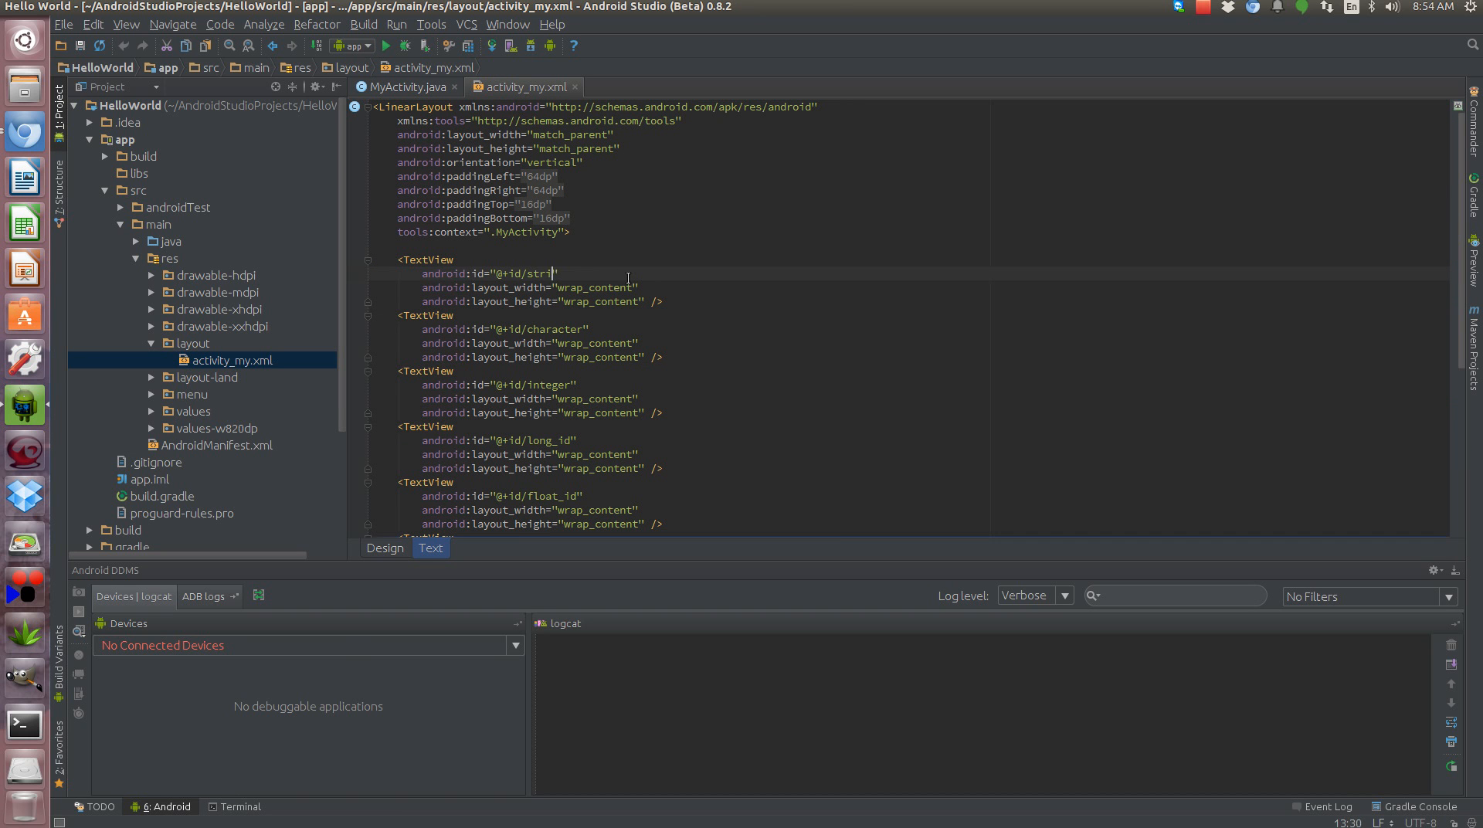
pyautogui.press('BackSpace')
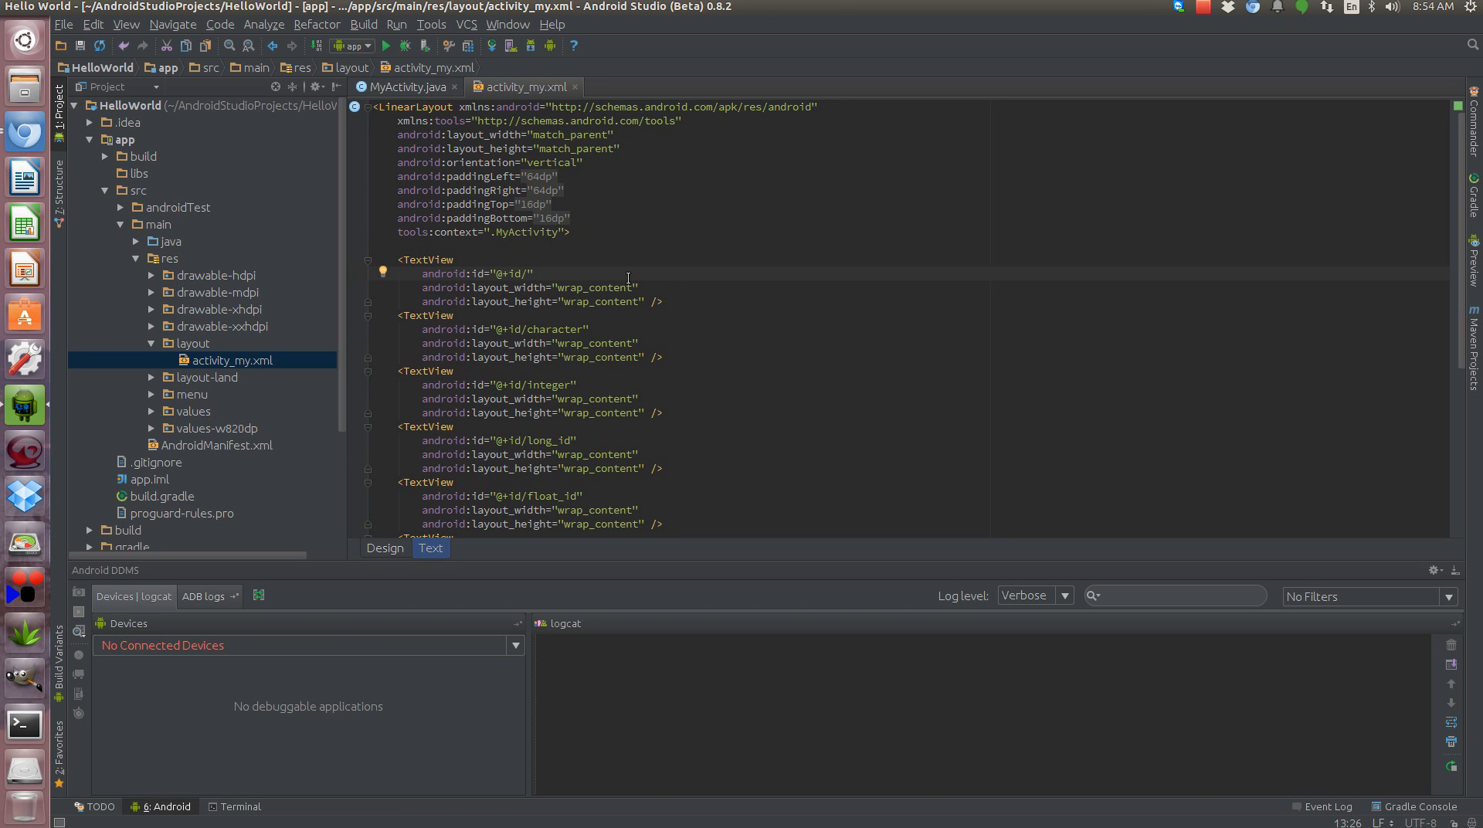
pyautogui.write('addition')
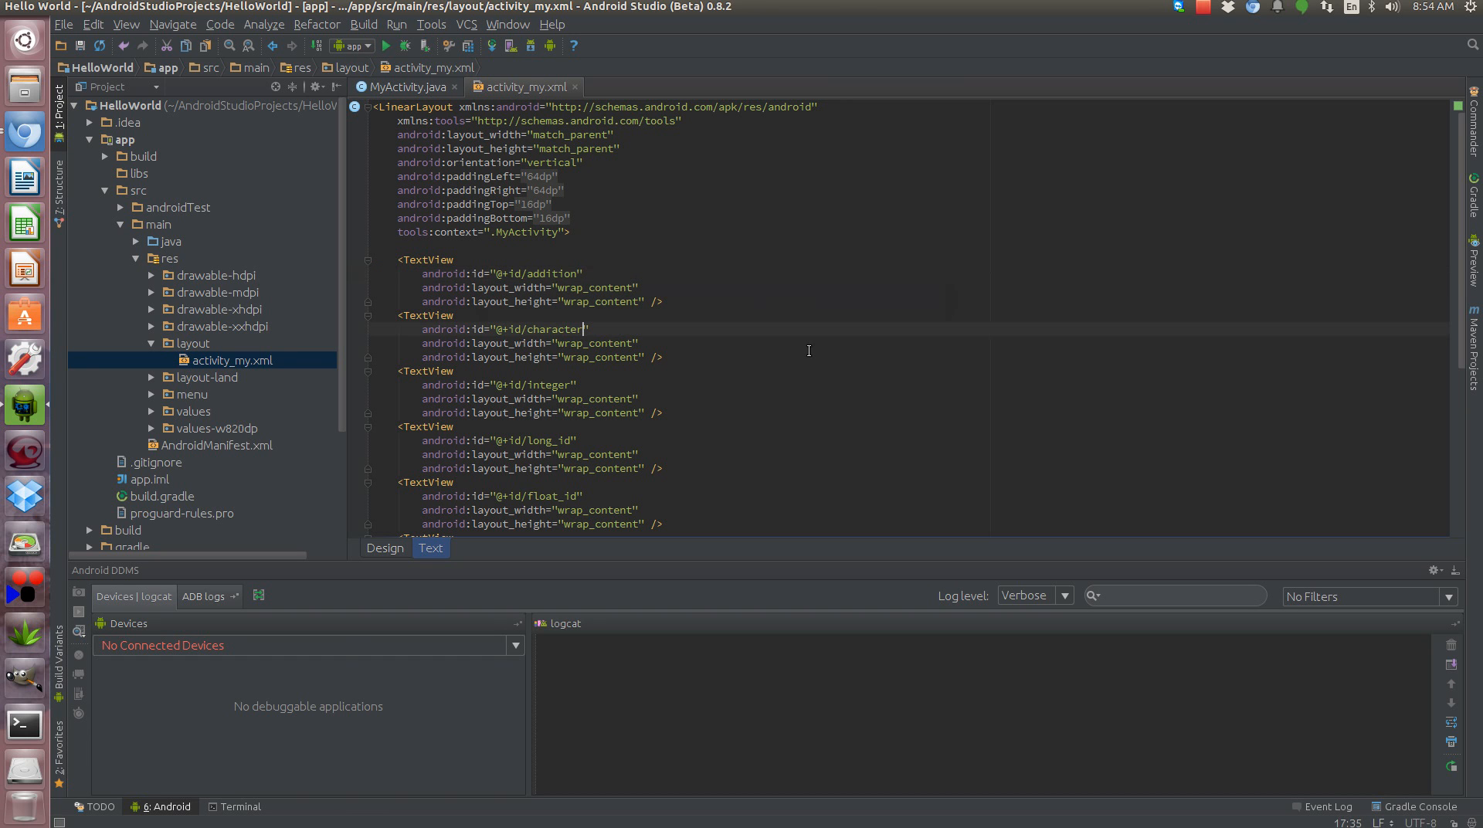
pyautogui.write('subt')
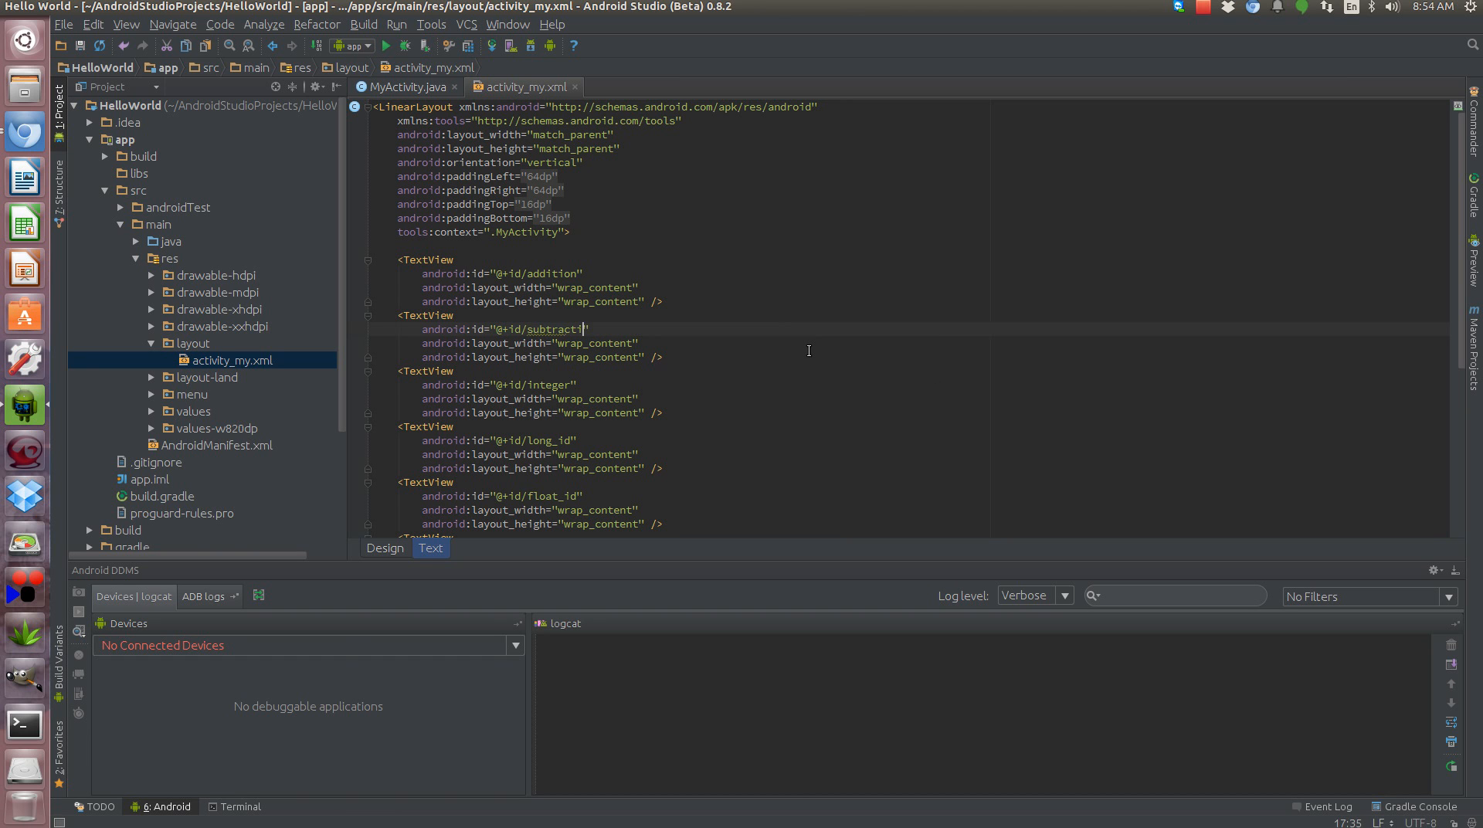
pyautogui.write('on')
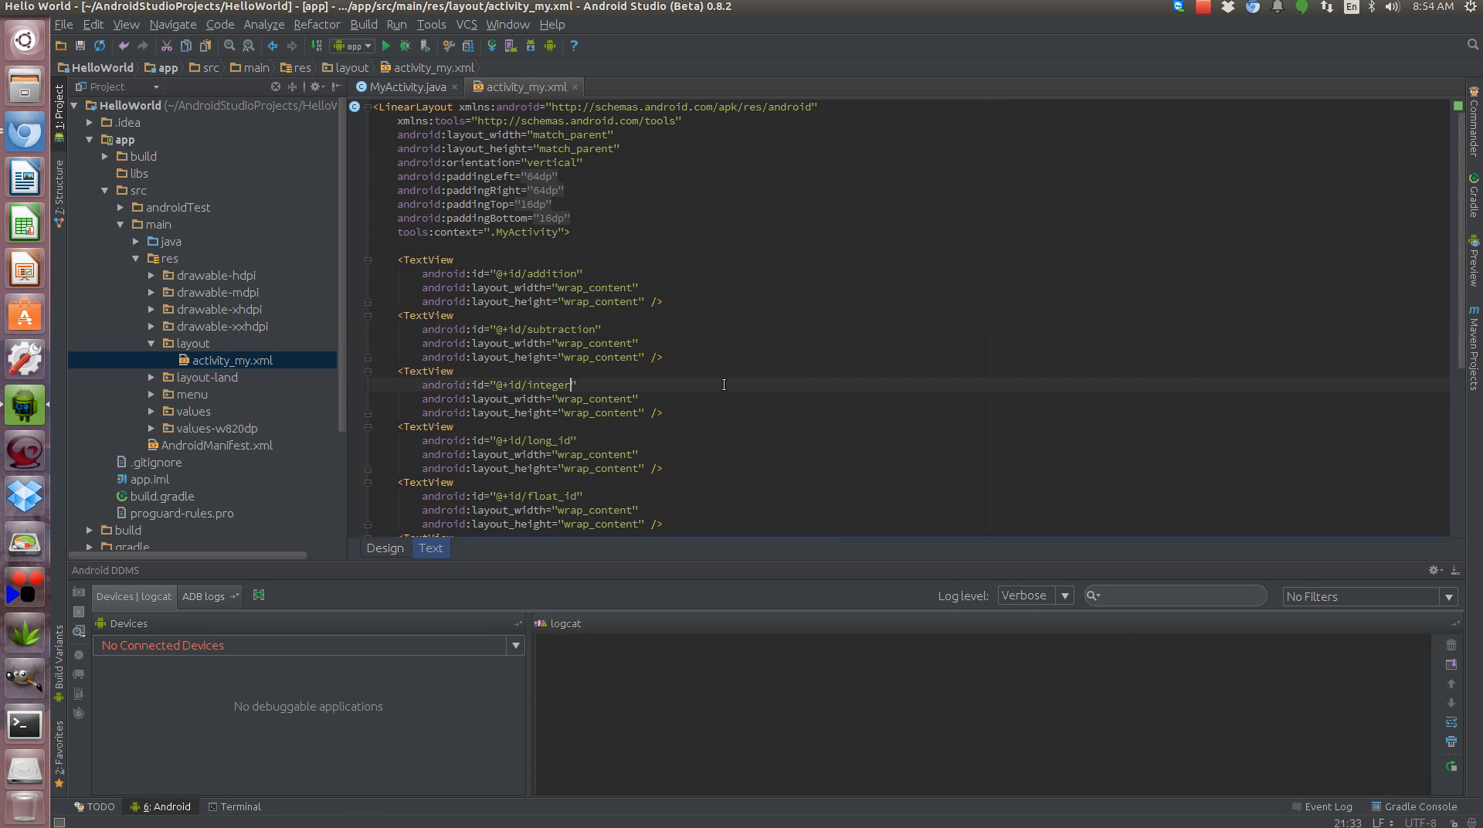
pyautogui.press('BackSpace')
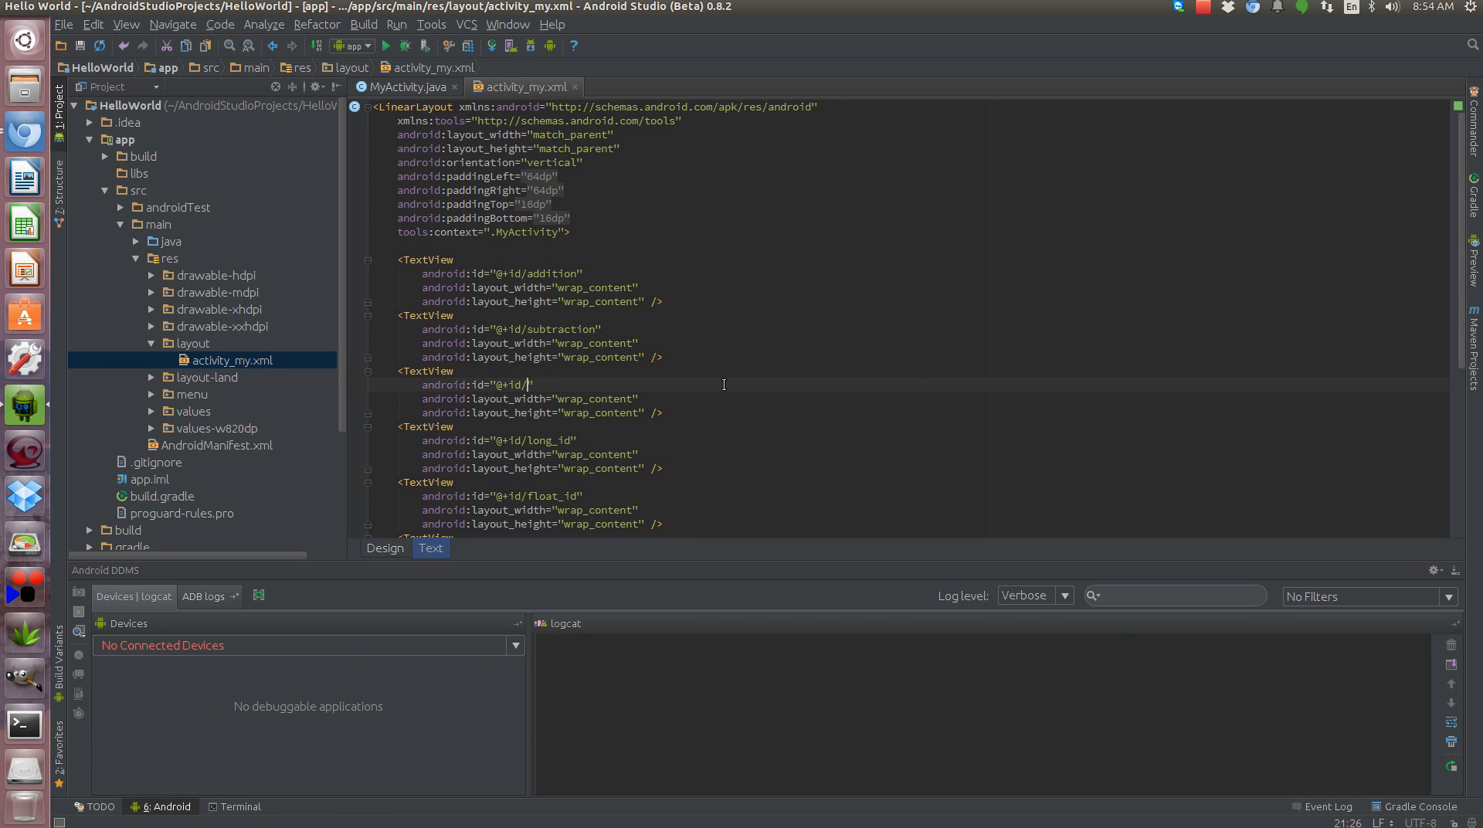
pyautogui.write('mul')
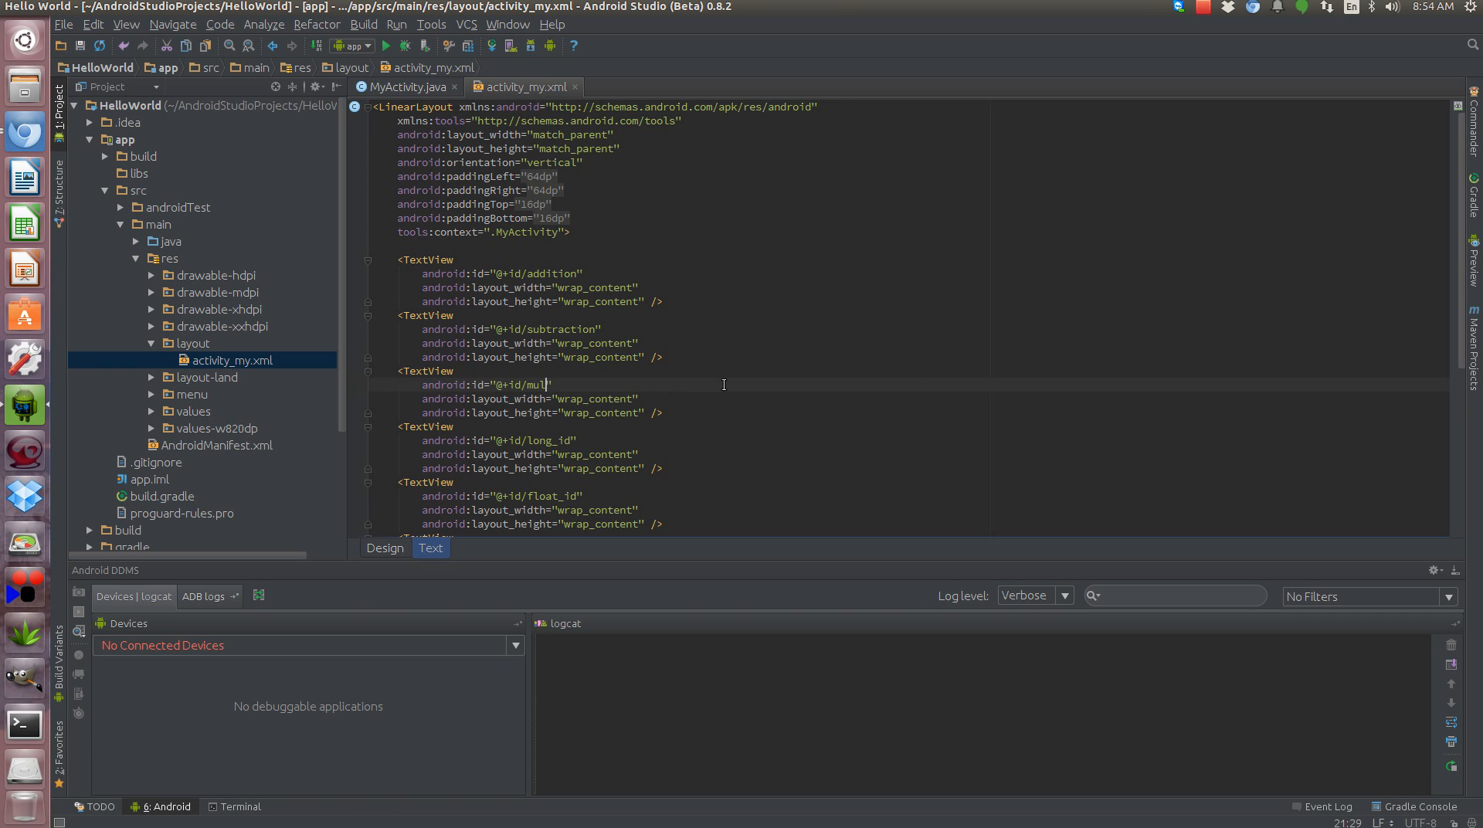
pyautogui.write('tiplic')
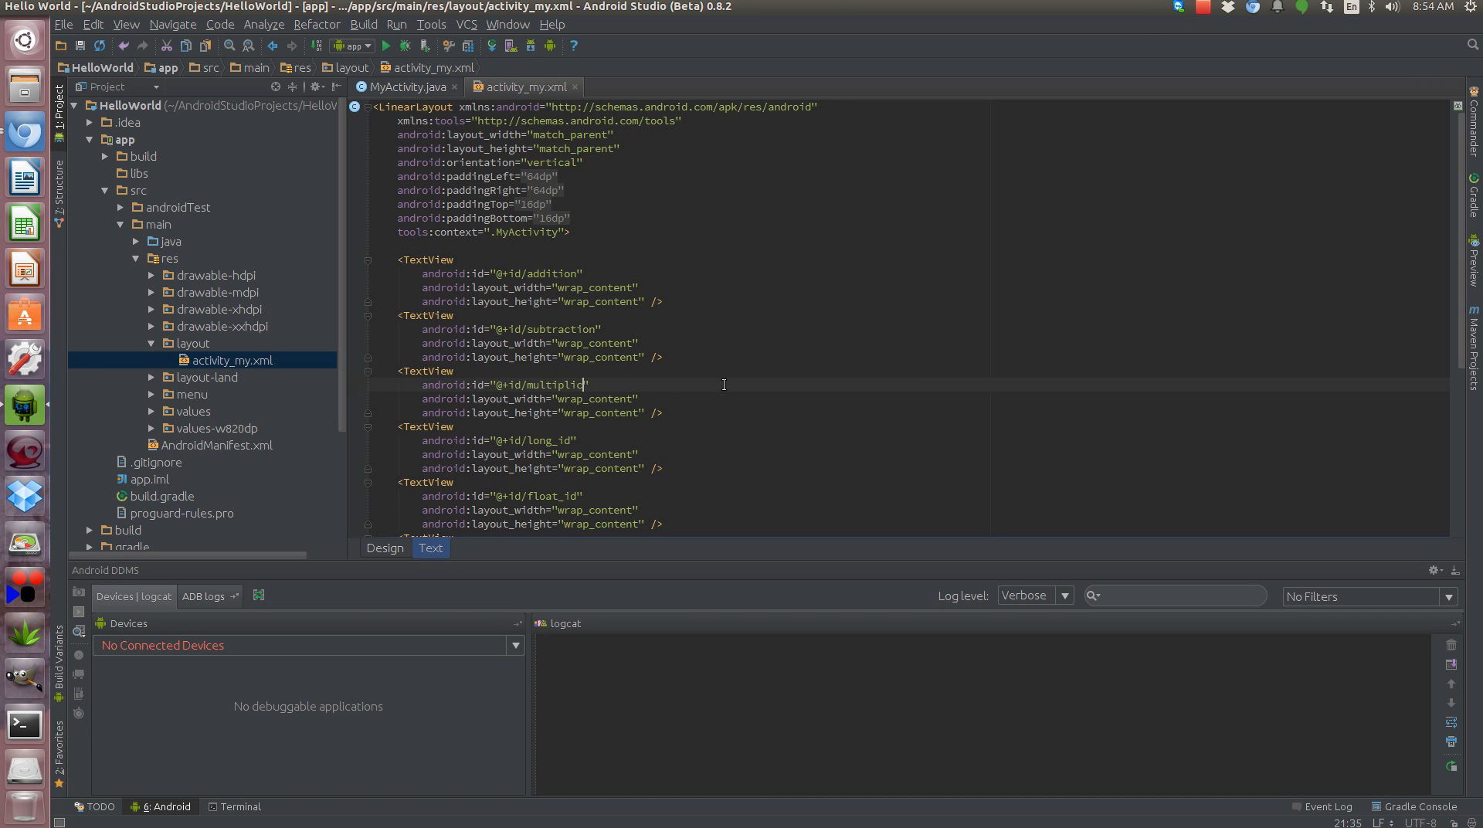
pyautogui.write('ation')
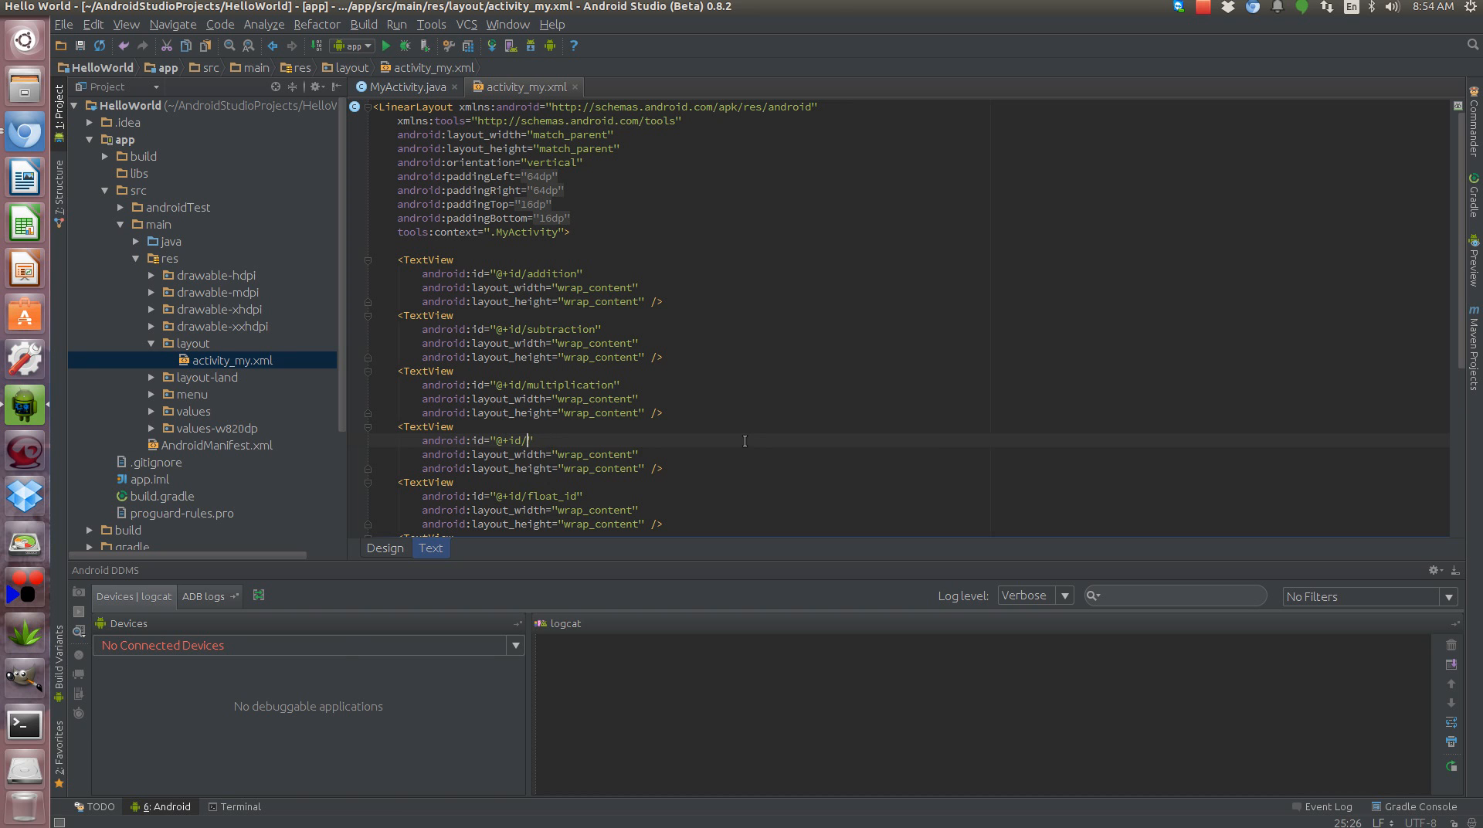
# - Rename the remaining ids to division, modulus, increment and decrement
pyautogui.write('divis')
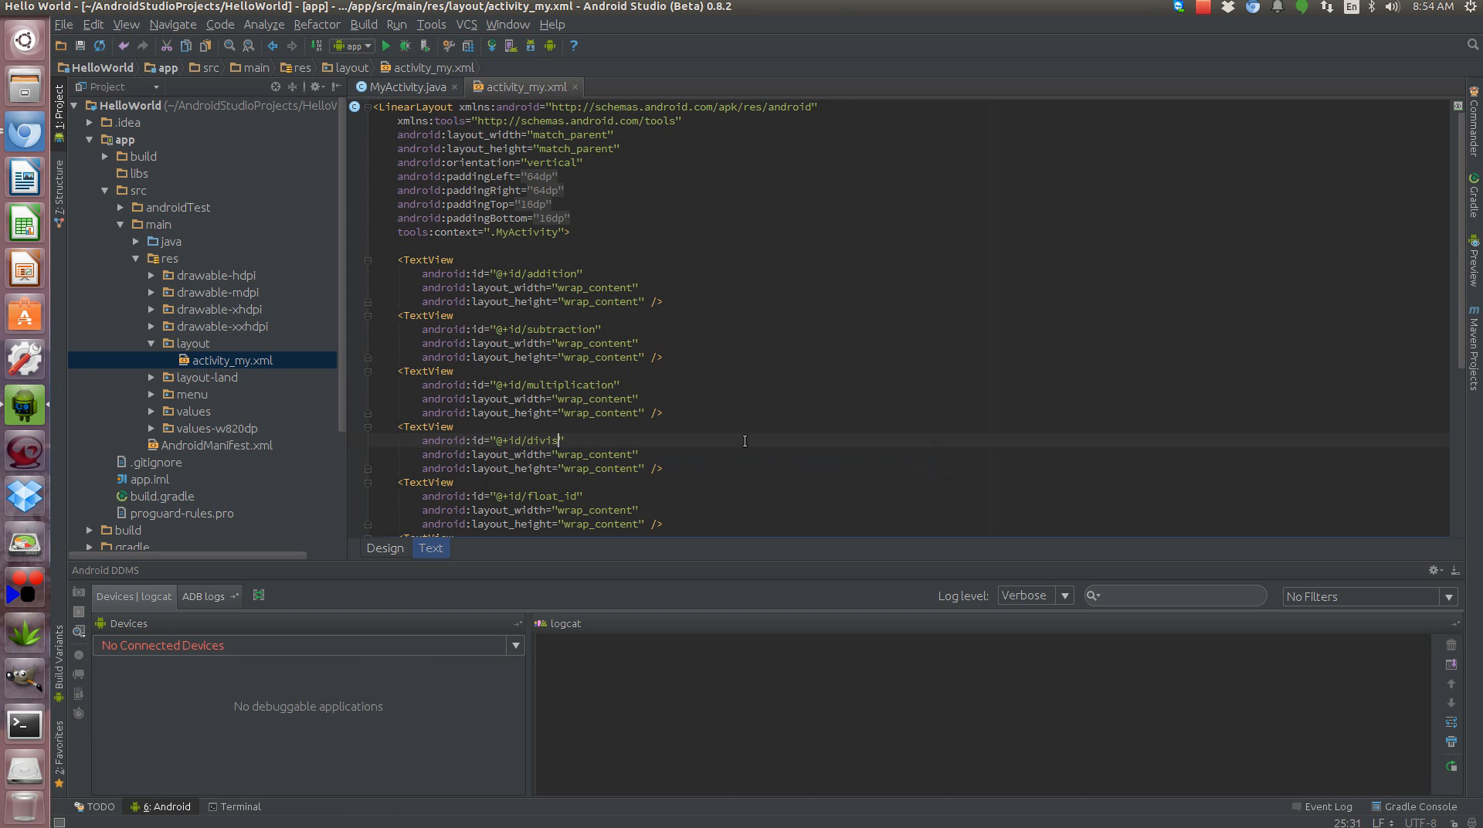
pyautogui.scroll(-3)
pyautogui.write('ion')
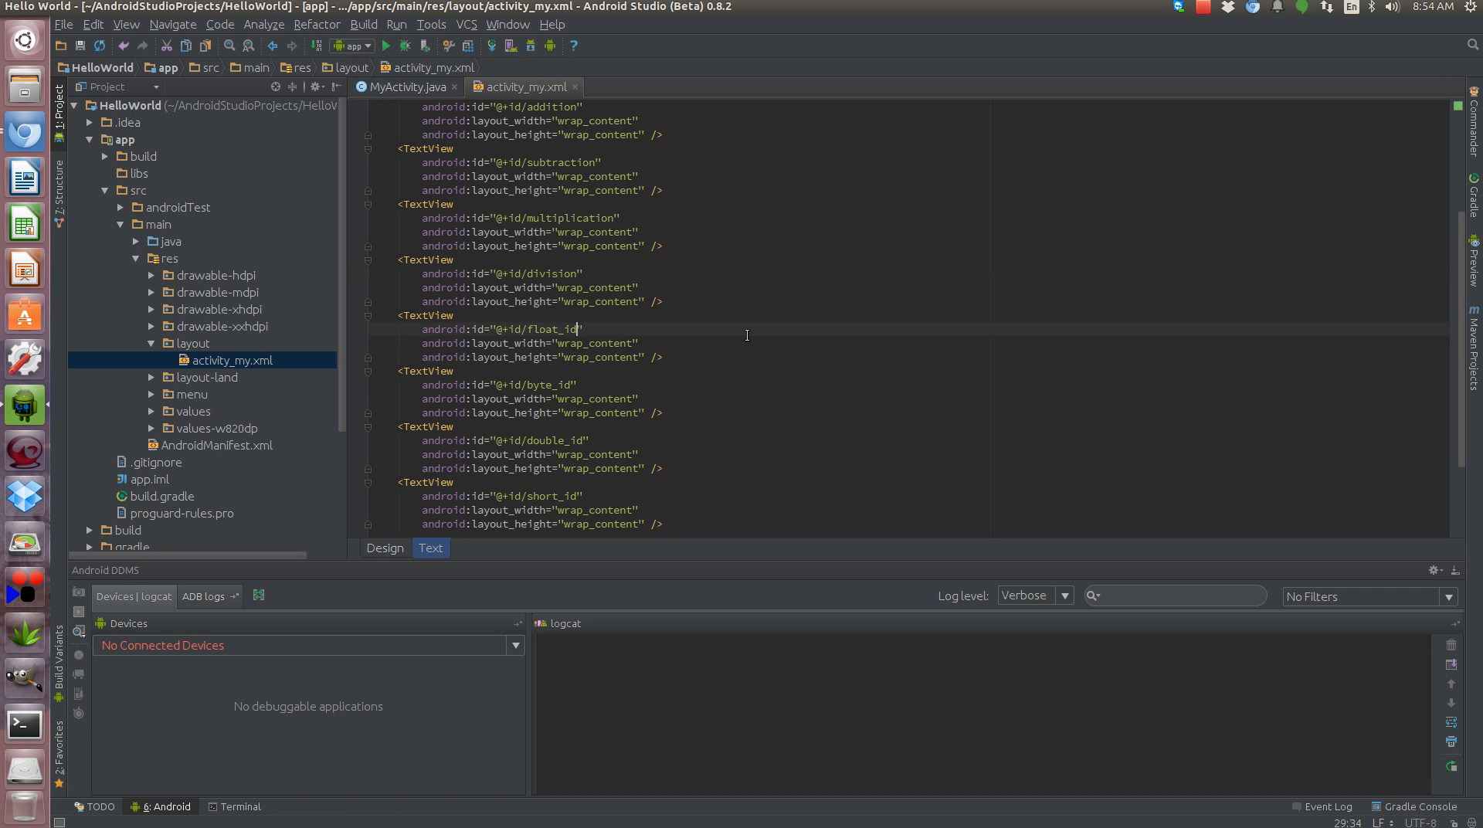
pyautogui.write('modulus')
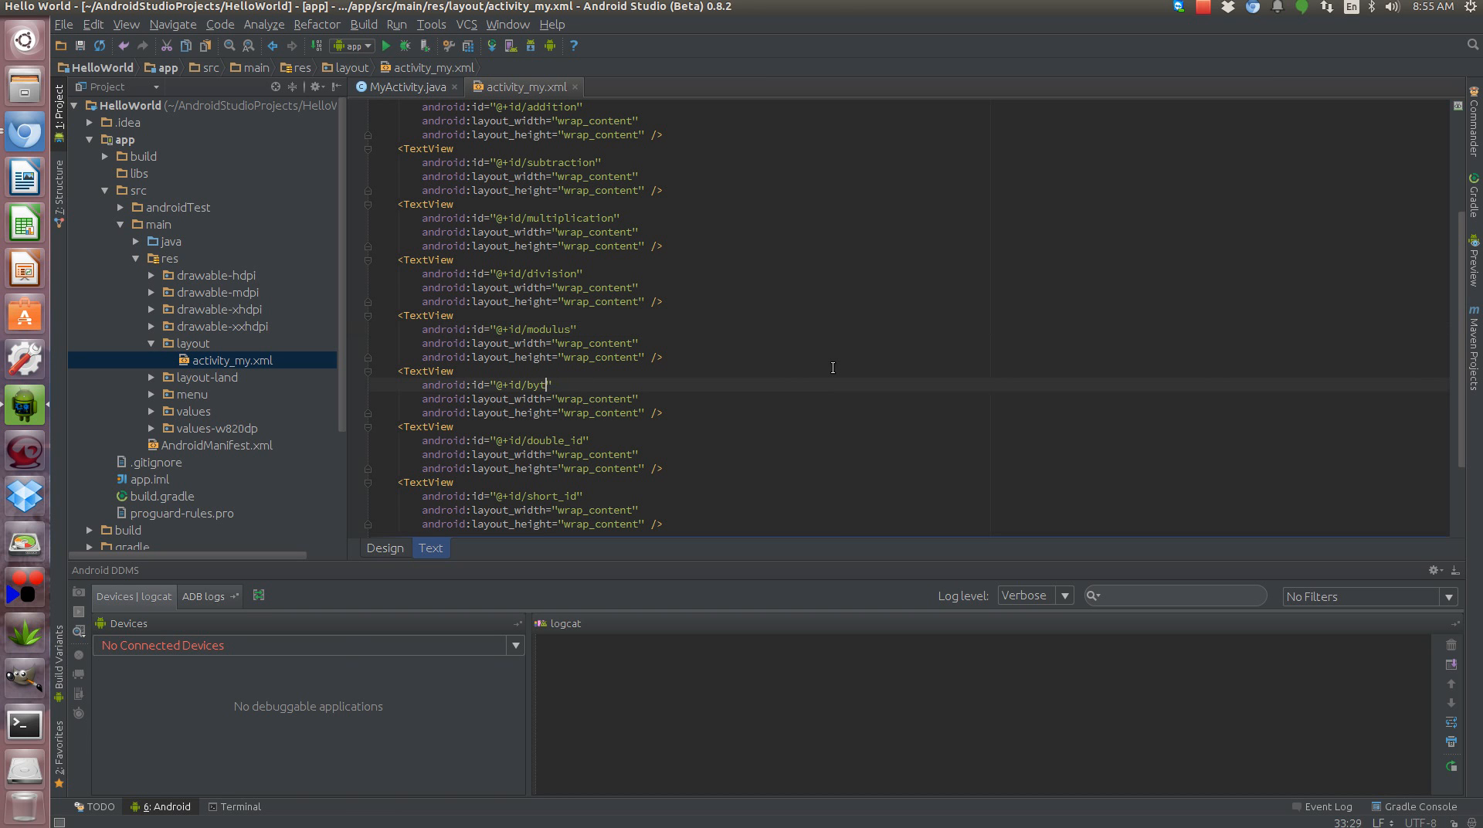
pyautogui.write('incremen')
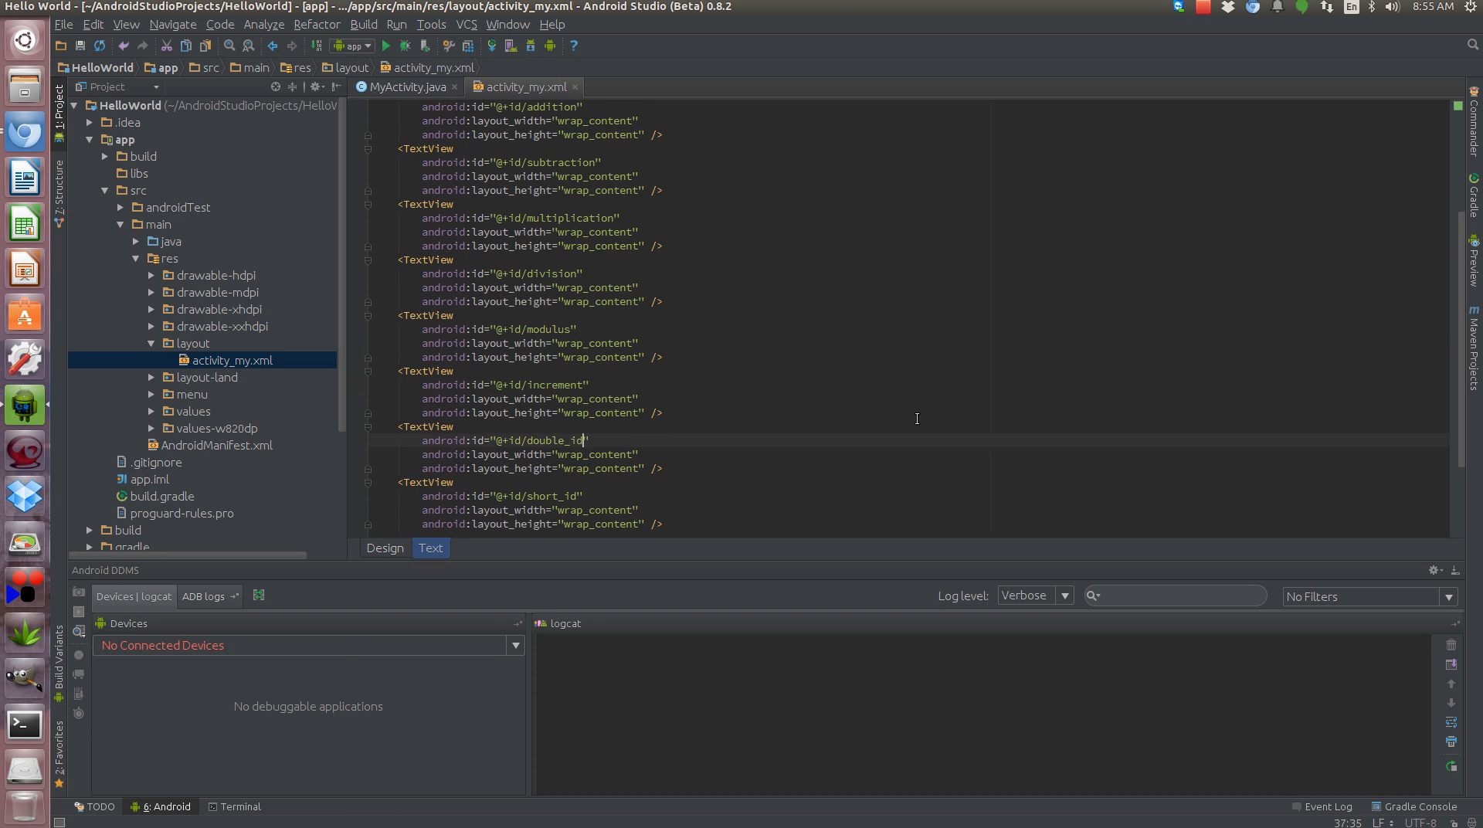
pyautogui.press('BackSpace')
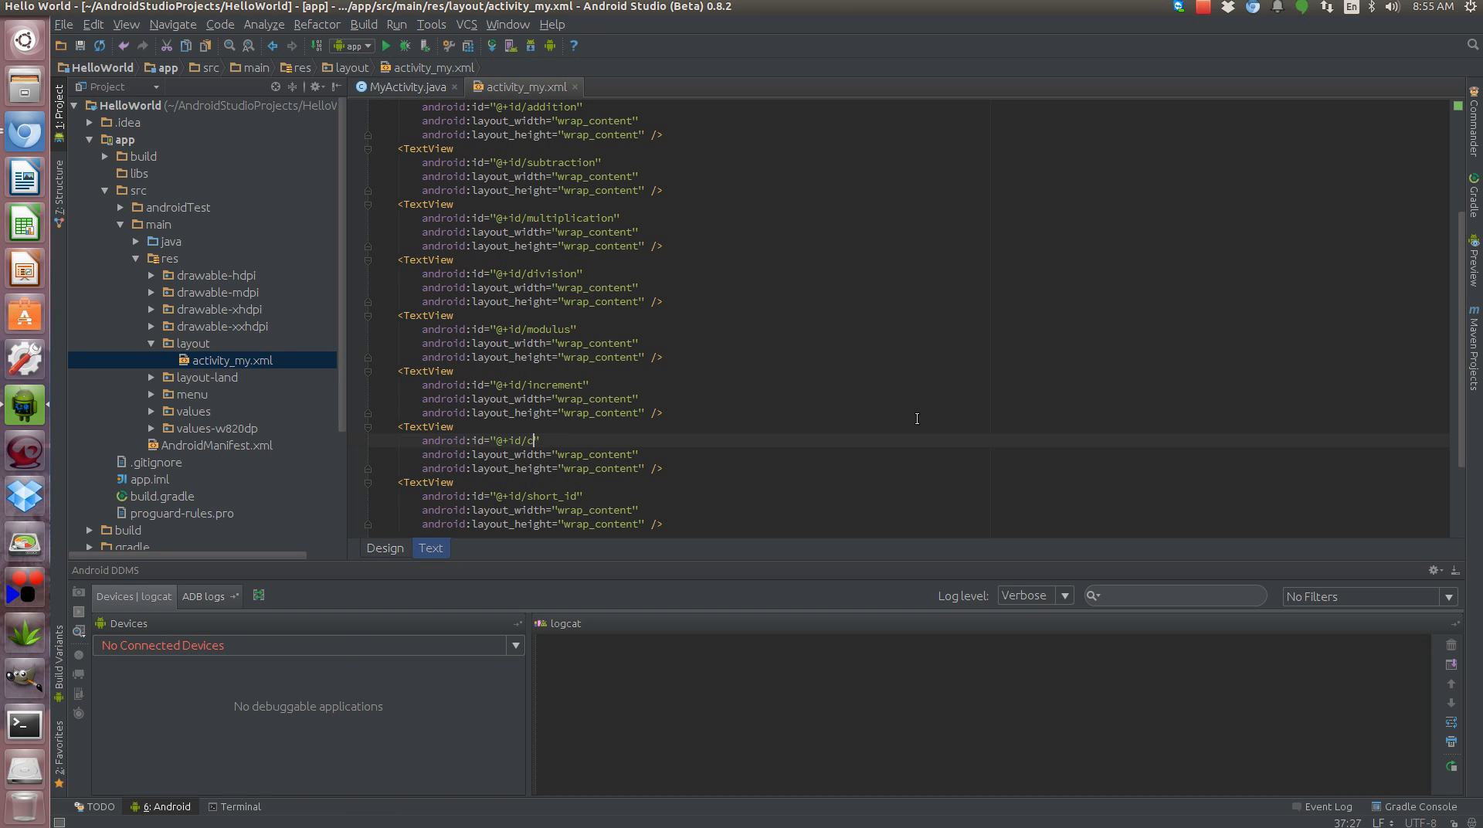
pyautogui.write('ecr')
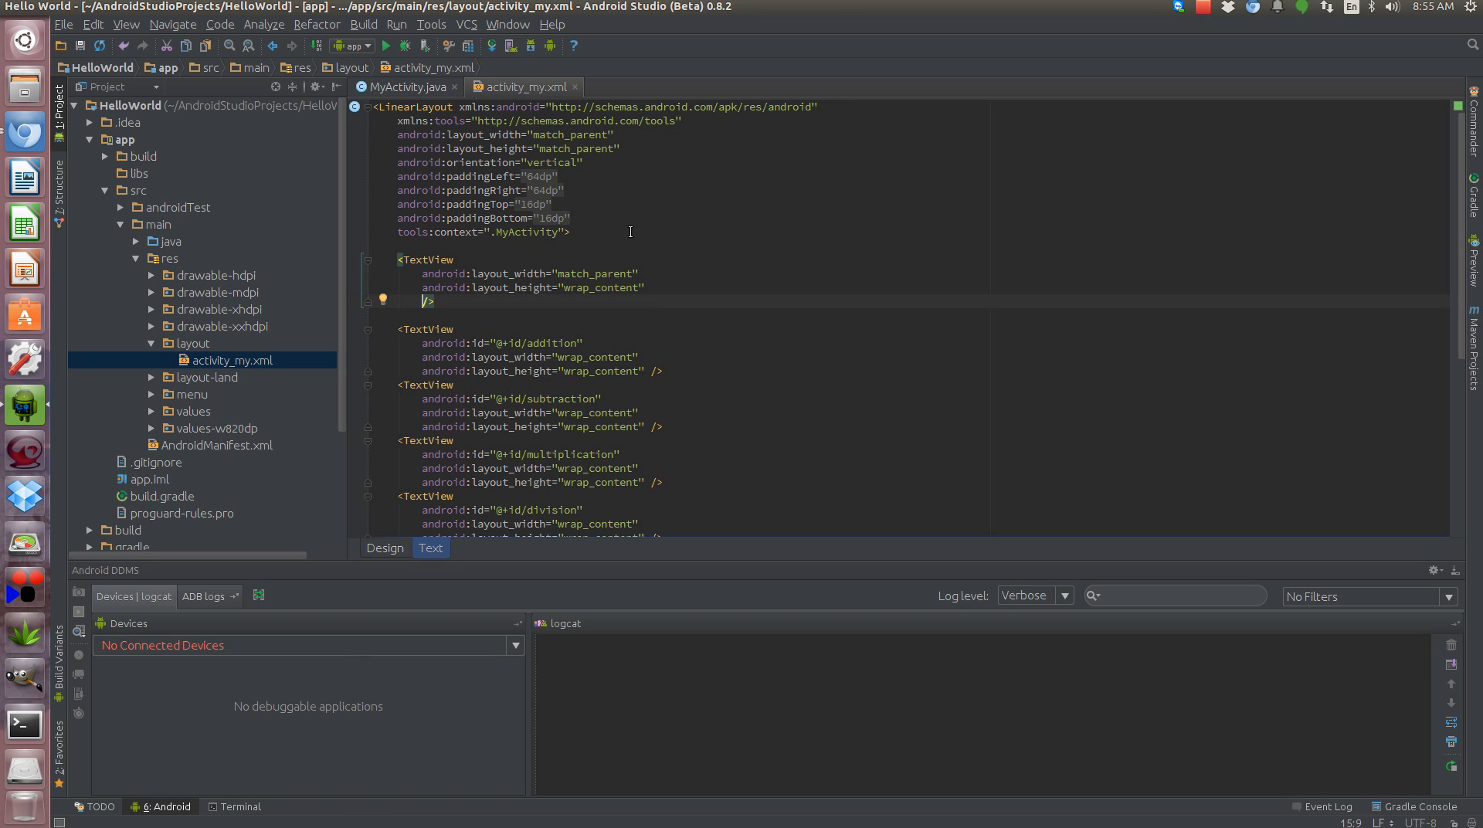
# - Add a TextView with android:text="A = 2", duplicate it and set the copy to "B = 3"
pyautogui.write('android:text="A =')
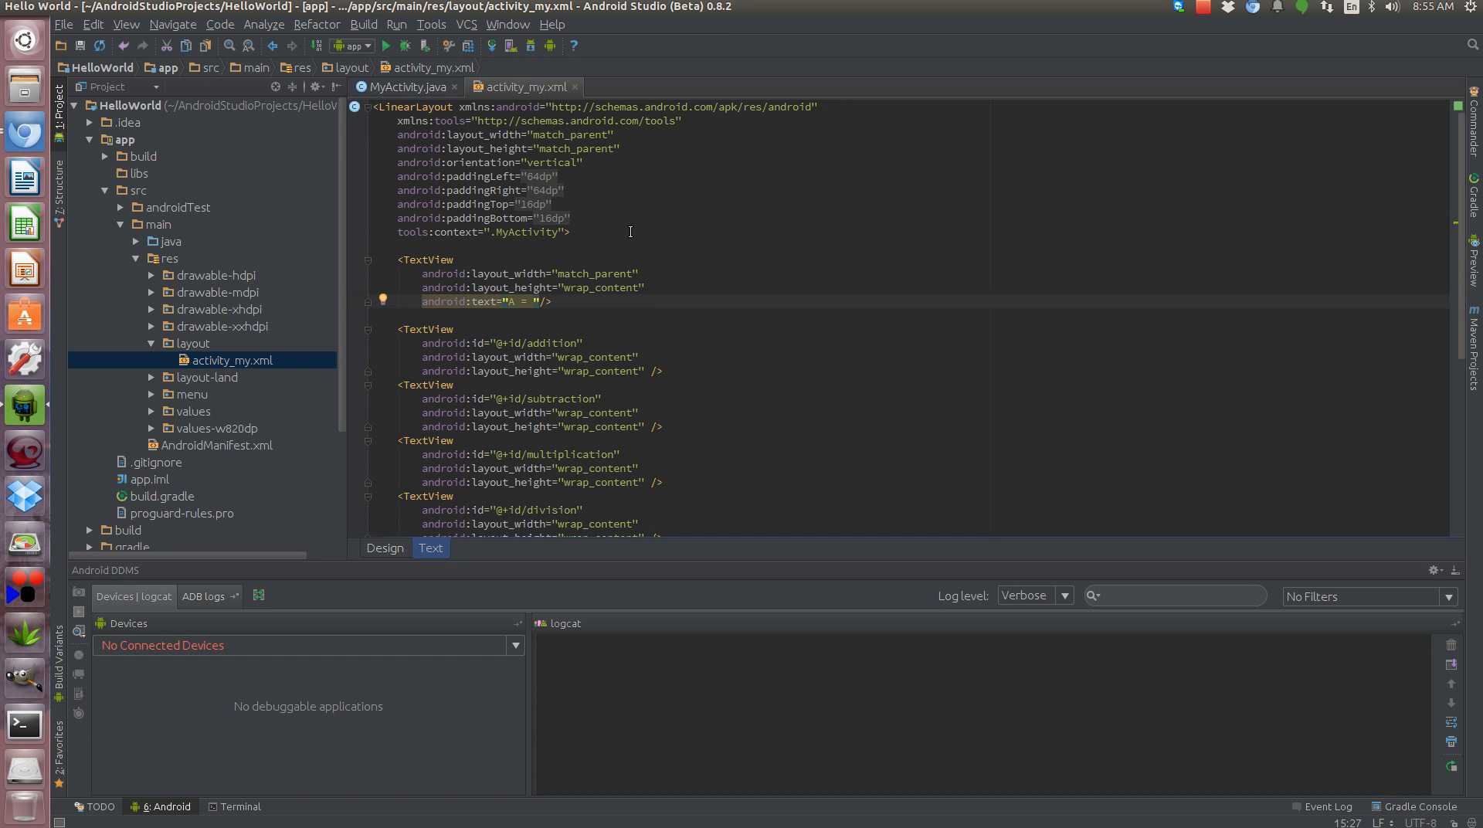
pyautogui.write('2')
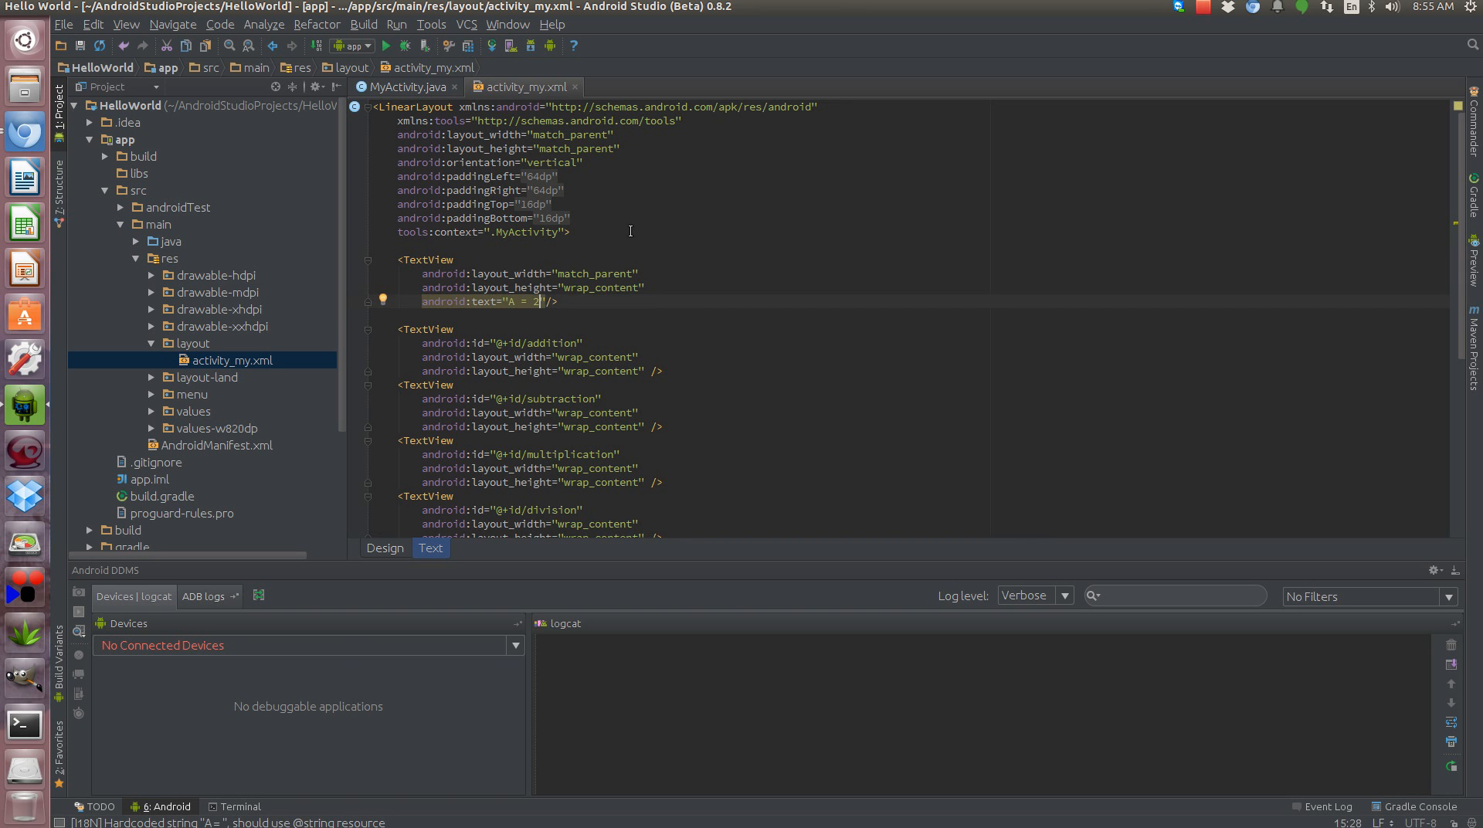
pyautogui.moveTo(477, 274); pyautogui.dragTo(557, 301)
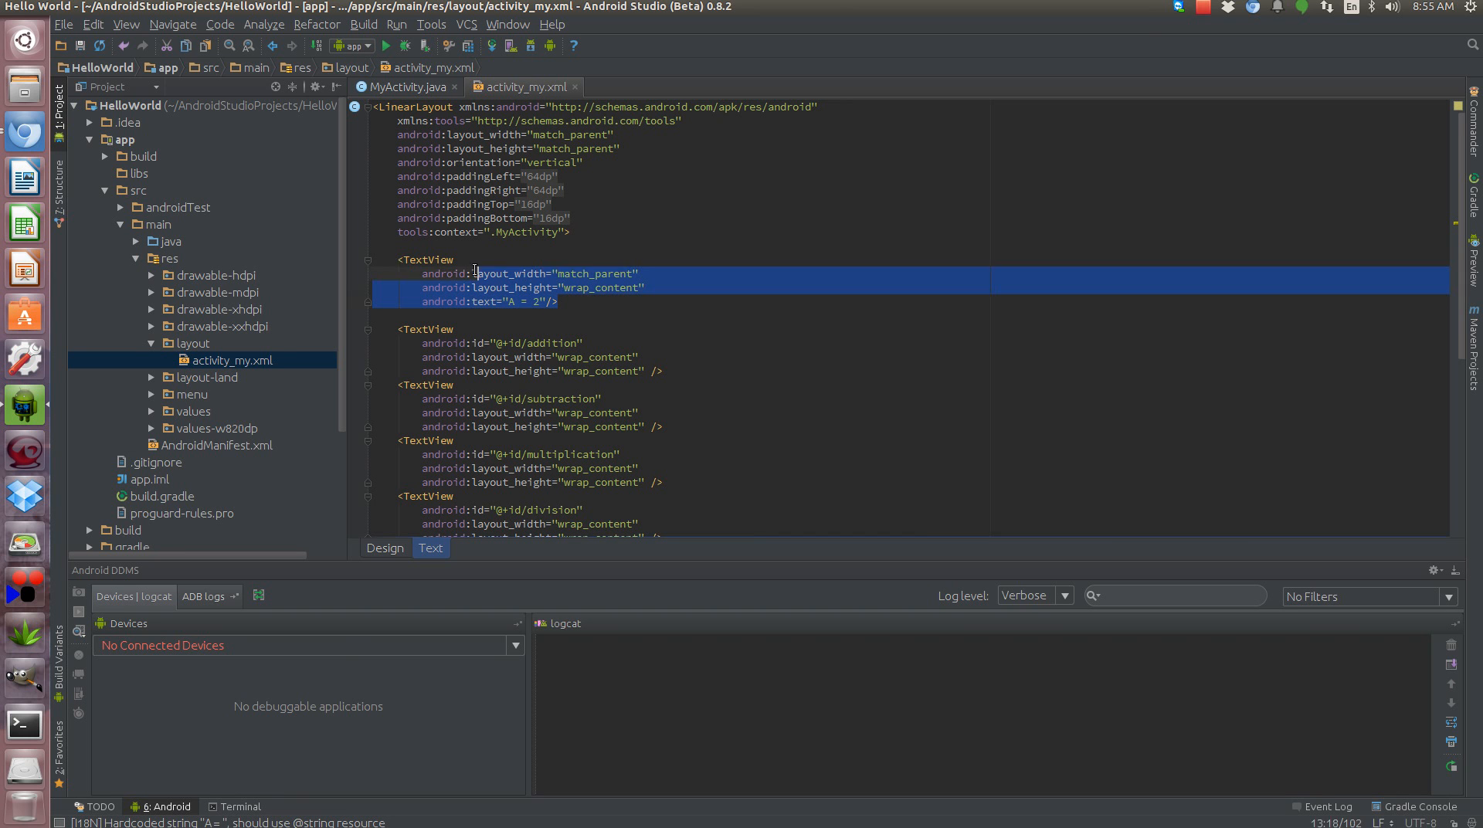
pyautogui.rightClick(472, 288)
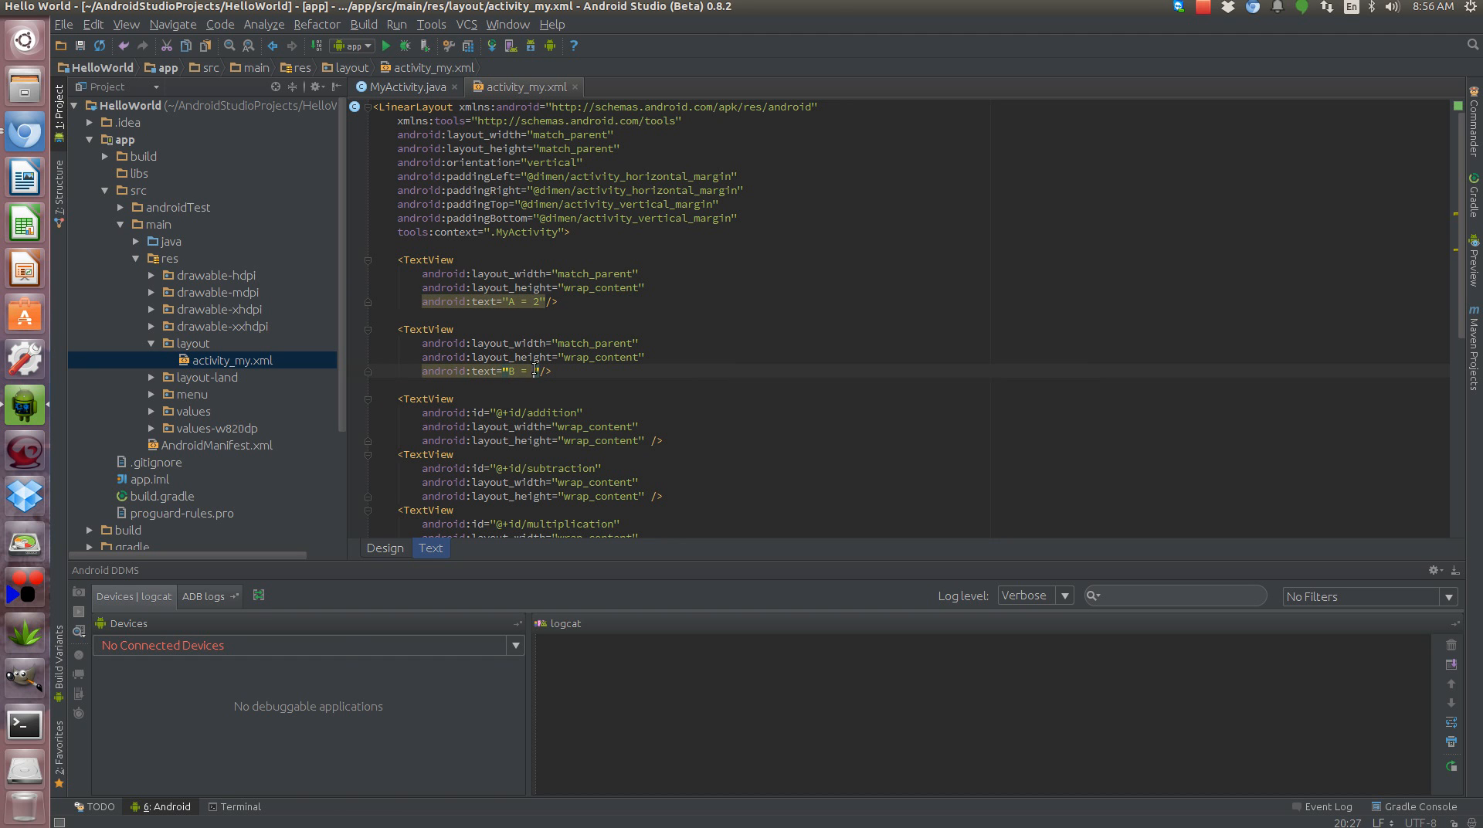
pyautogui.write('3')
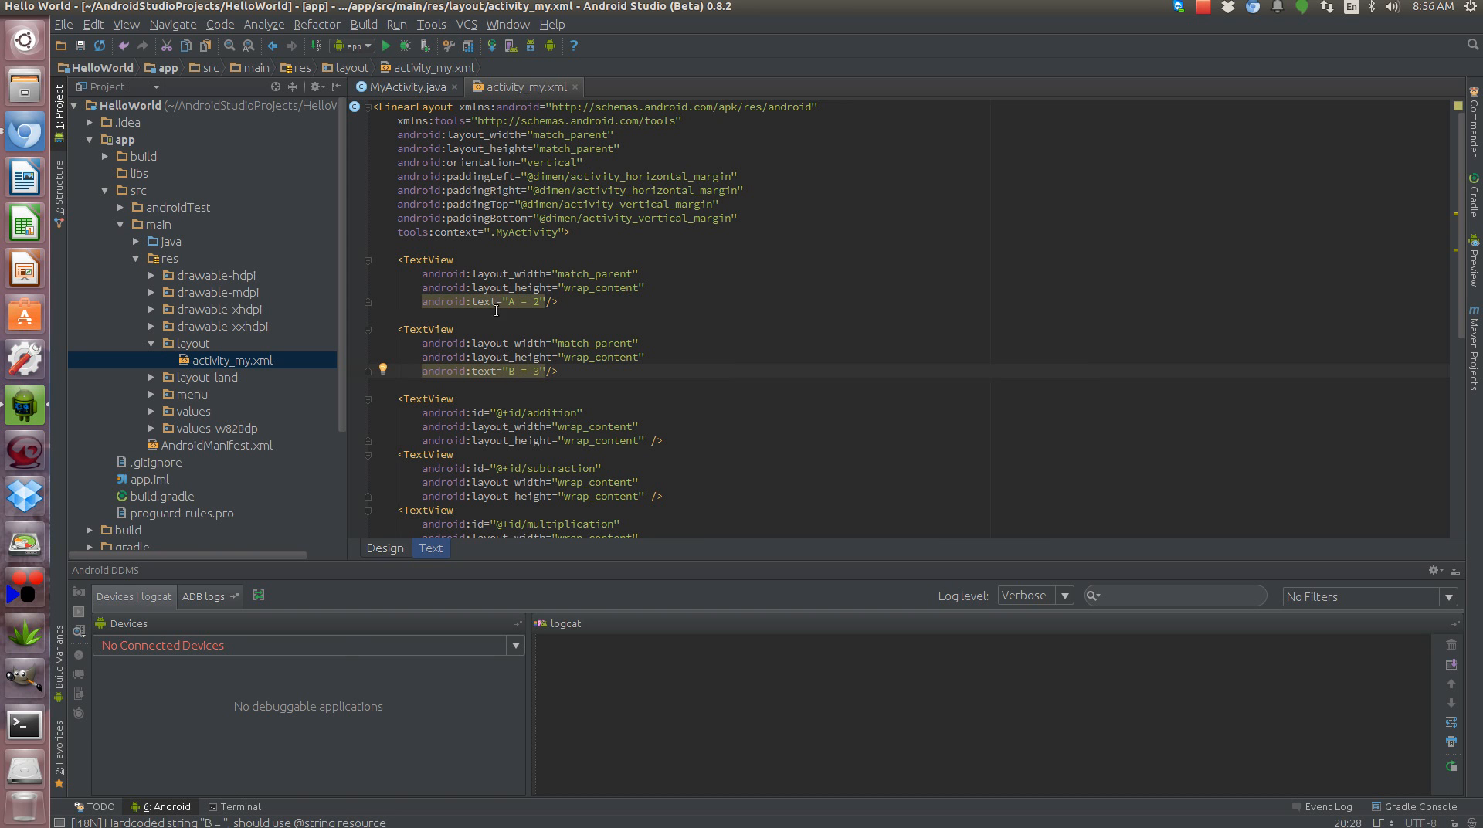
pyautogui.click(406, 87)
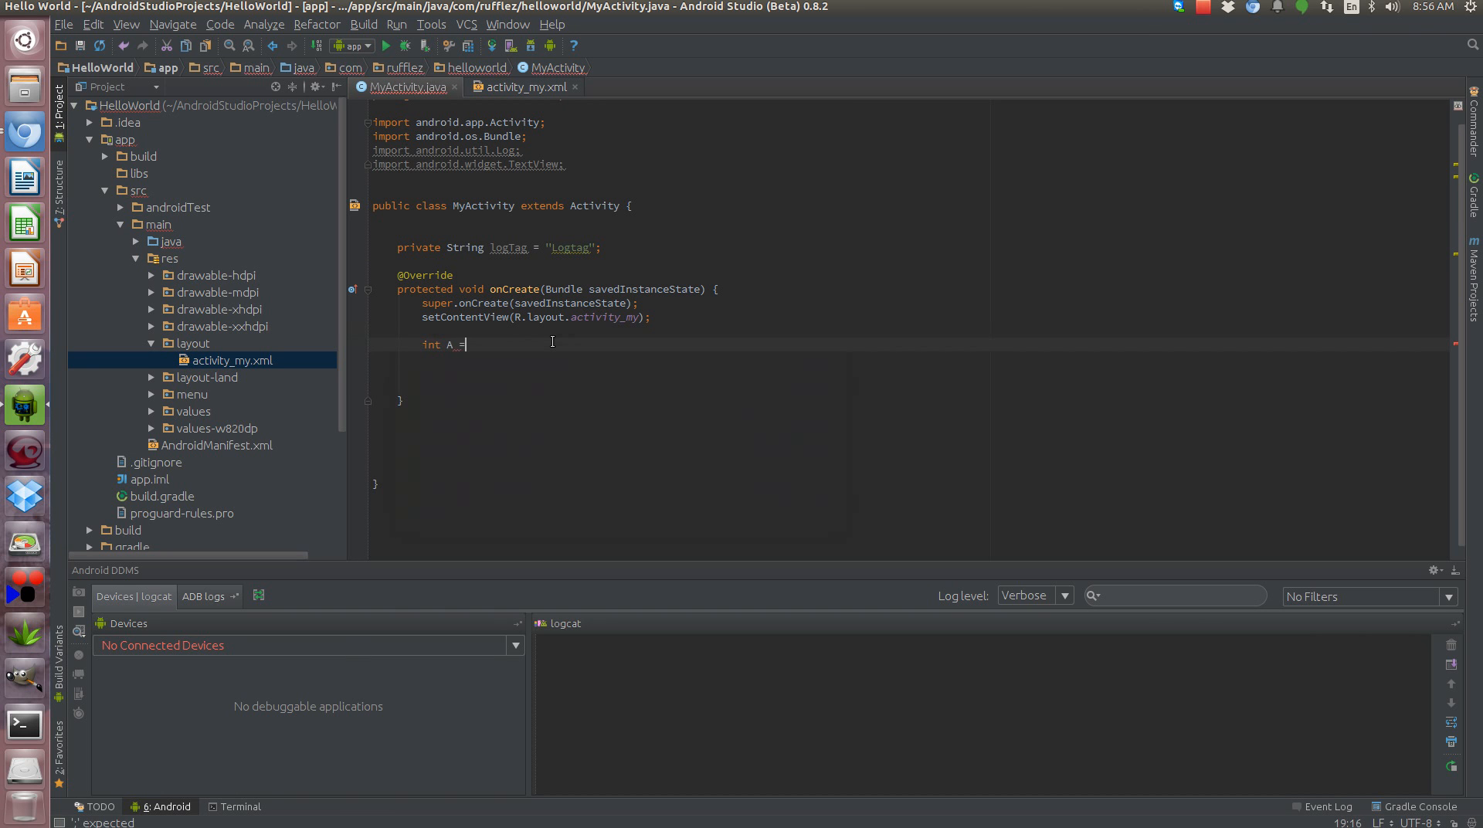
# - Declare int A = 2; and int B = 3; after setContentView in onCreate
pyautogui.write('2;')
pyautogui.write('int')
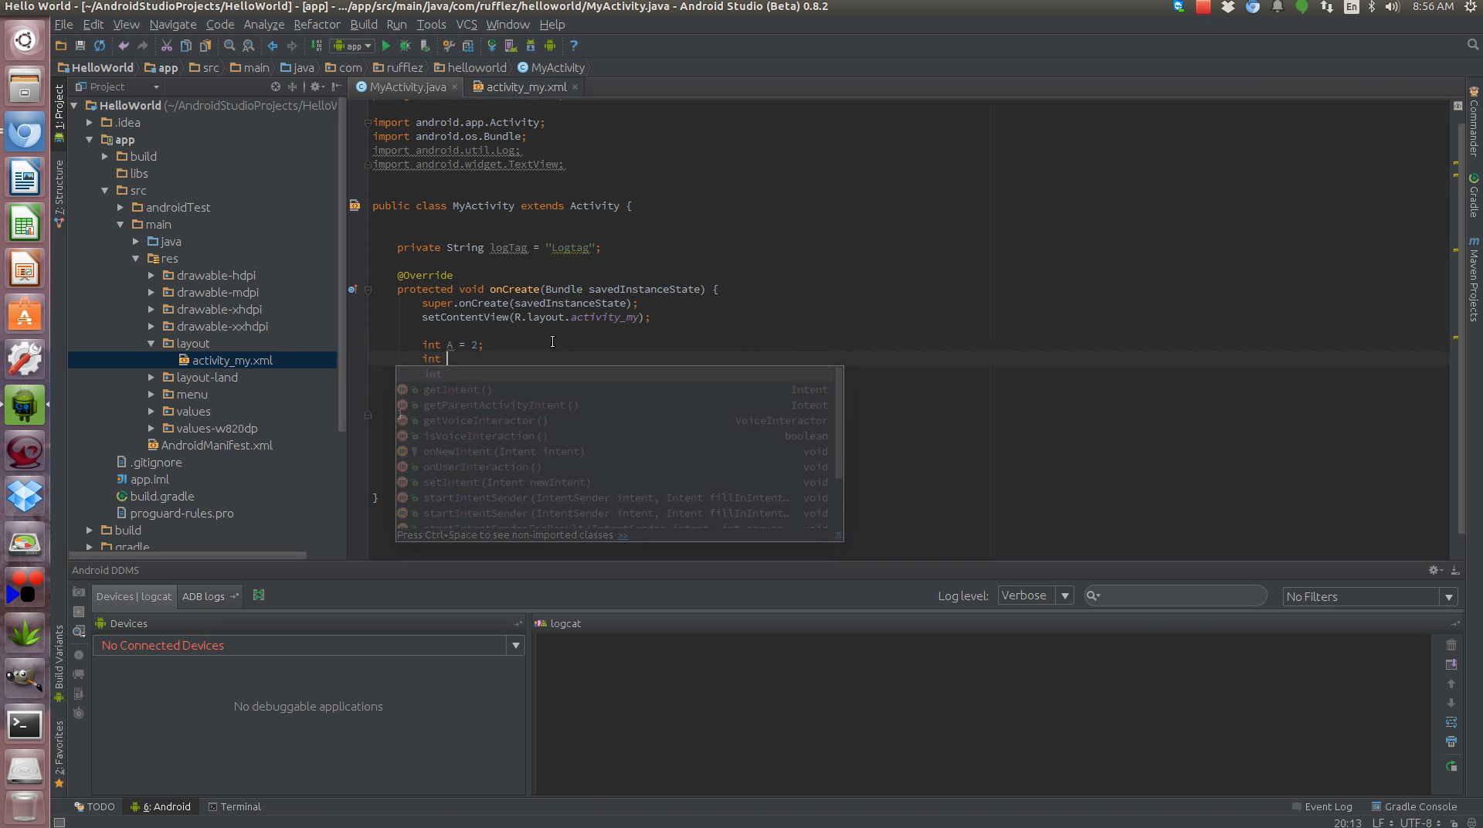
pyautogui.write('B = 2')
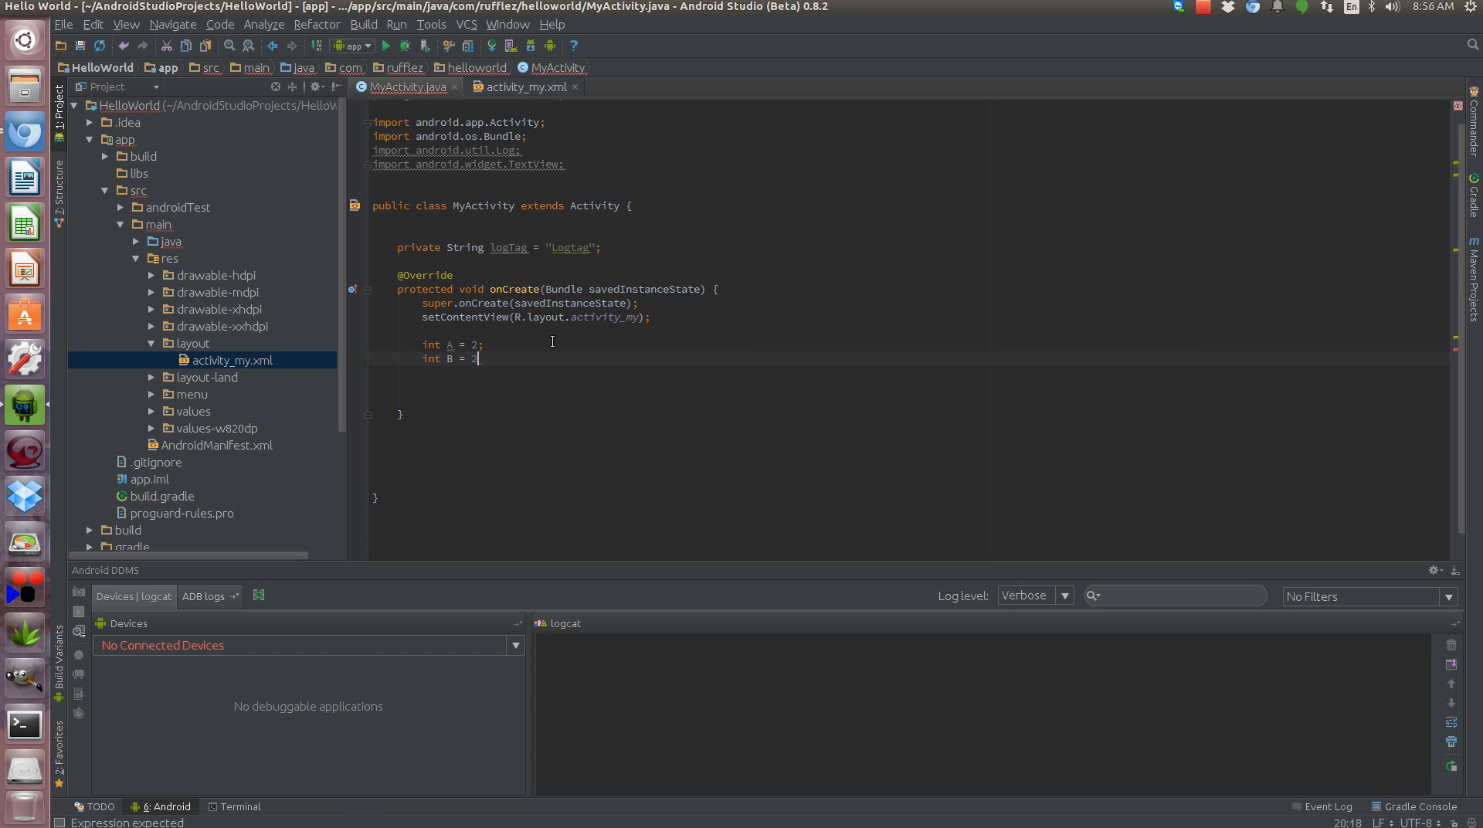
pyautogui.write('3;')
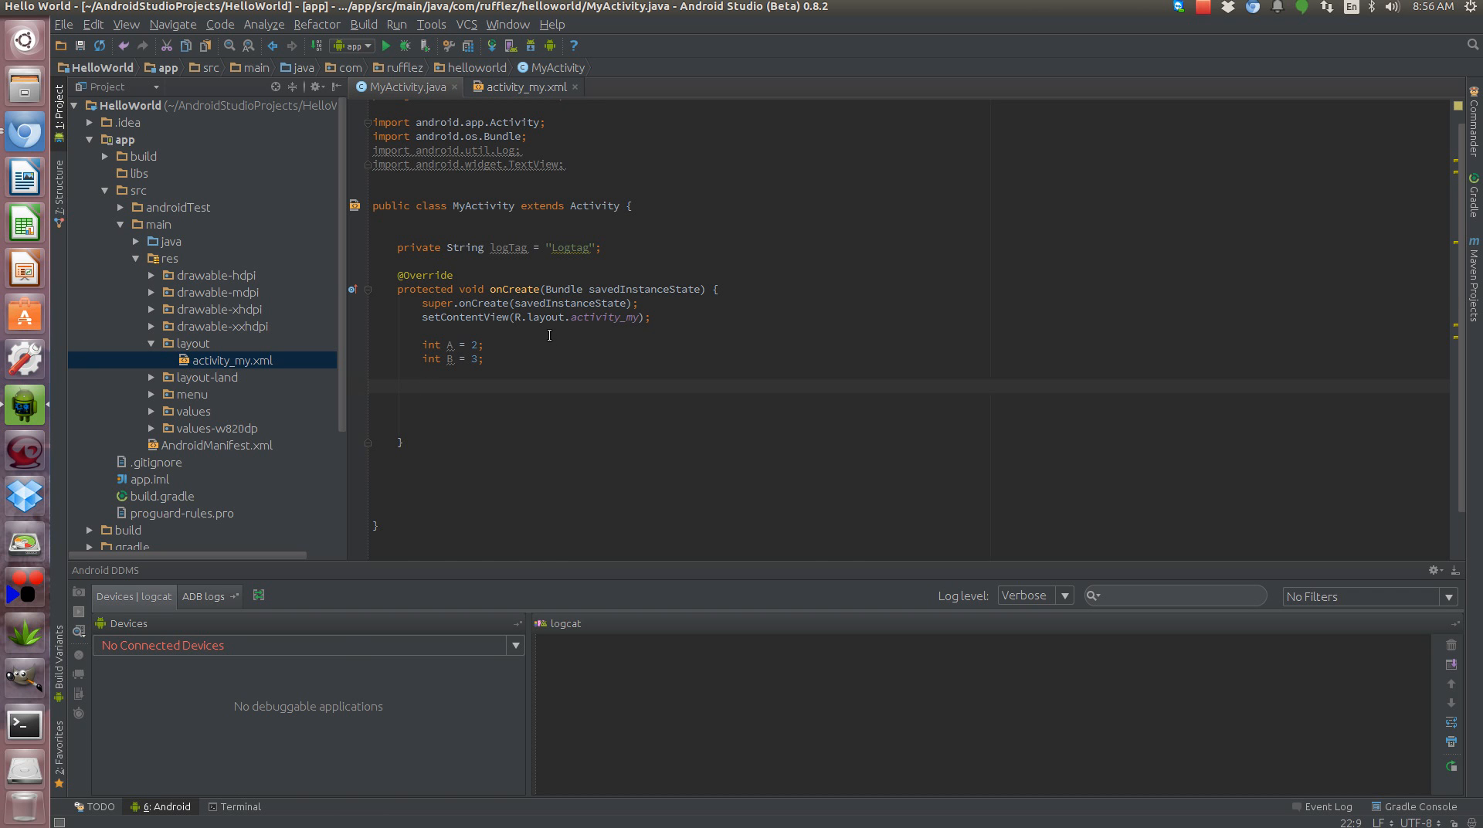
# - Bind TextViews addition, subtraction and multiplication via findViewById(R.id.…)
pyautogui.write('TextView')
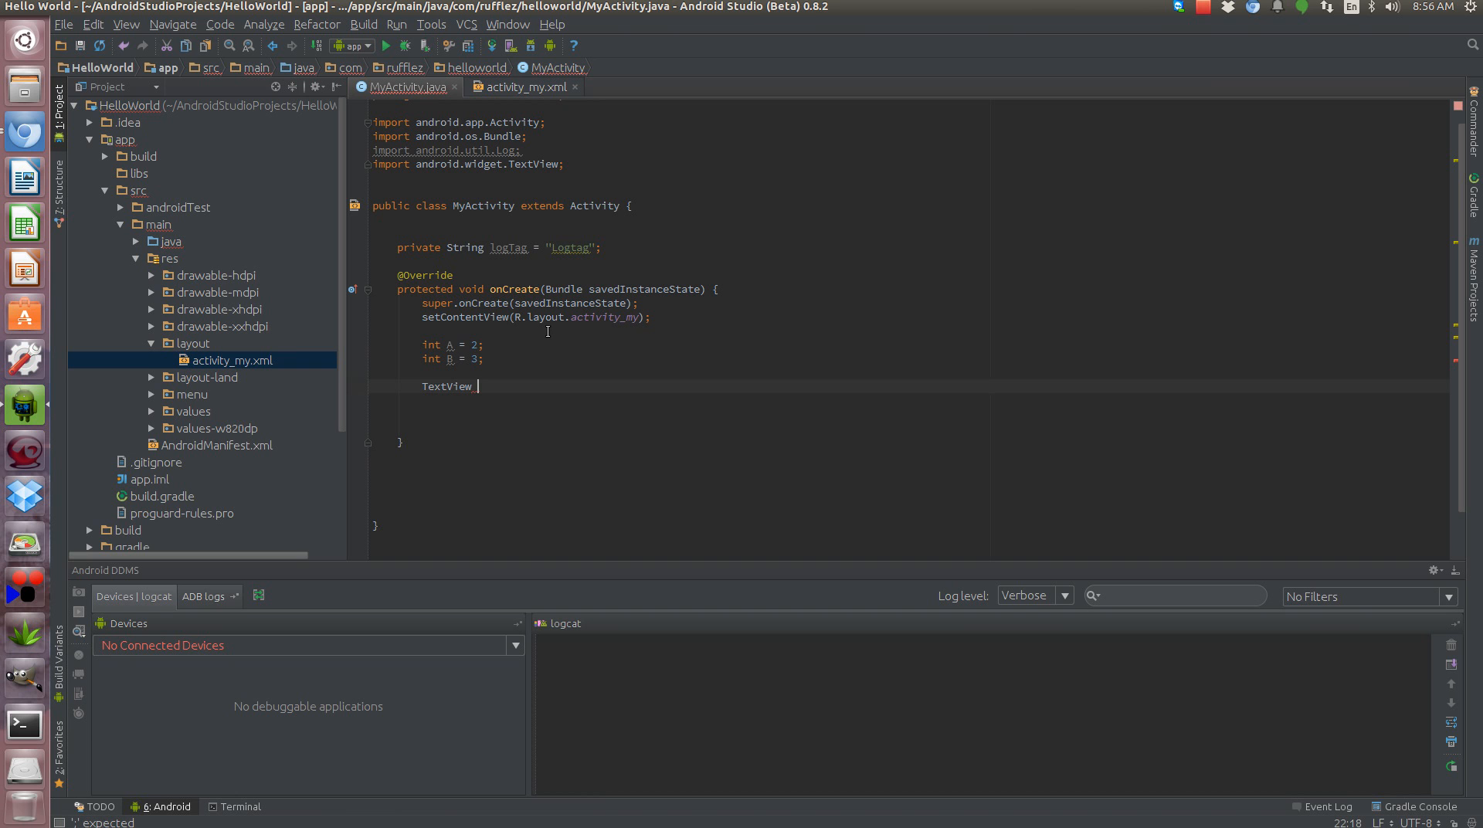
pyautogui.write('addition = (T')
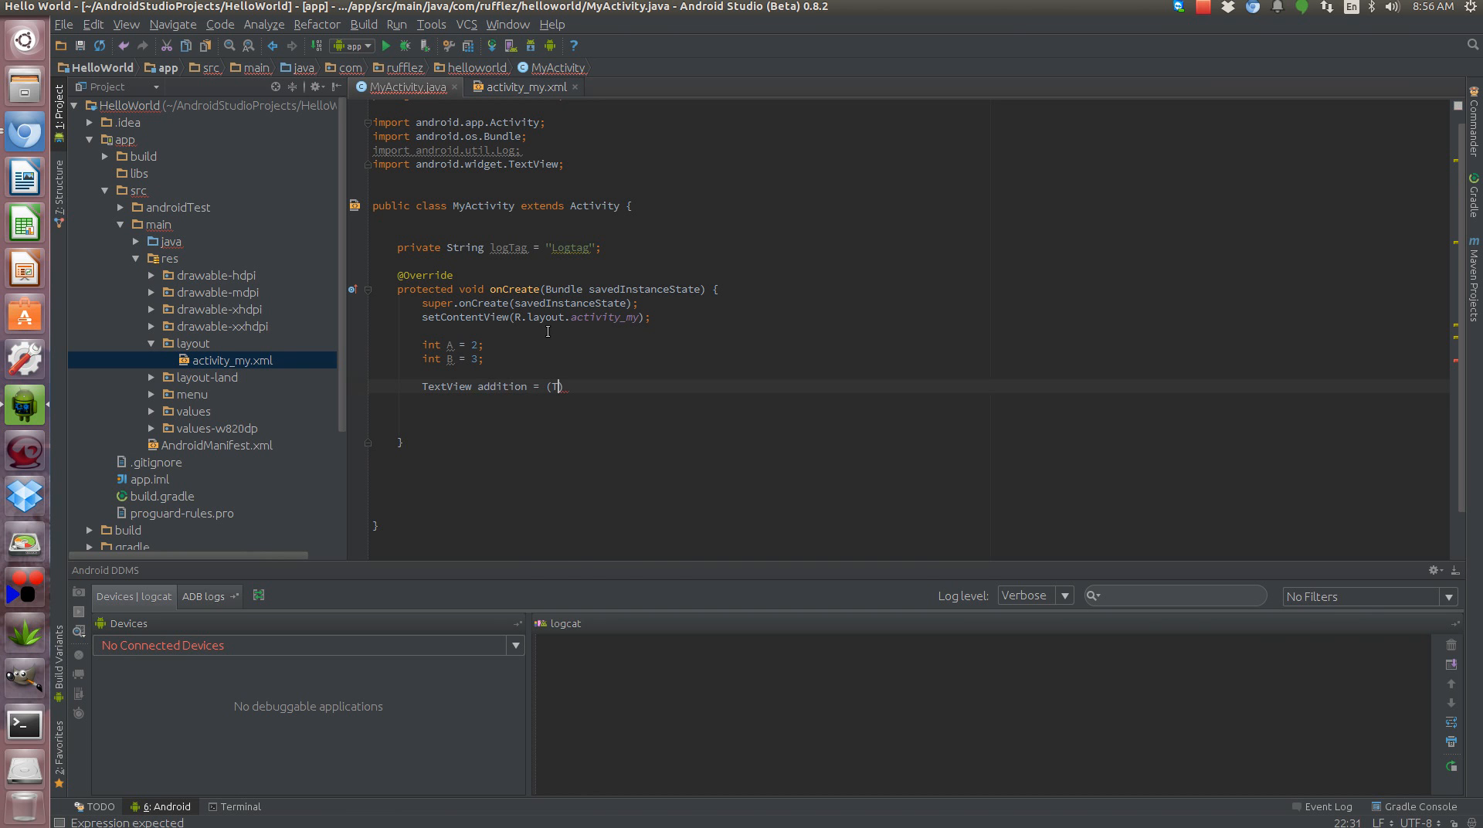
pyautogui.write('extView)fi')
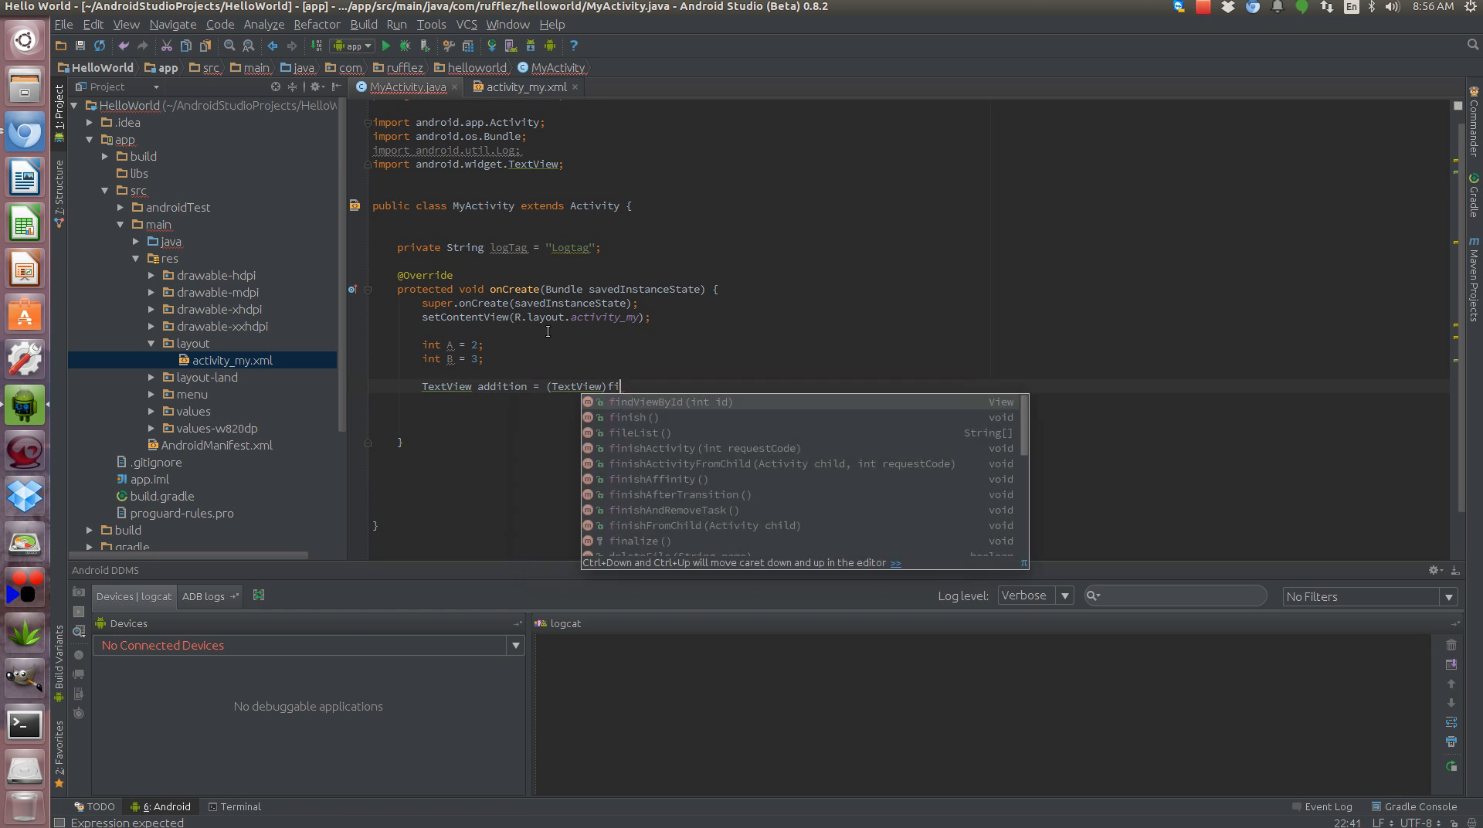
pyautogui.write('ndViewById(R.id.addition);')
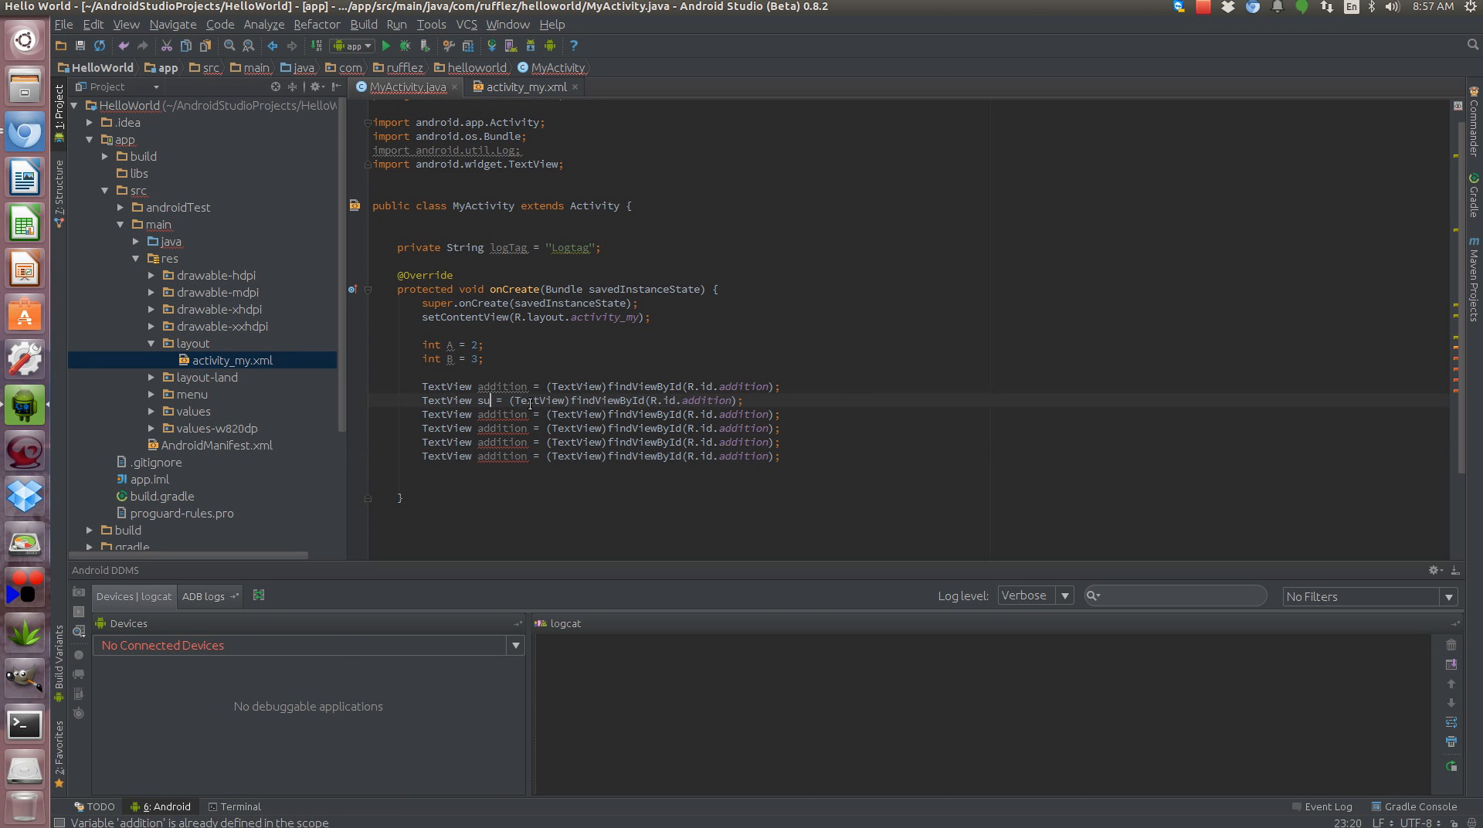
pyautogui.write('btraction')
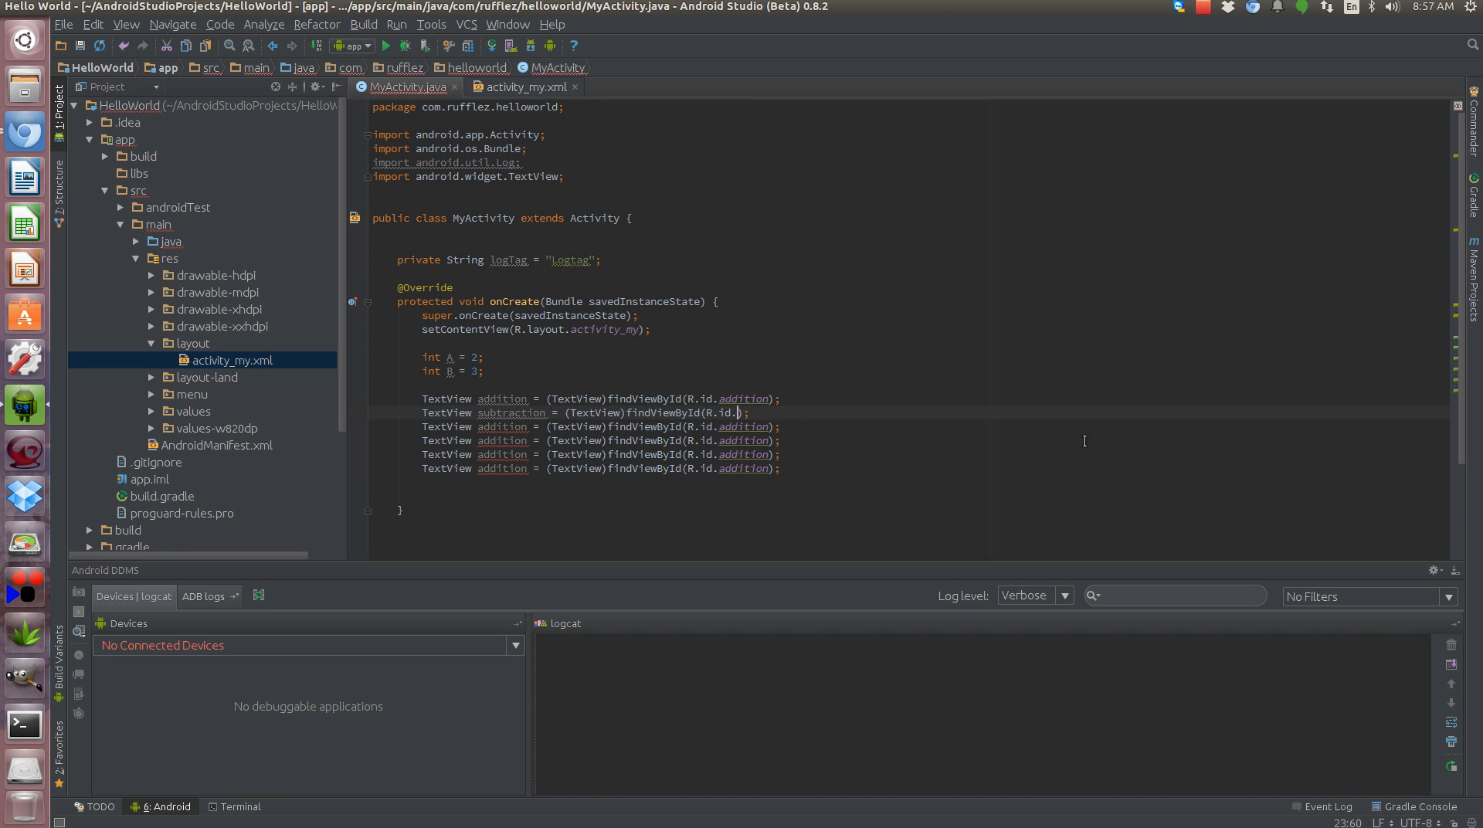
pyautogui.write('subtraction')
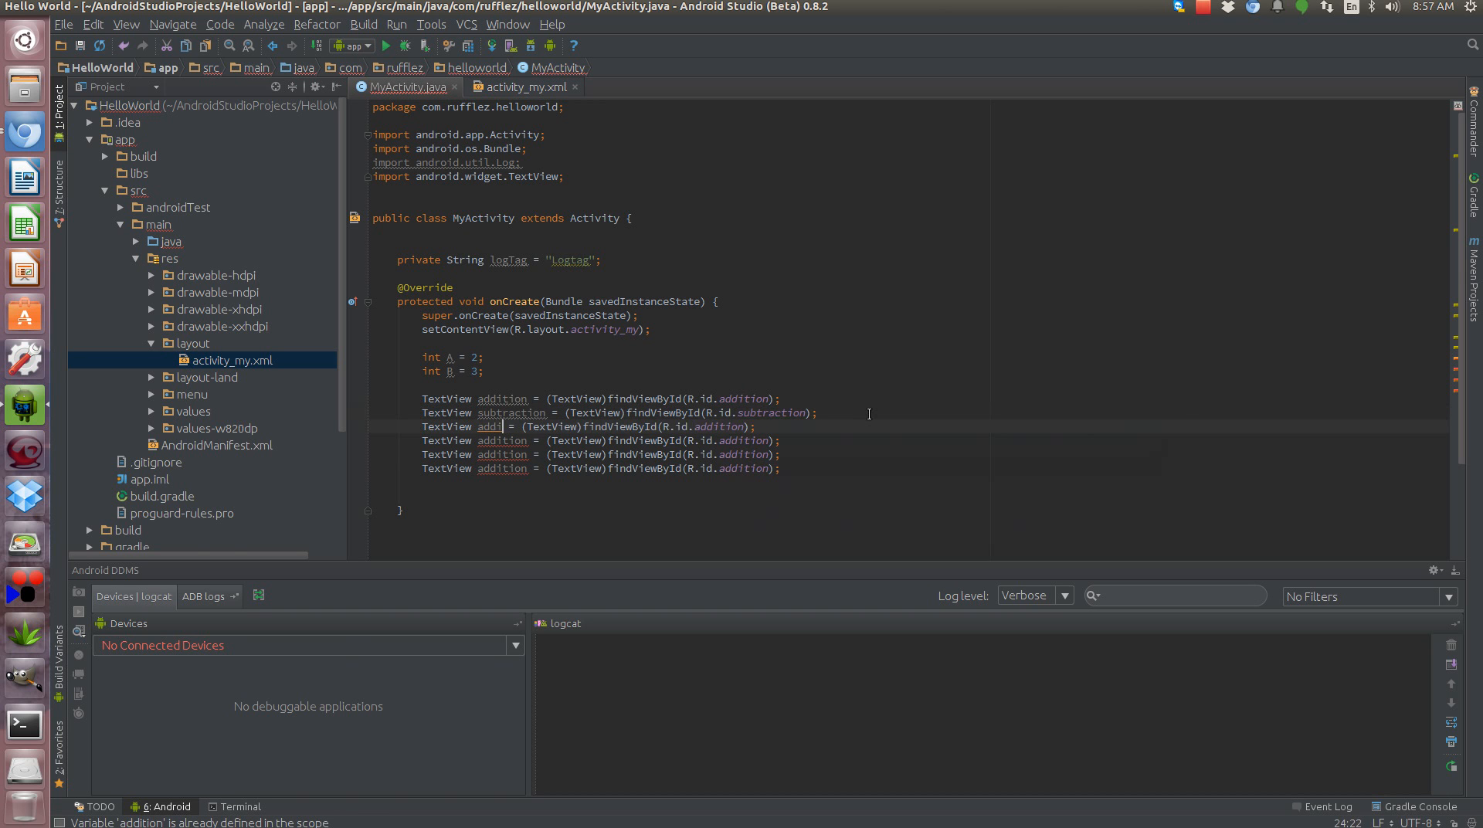
pyautogui.write('multiplication')
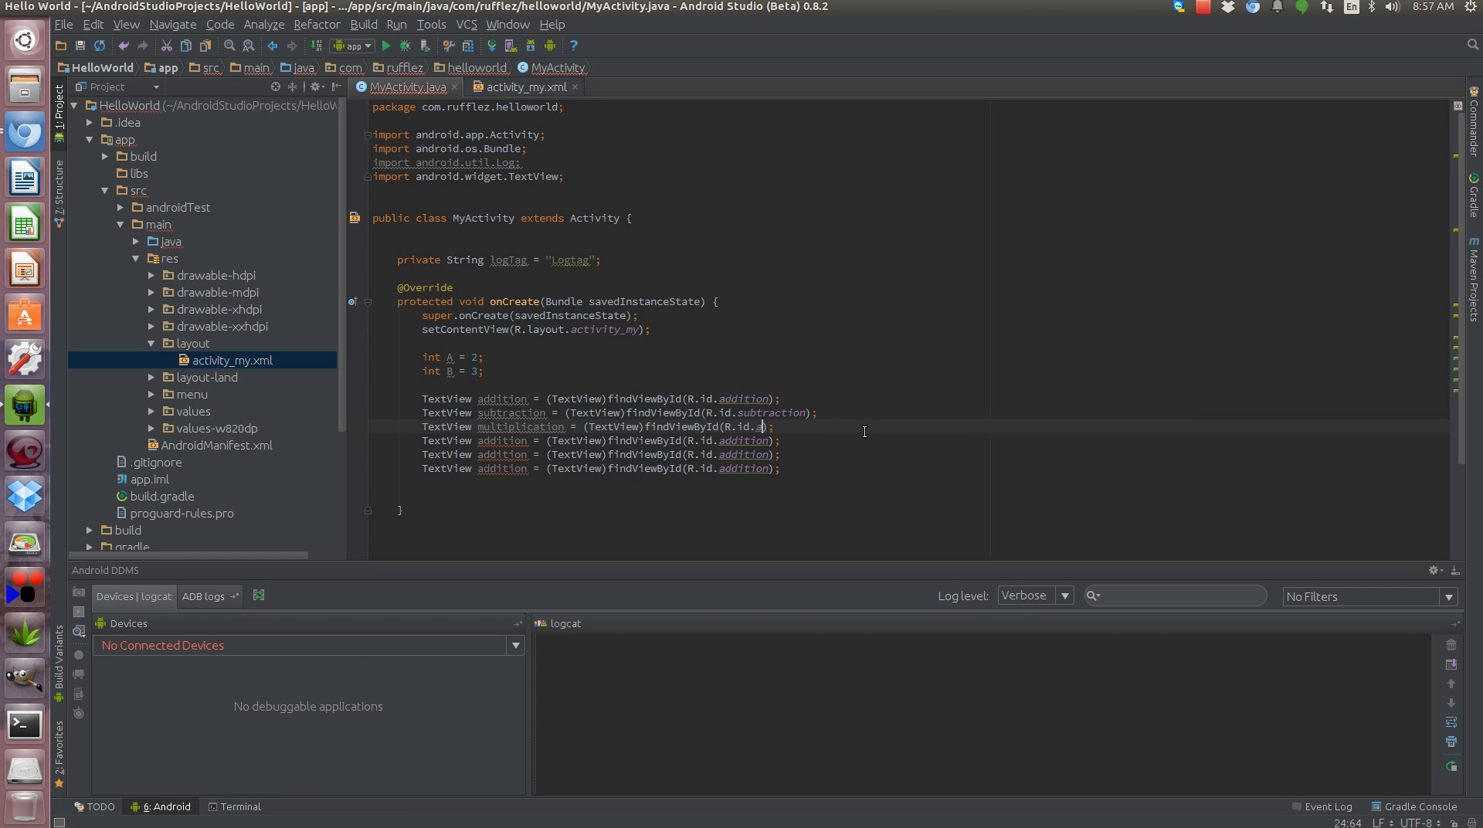
pyautogui.write('multiplication')
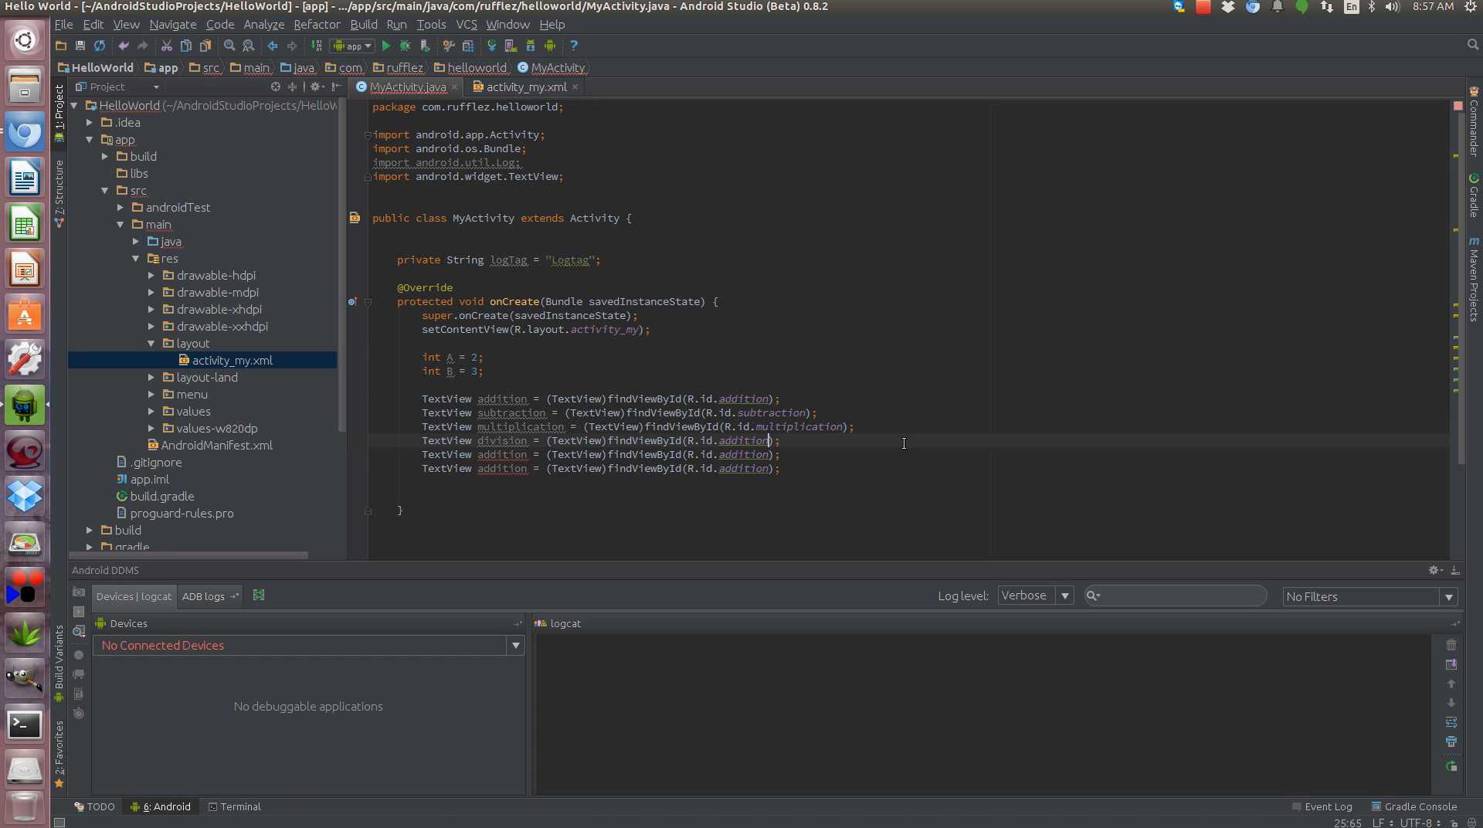
# - Bind TextViews division, modulus, increment and decrement via findViewById(R.id.…)
pyautogui.write('di')
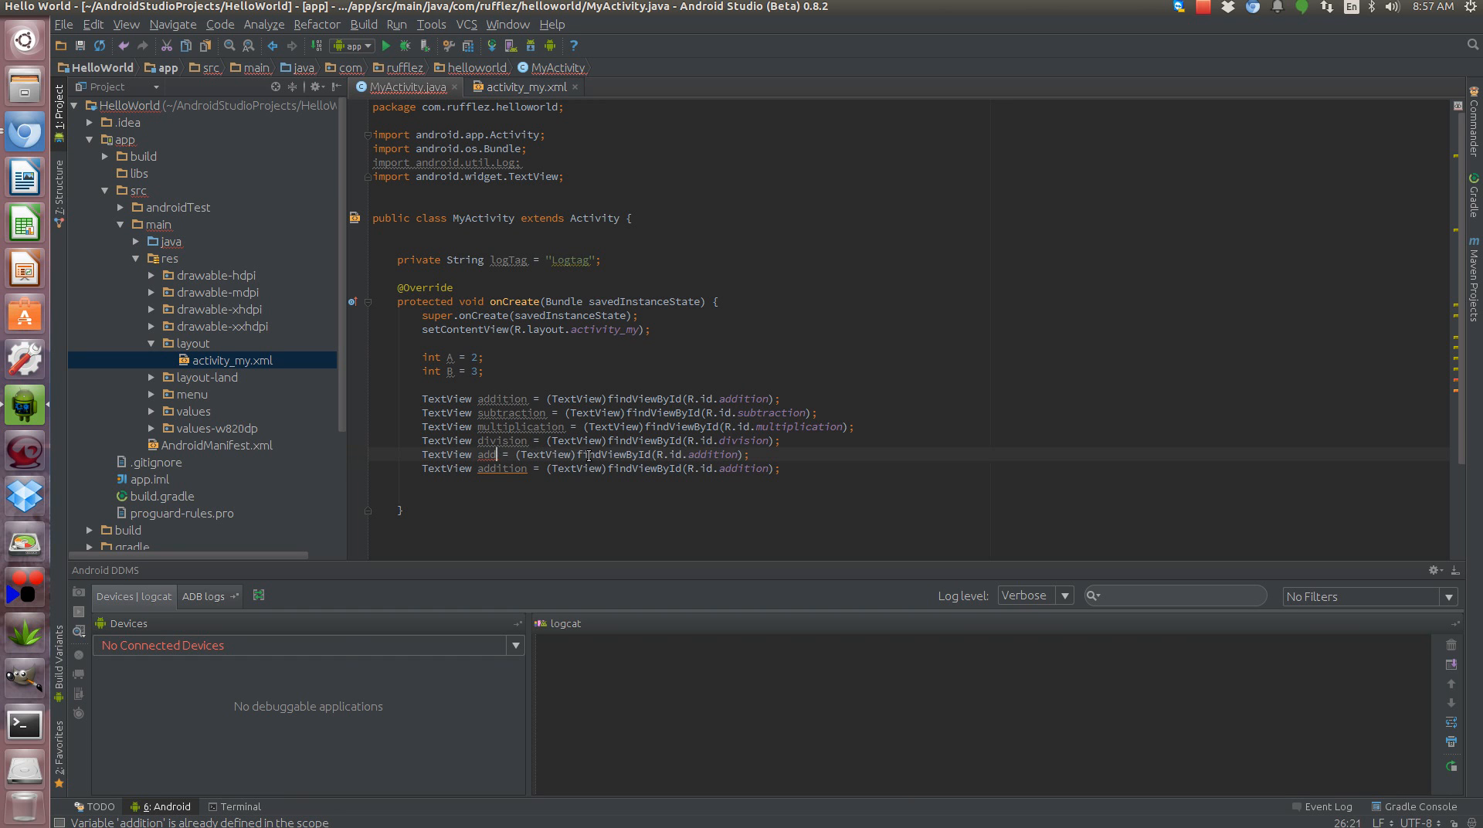
pyautogui.write('modul')
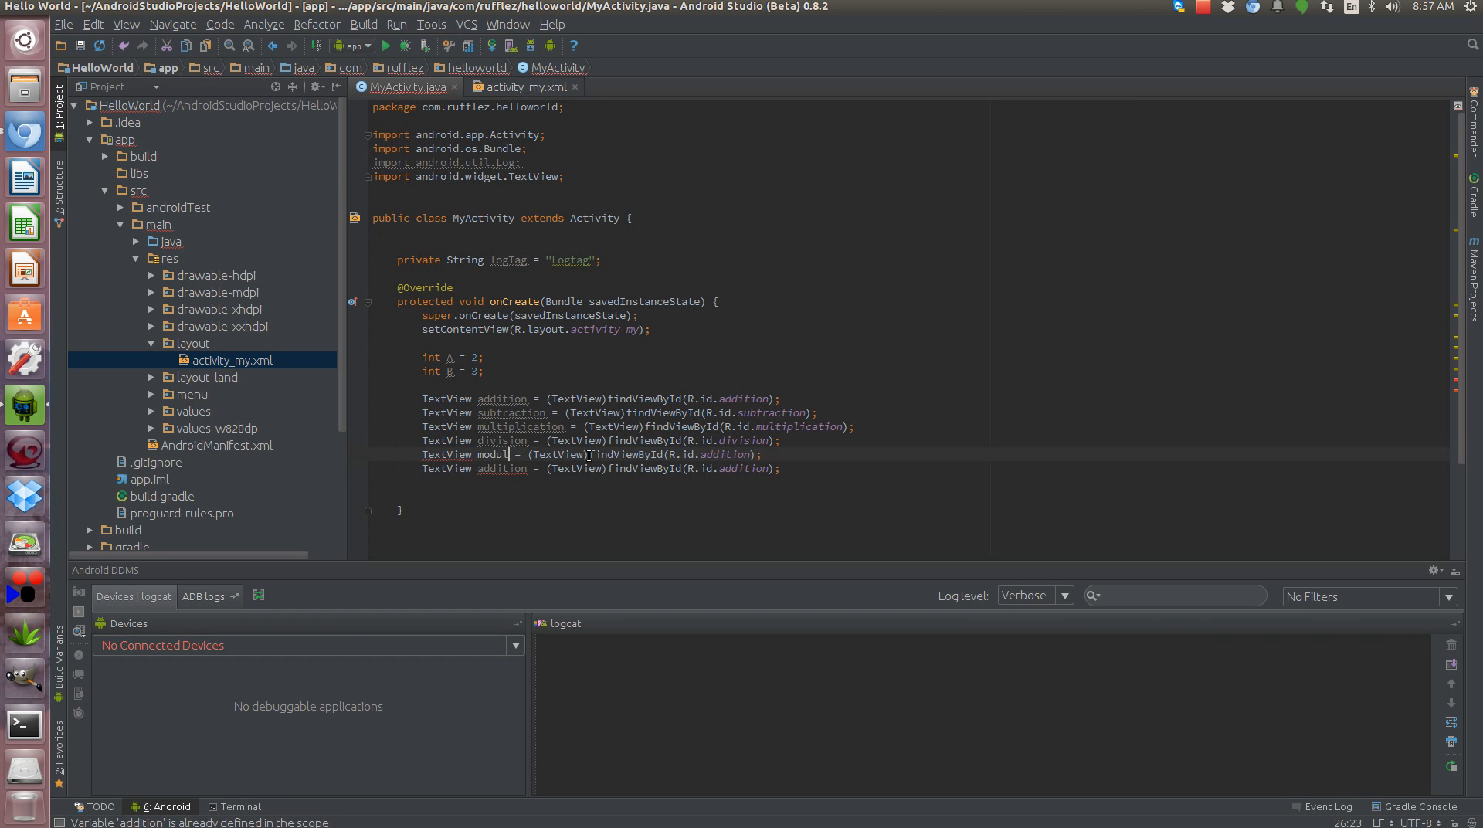
pyautogui.write('us')
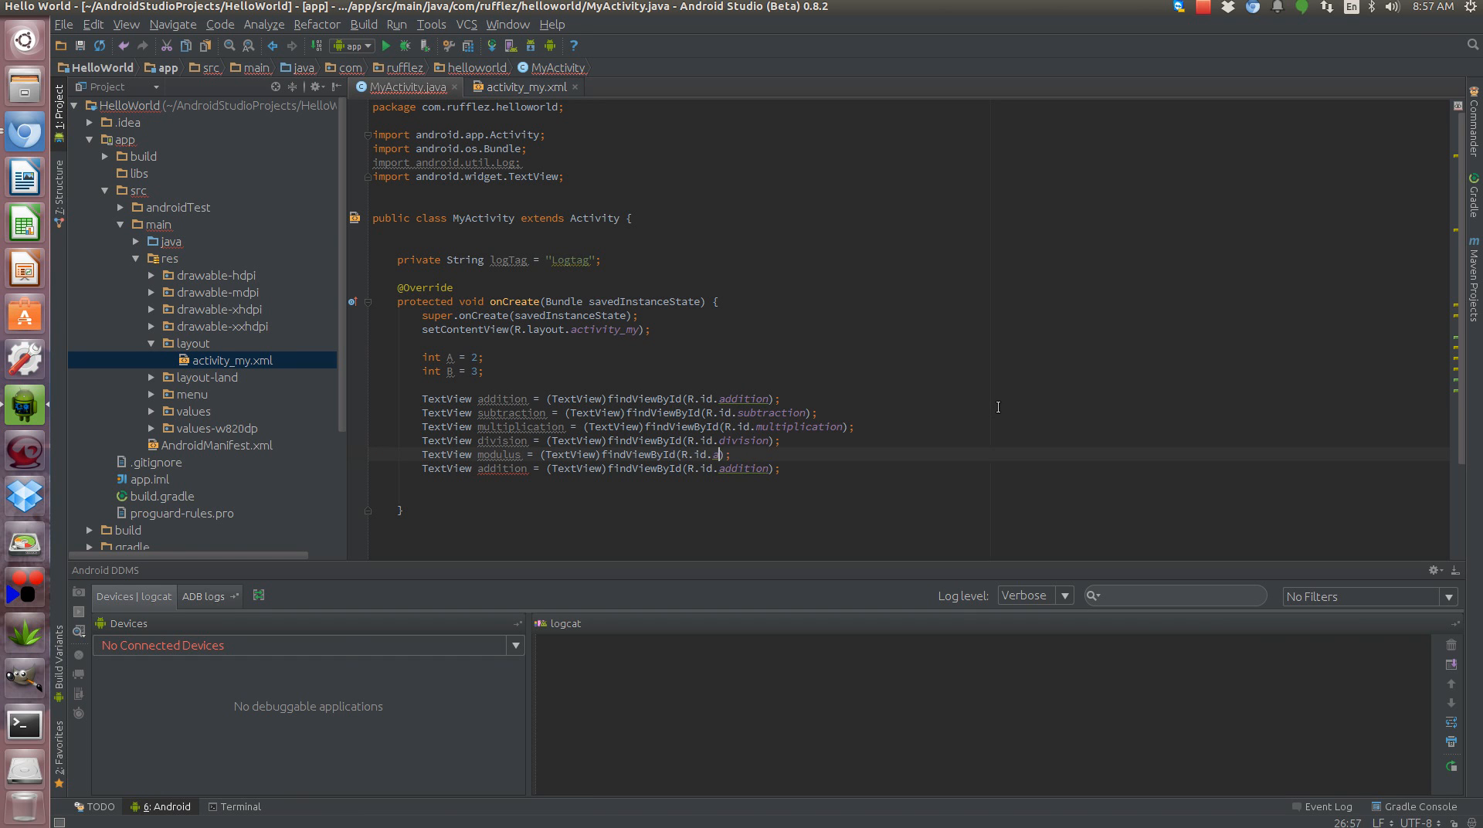
pyautogui.write('modulus')
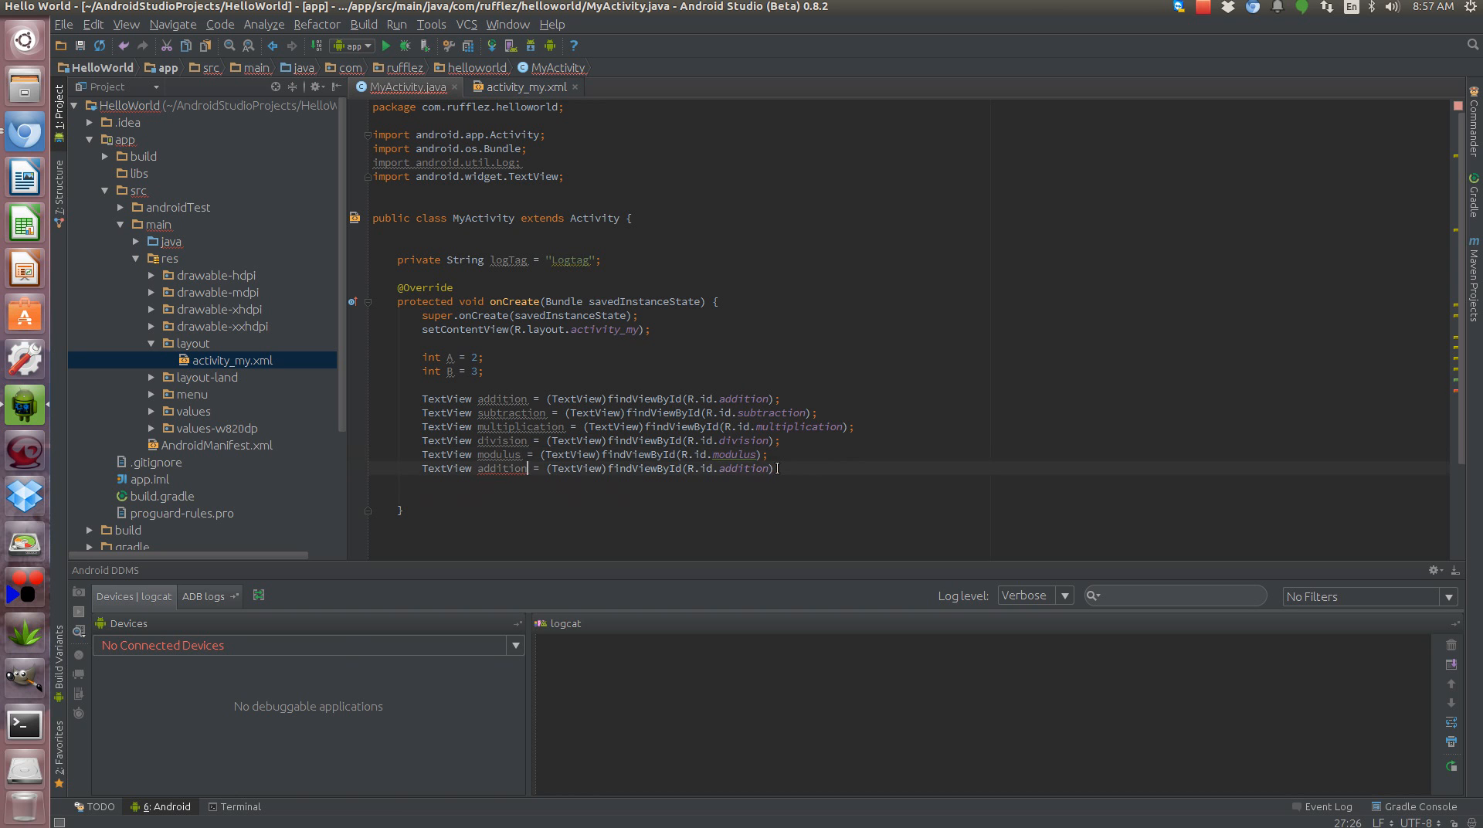
pyautogui.write('i')
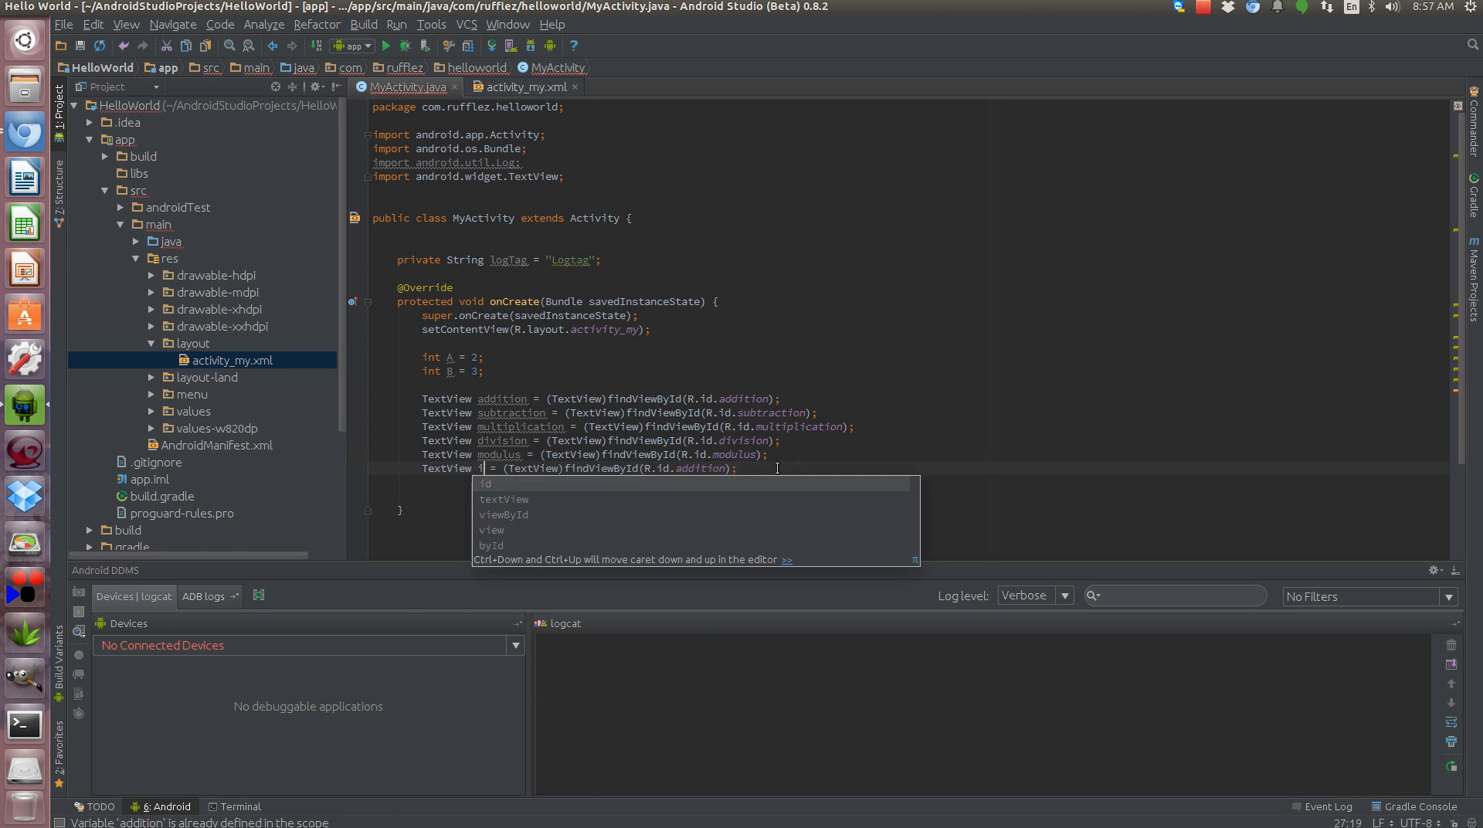
pyautogui.write('ncreme')
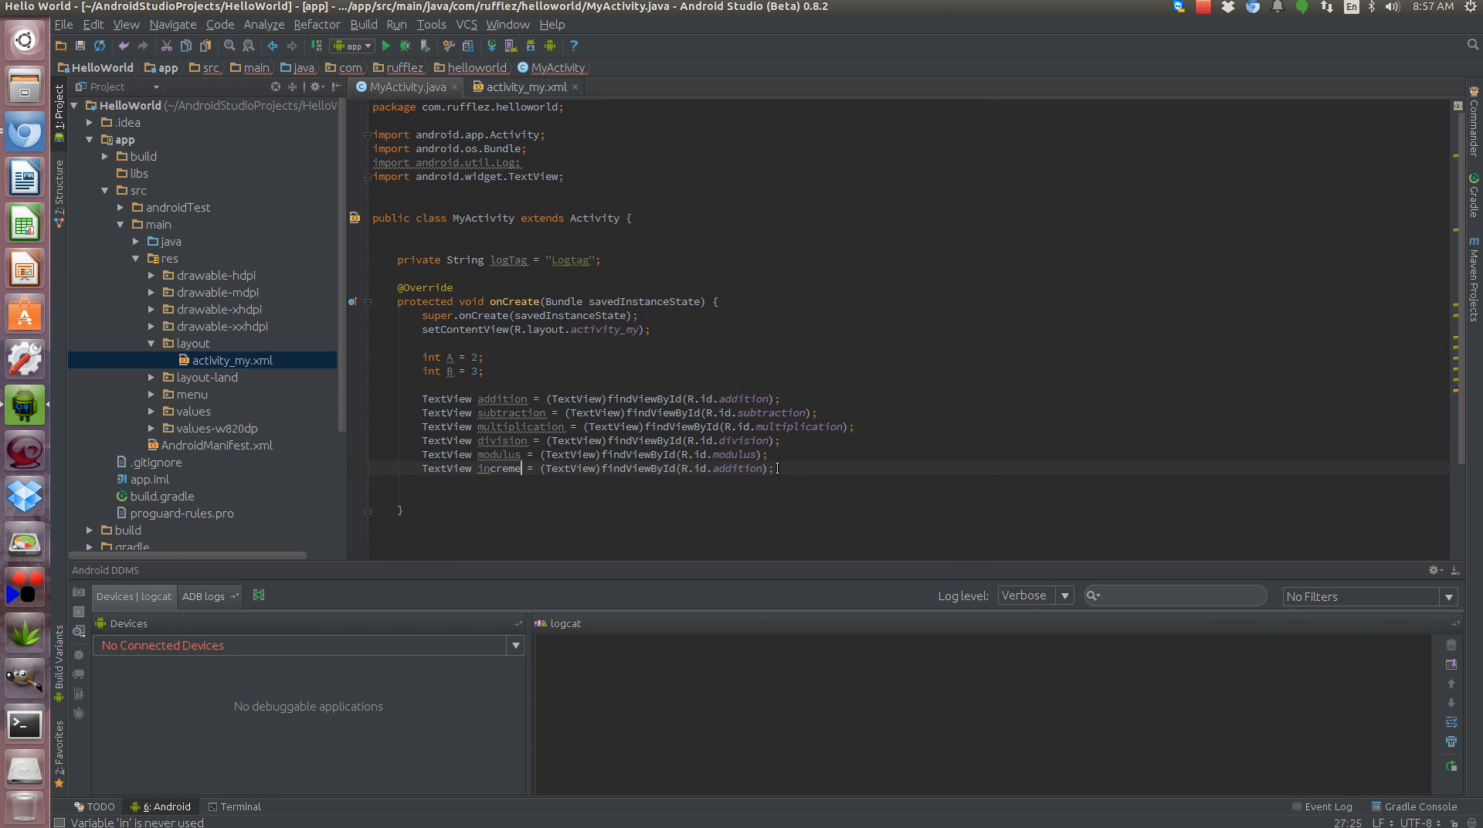
pyautogui.write('nt')
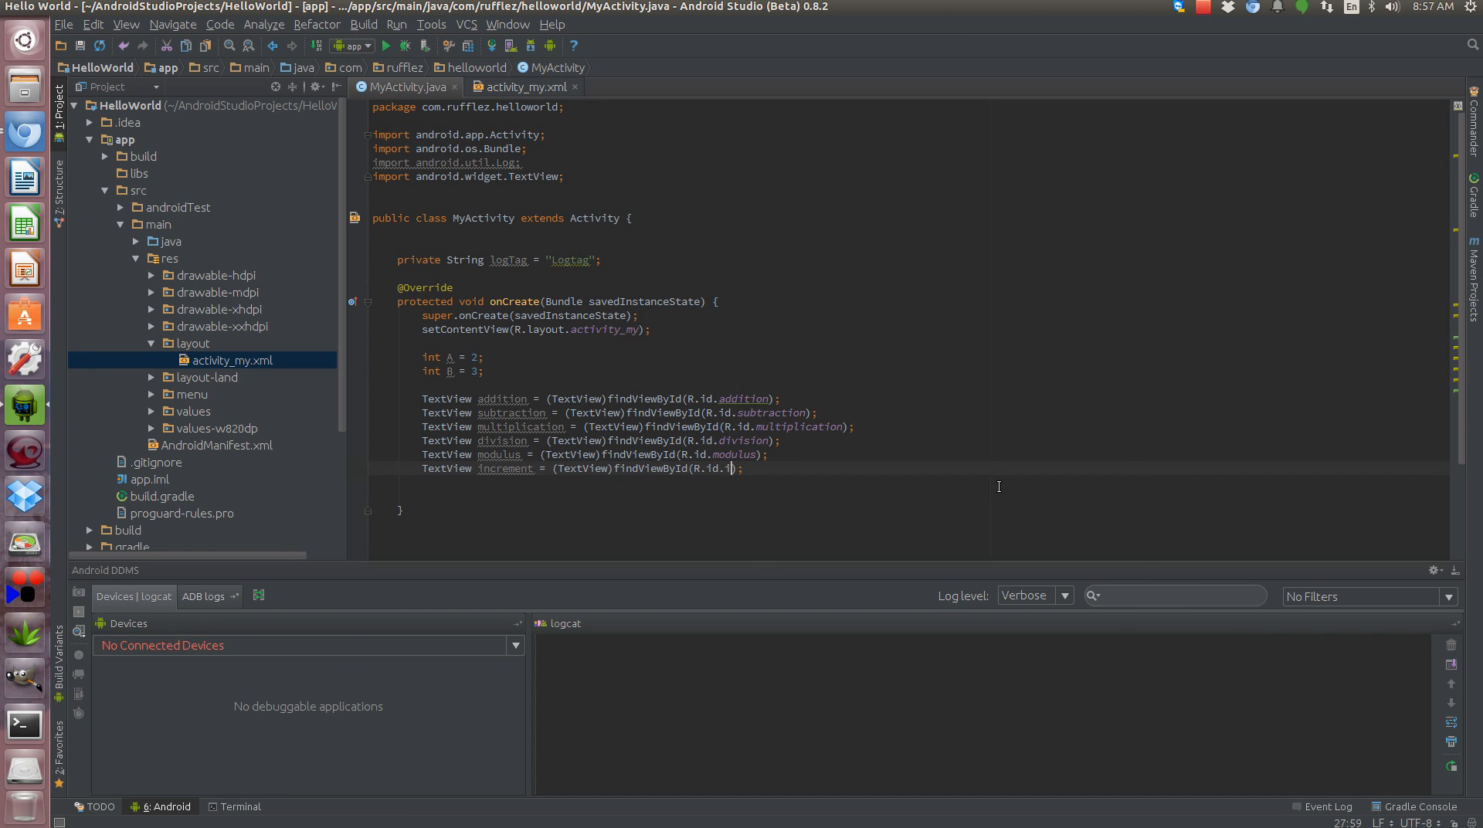
pyautogui.write('ncrement')
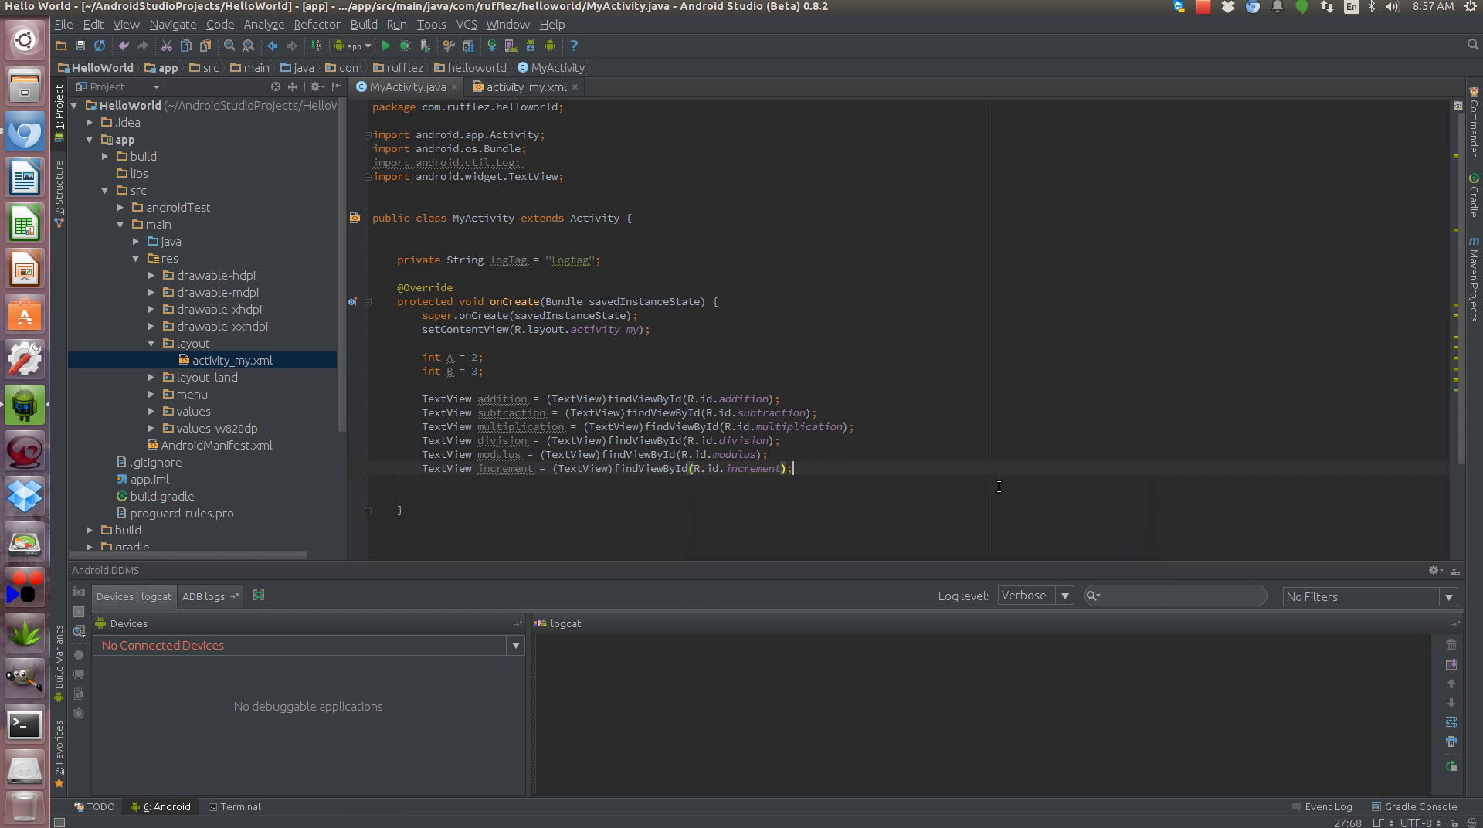
pyautogui.write('TextView addition = (TextView)findViewById(R.id.addition);')
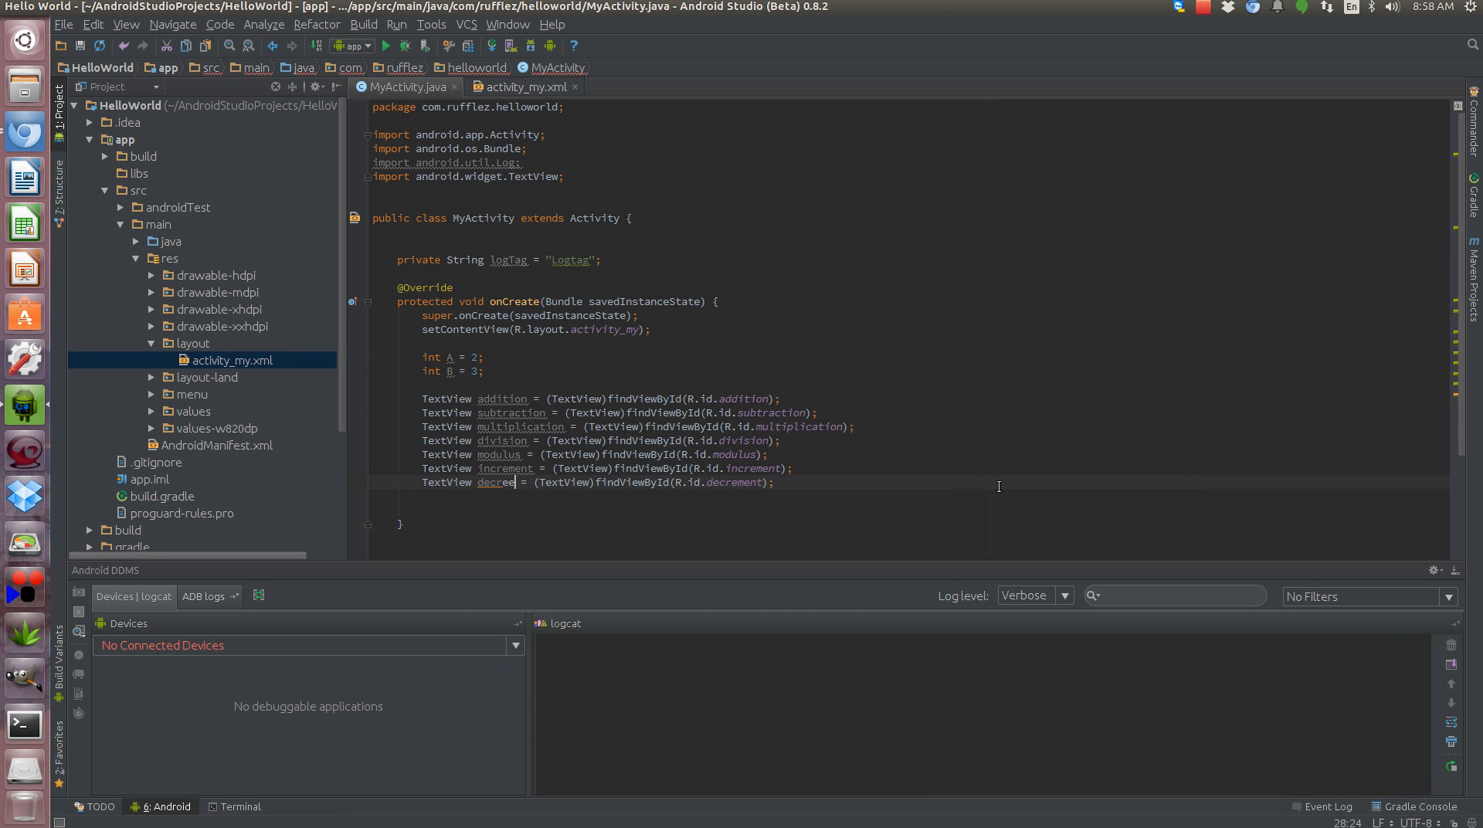
pyautogui.write('ment')
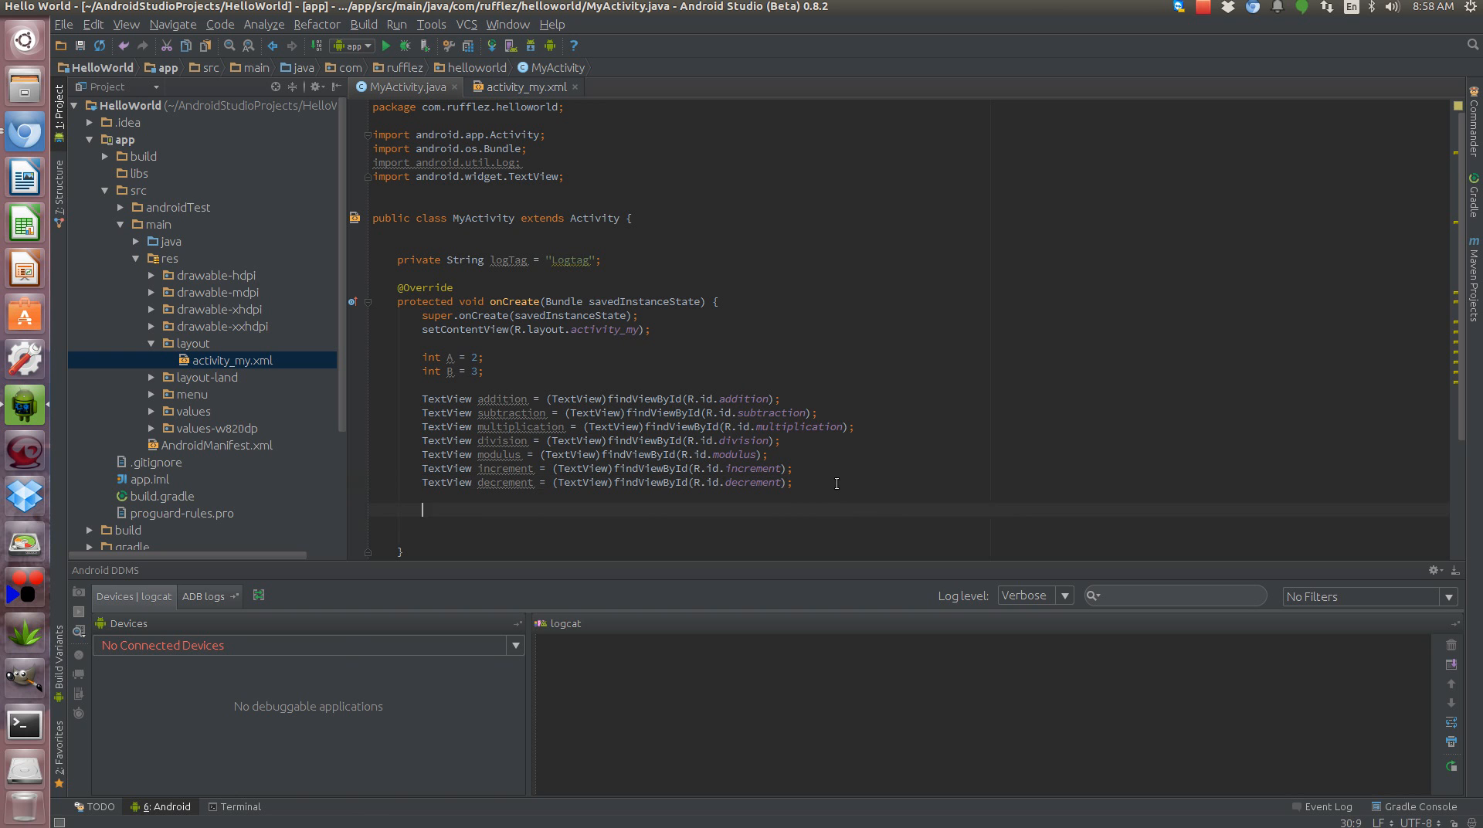
# - Write addition.setText(String.valueOf(A + B)); and copy the line for reuse
pyautogui.write('addition.s')
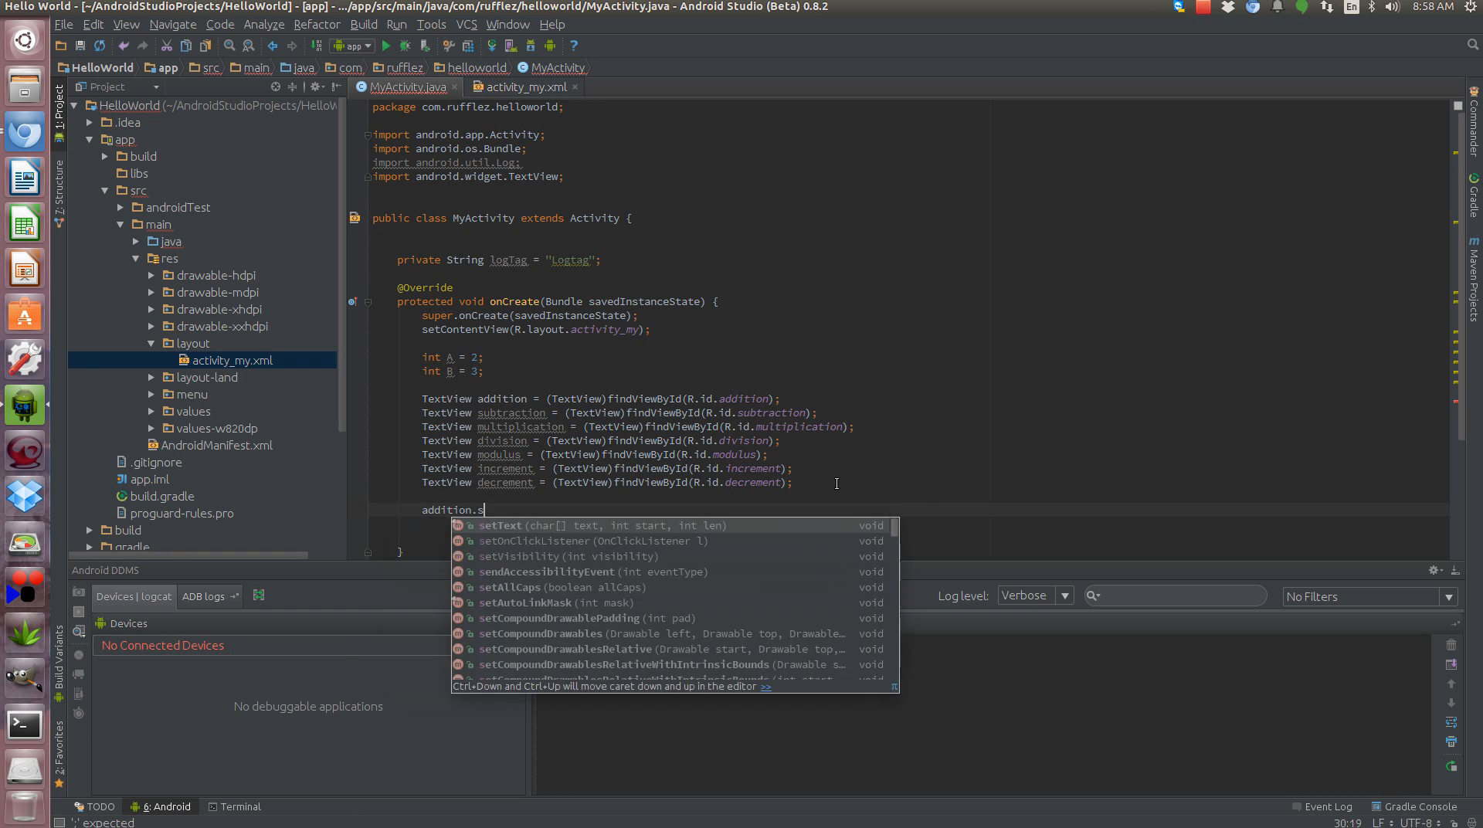
pyautogui.write('etText(String.valueOf());')
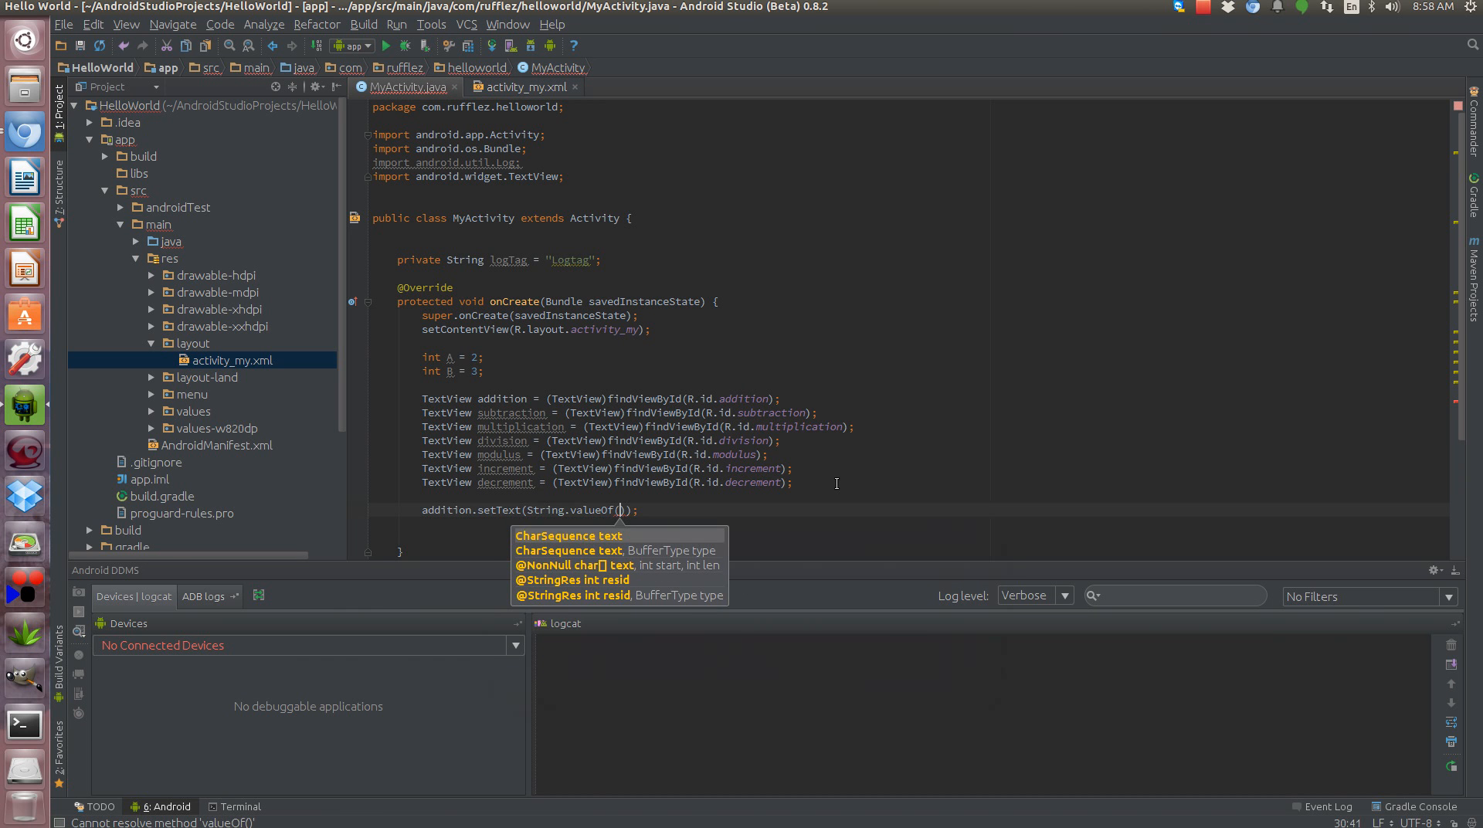
pyautogui.write('A + B')
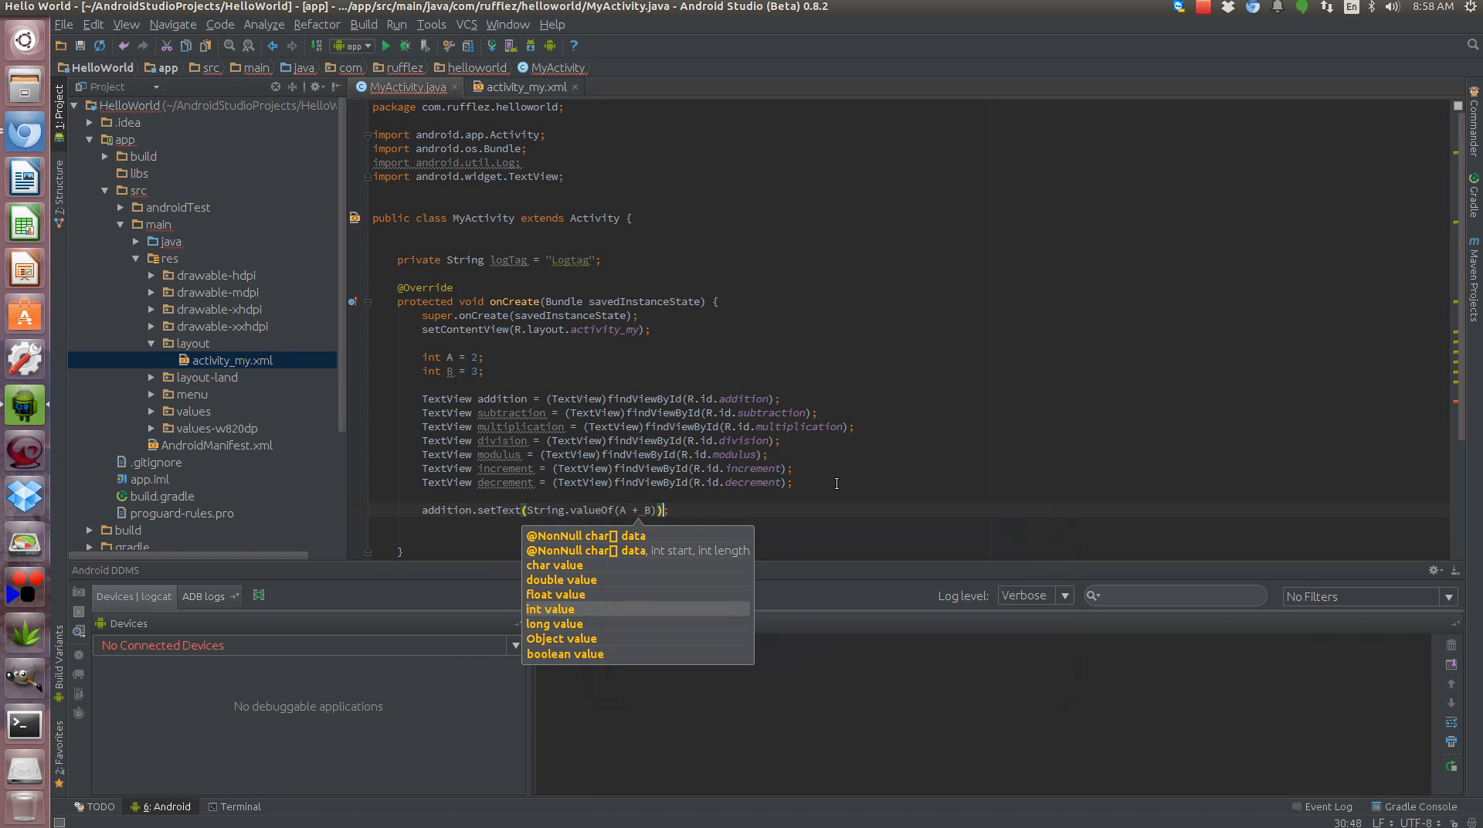
pyautogui.press('Escape')
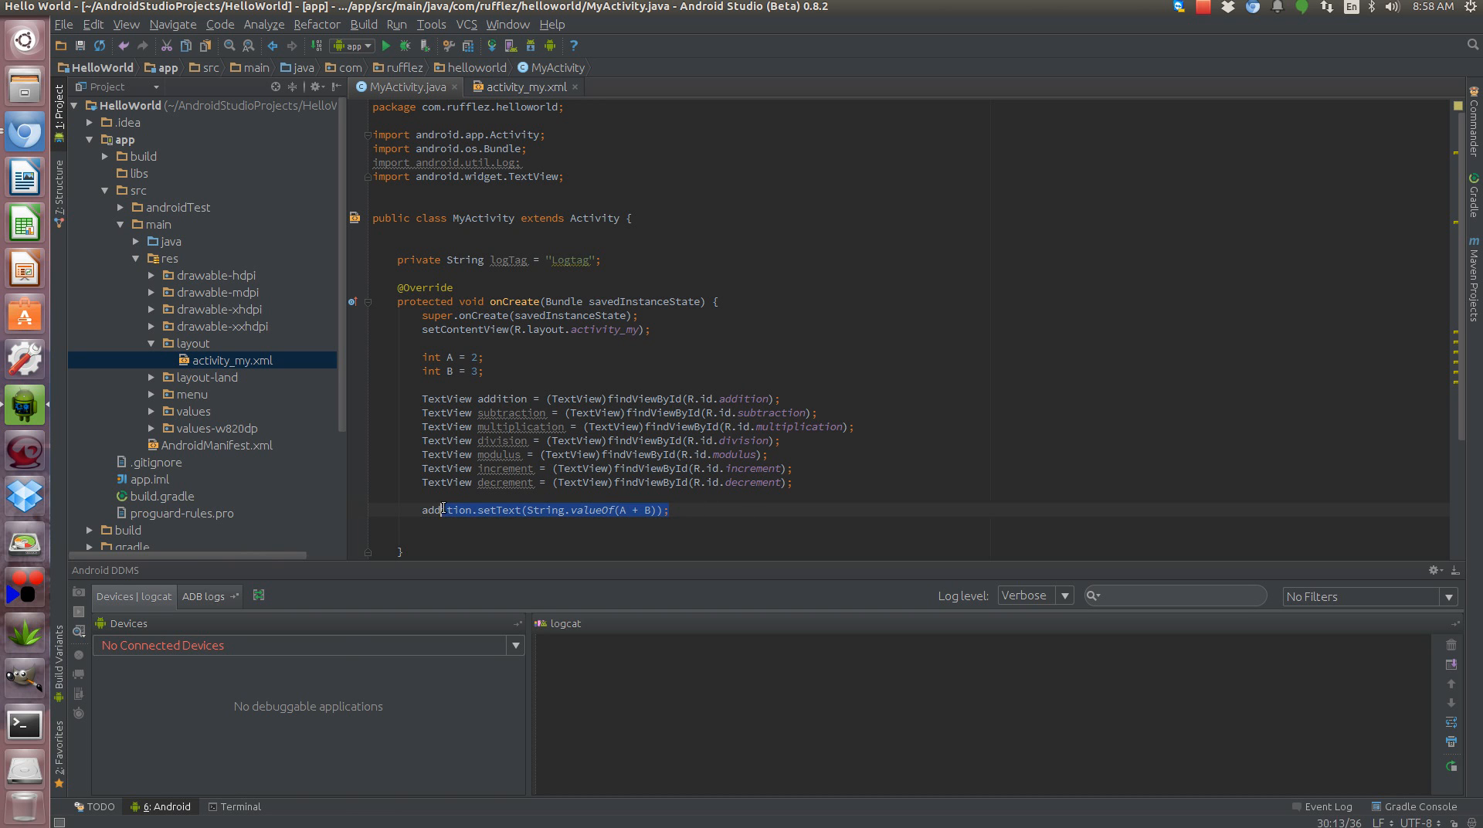
pyautogui.rightClick(441, 510)
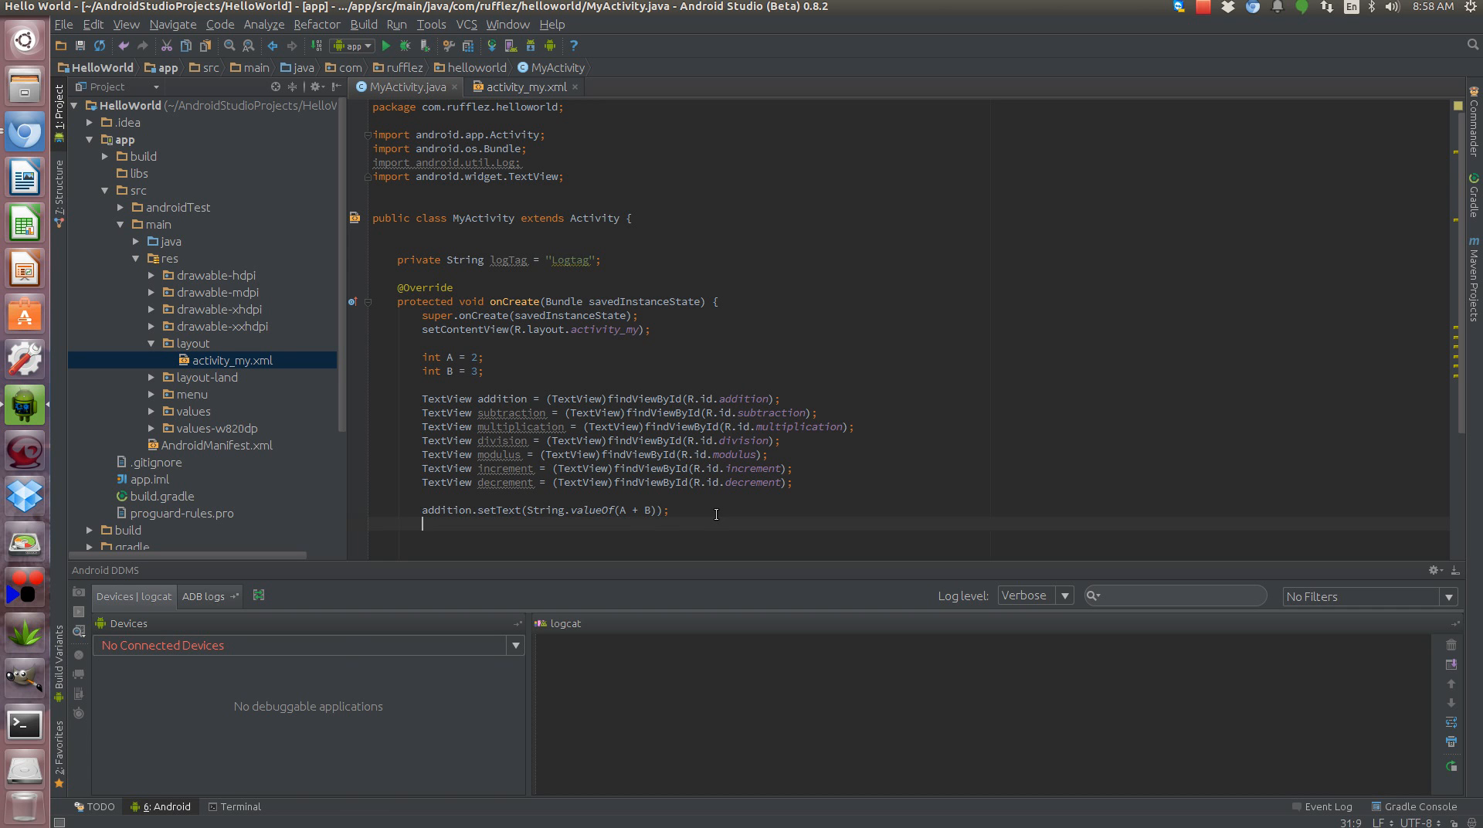
# - Paste and adapt lines so subtraction shows A - B and multiplication shows A * B
pyautogui.write('addition.setText(String.valueOf(A + B));')
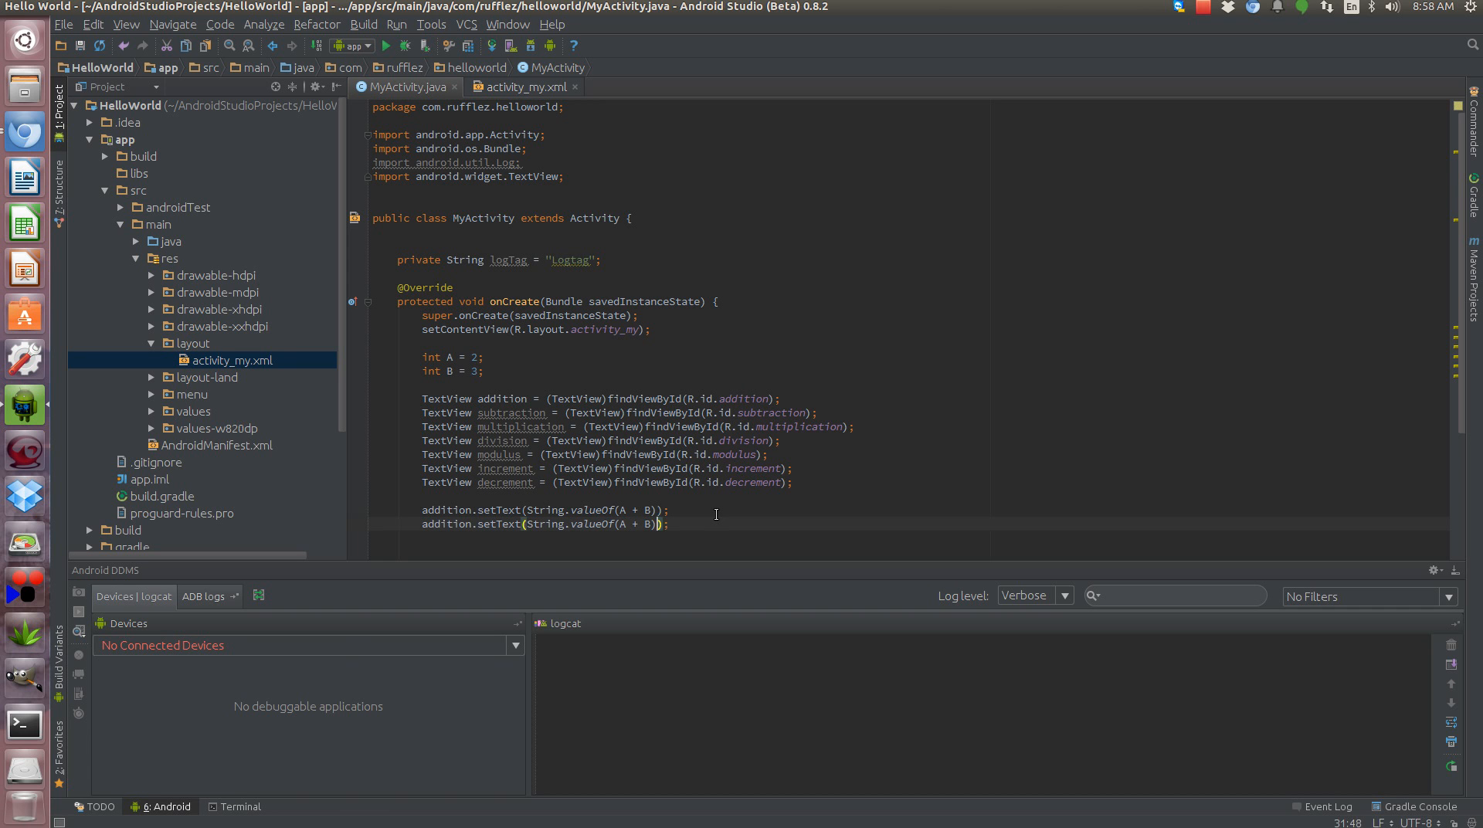
pyautogui.write('-')
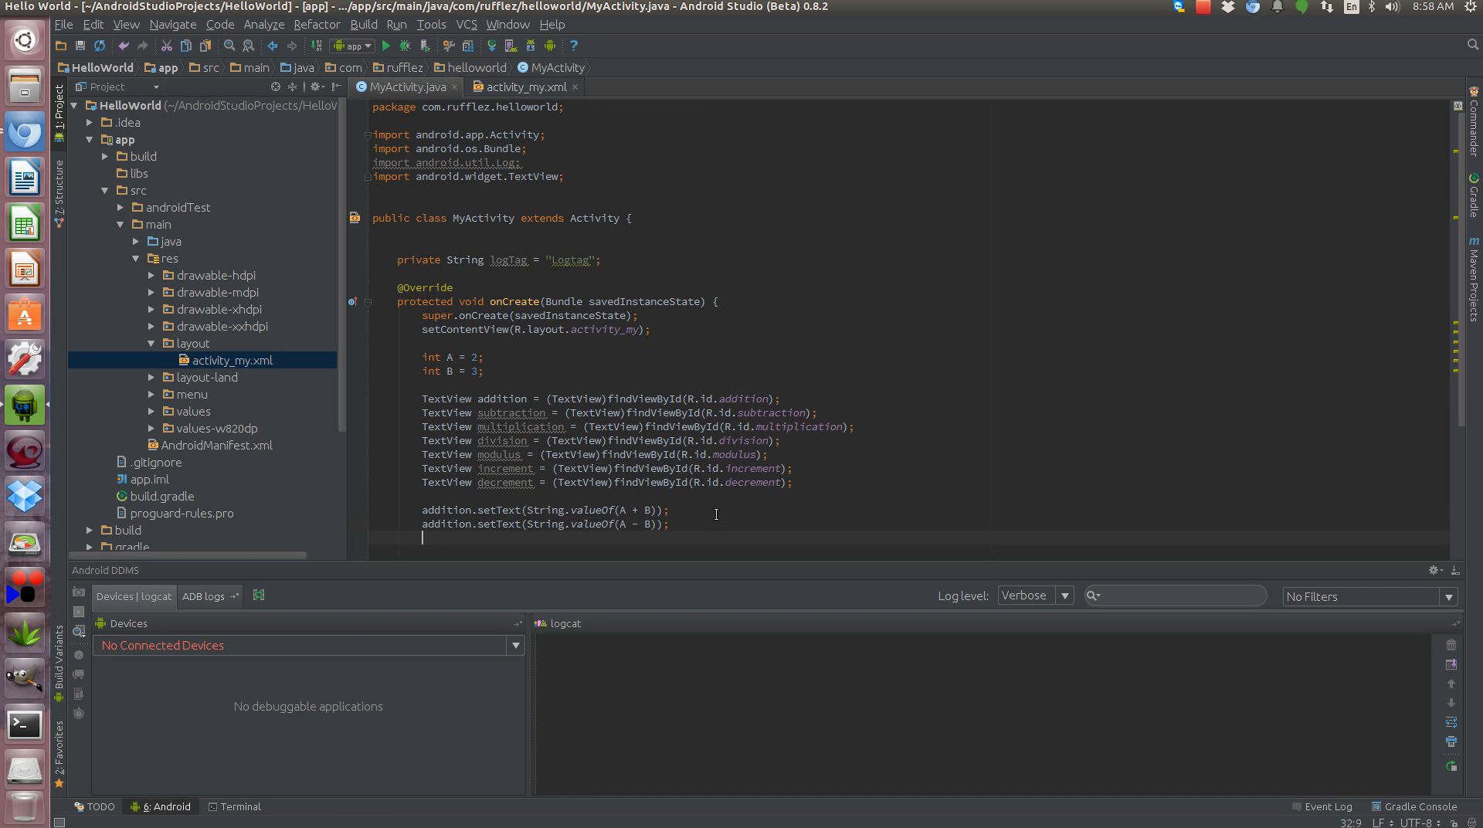
pyautogui.write('addition.setText(String.valueOf(A + B));')
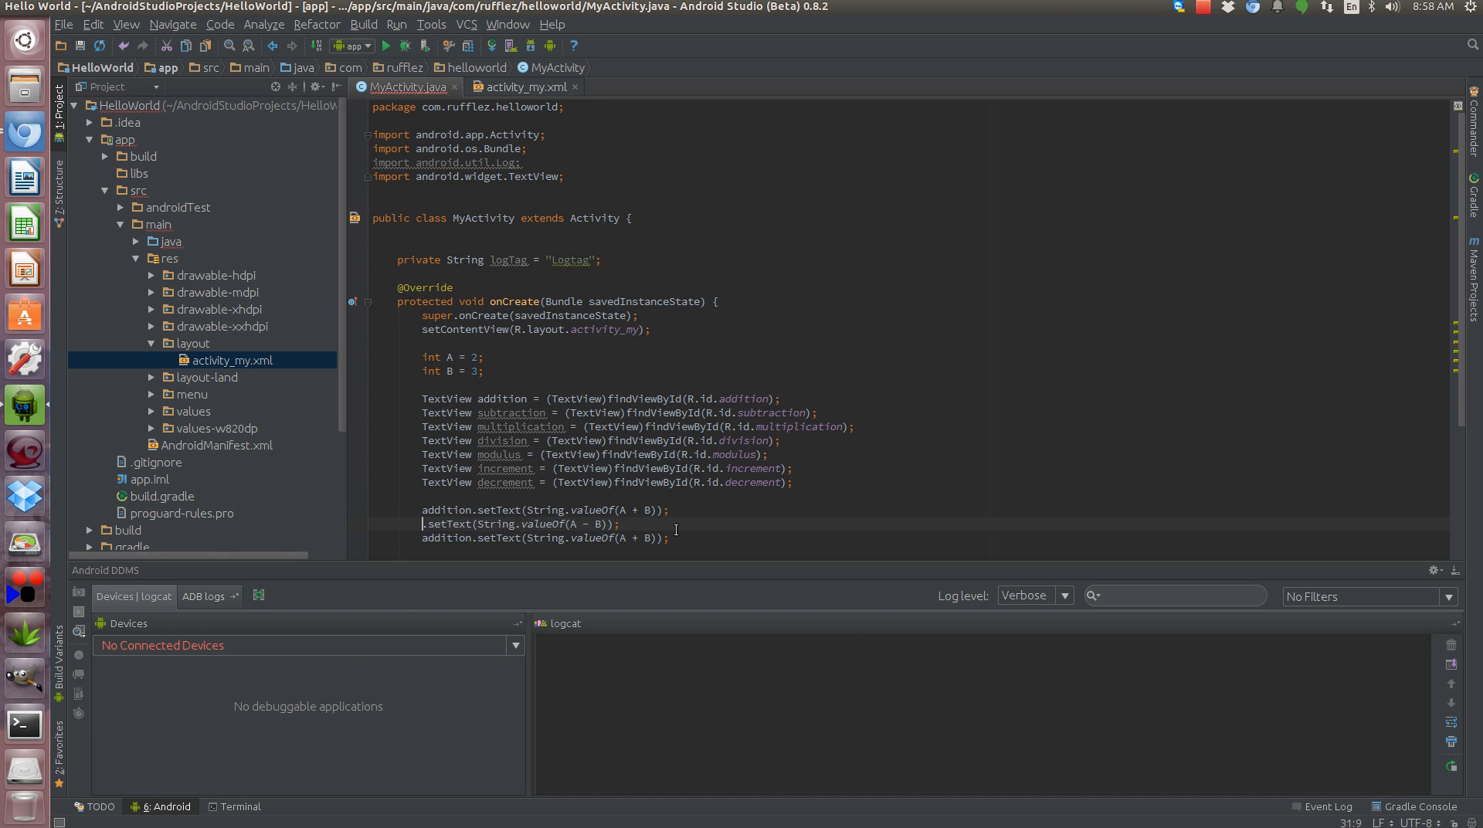
pyautogui.write('subtraction')
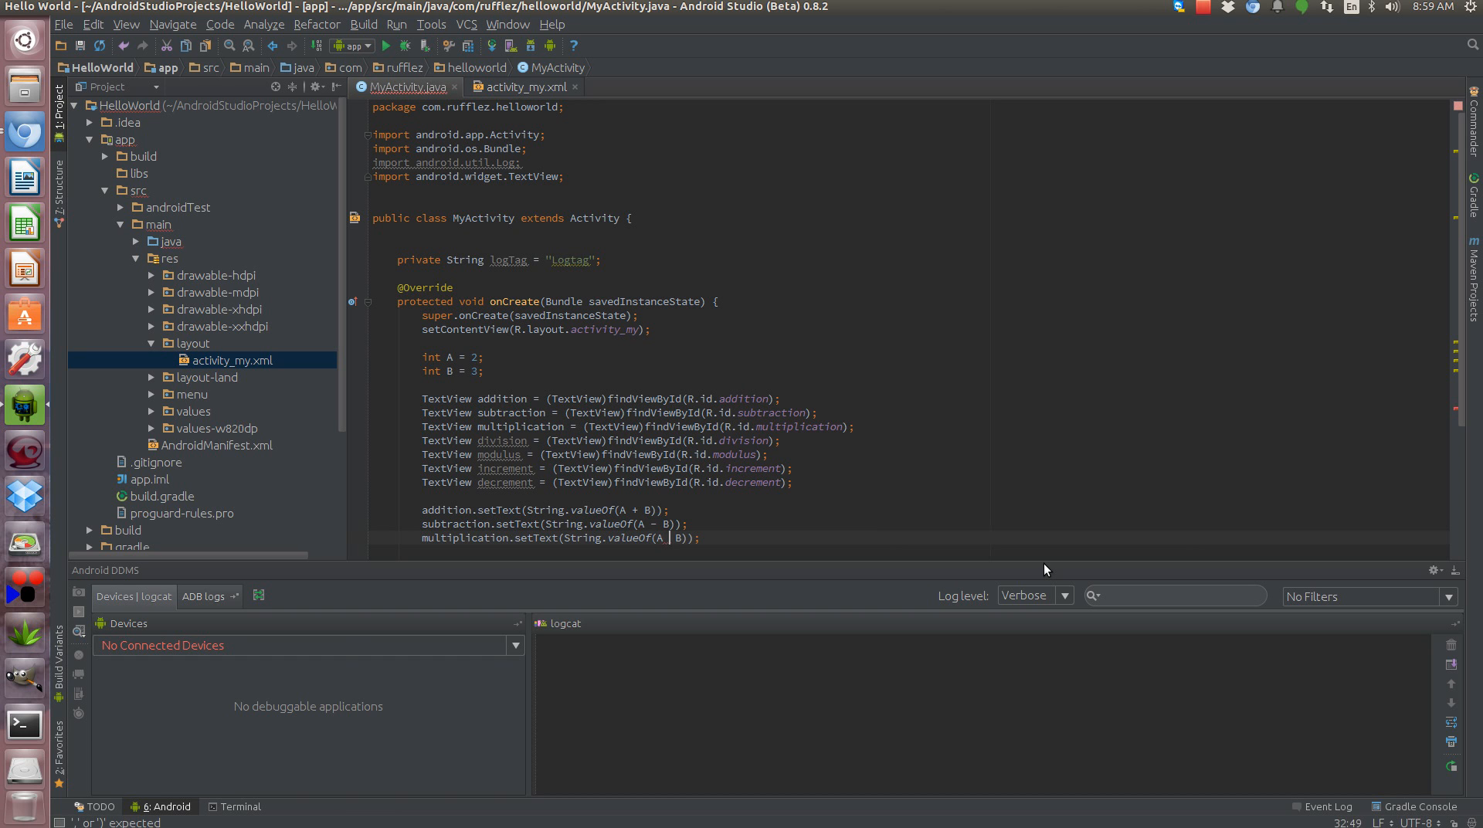
pyautogui.write('*')
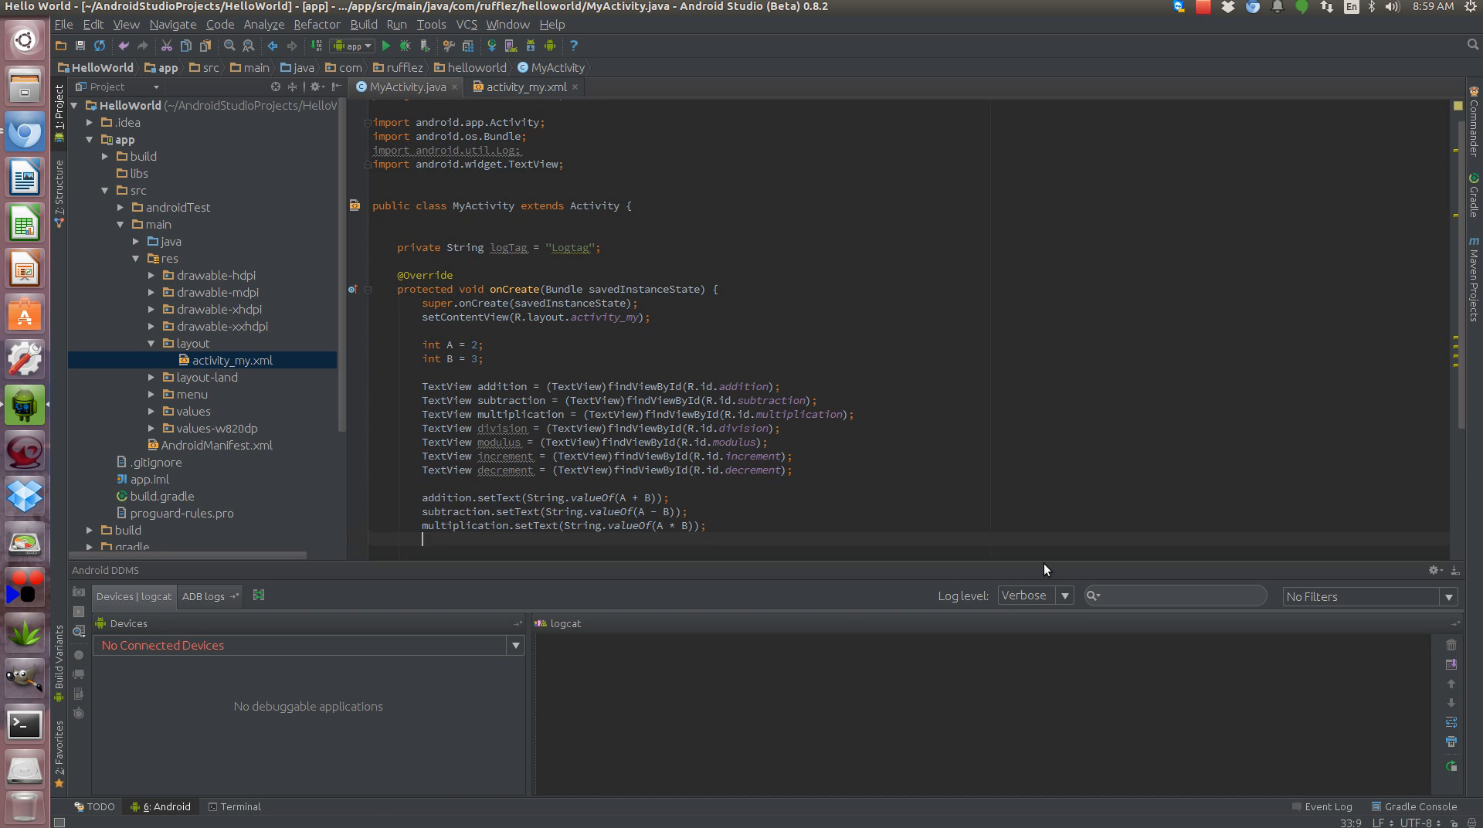
# - Set division text to String.valueOf(A / B) and modulus text to String.valueOf(B % A)
pyautogui.write('division')
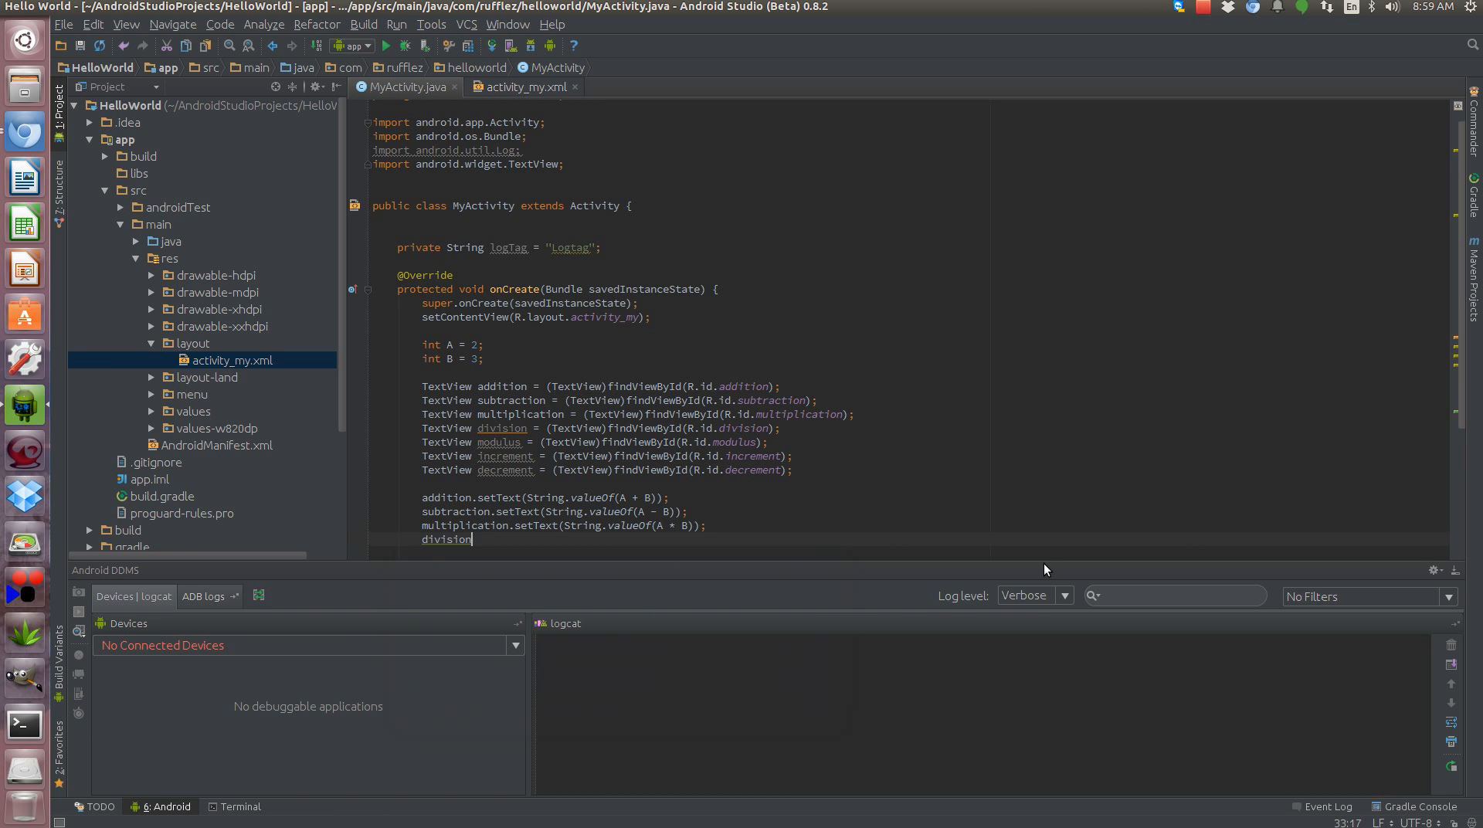
pyautogui.write('.setText();')
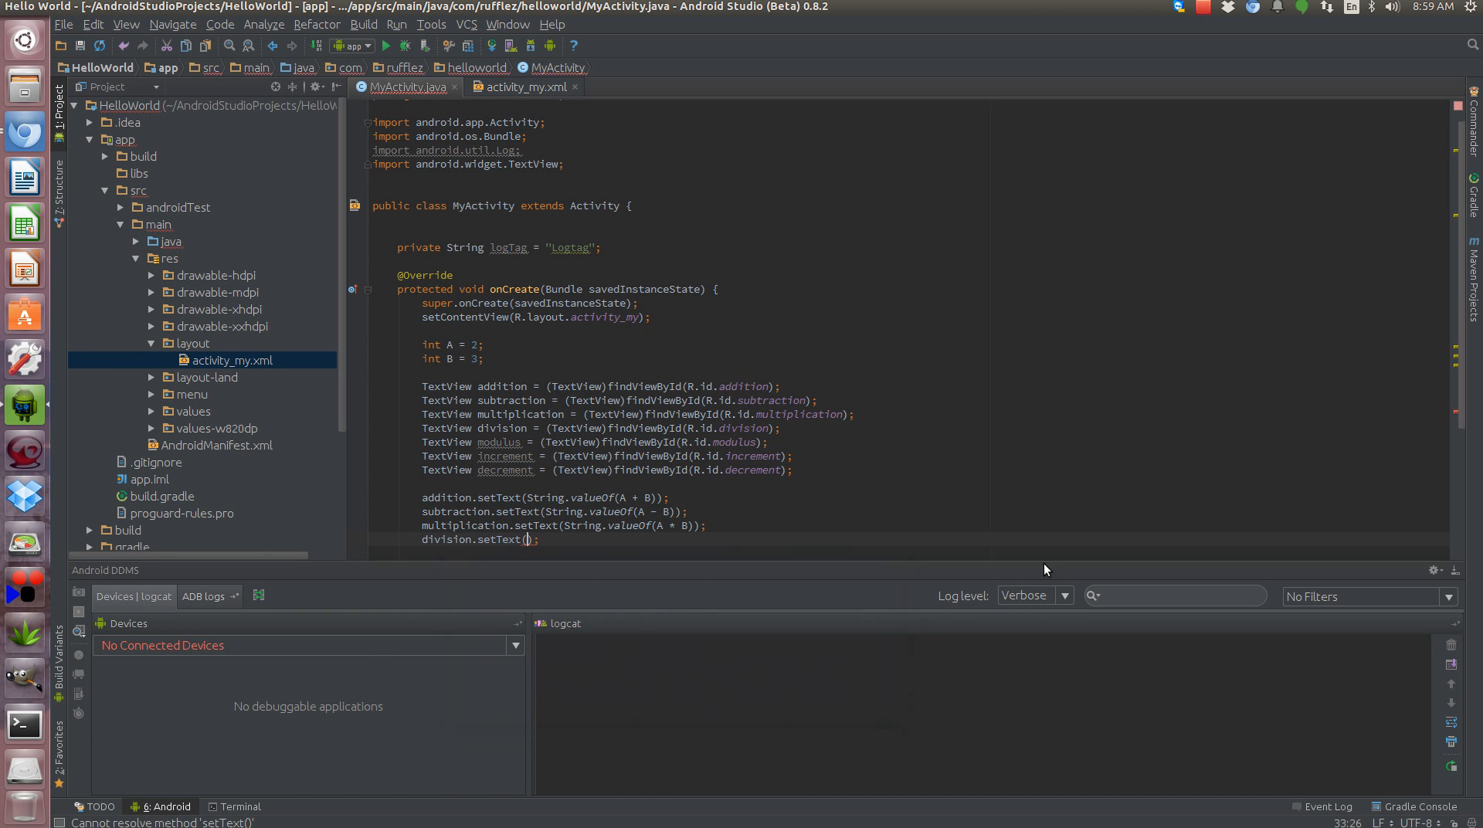
pyautogui.write('String.valueOf(A')
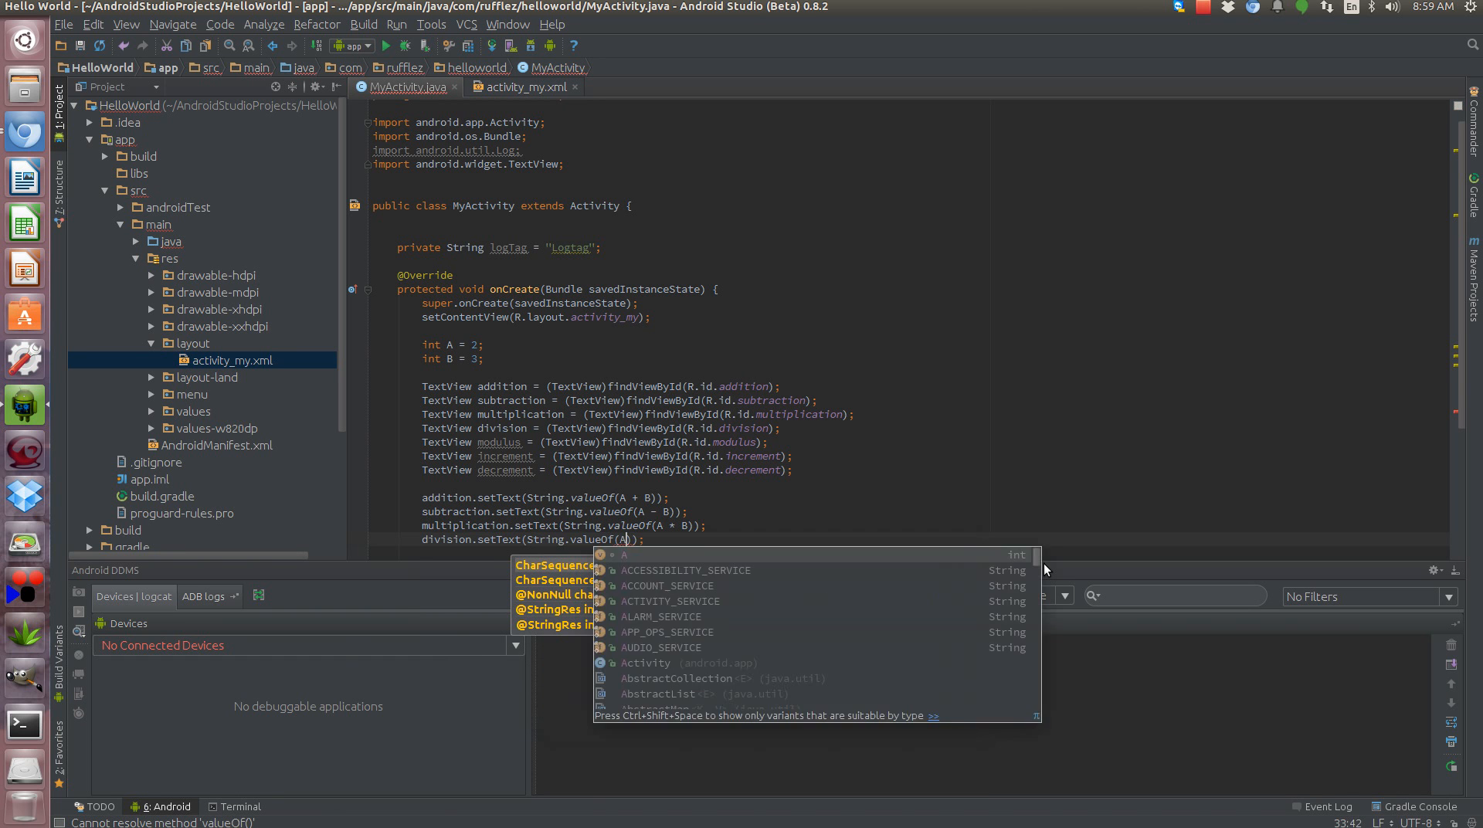
pyautogui.write('/')
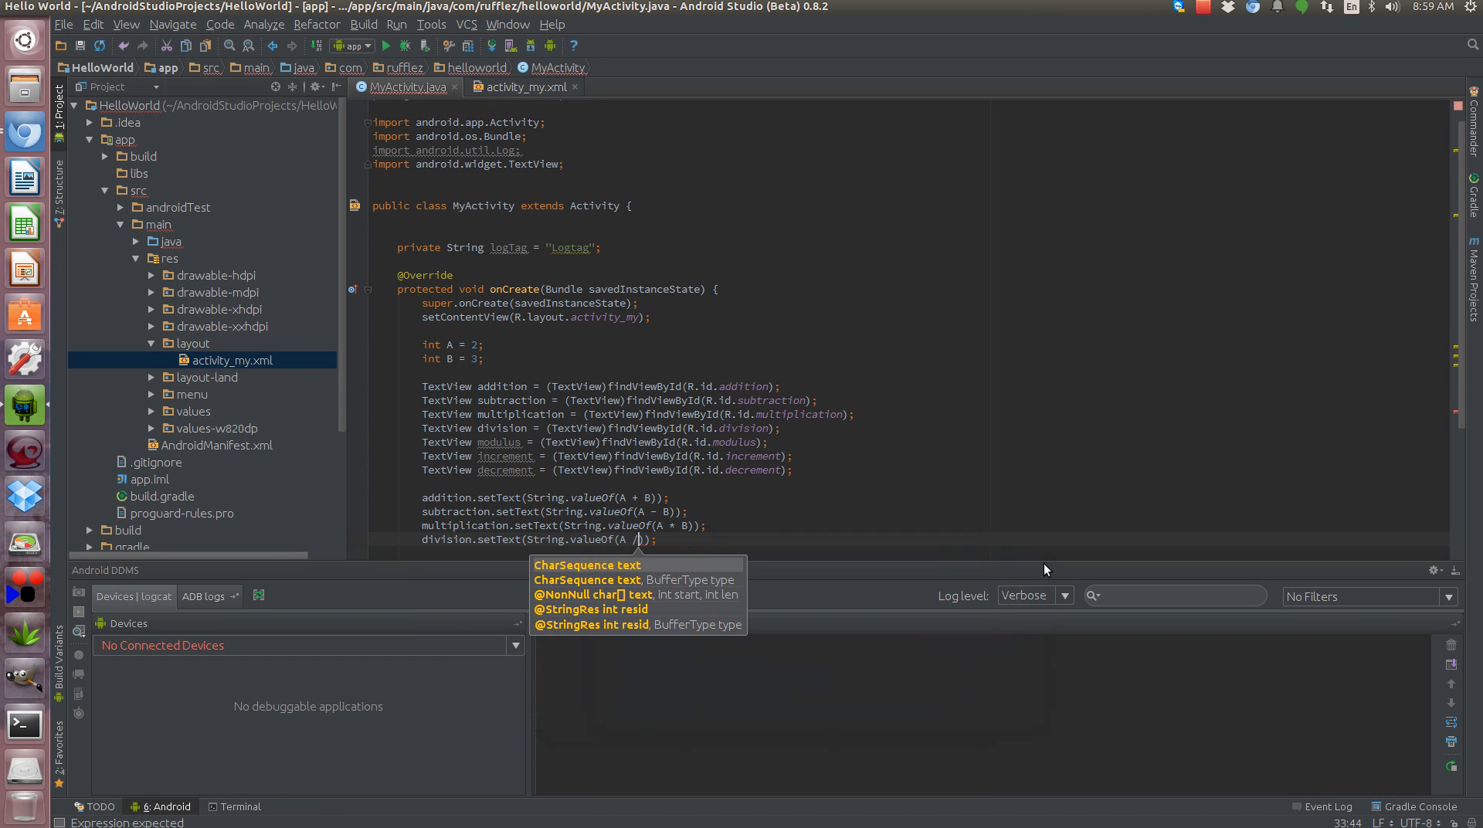
pyautogui.write('B')
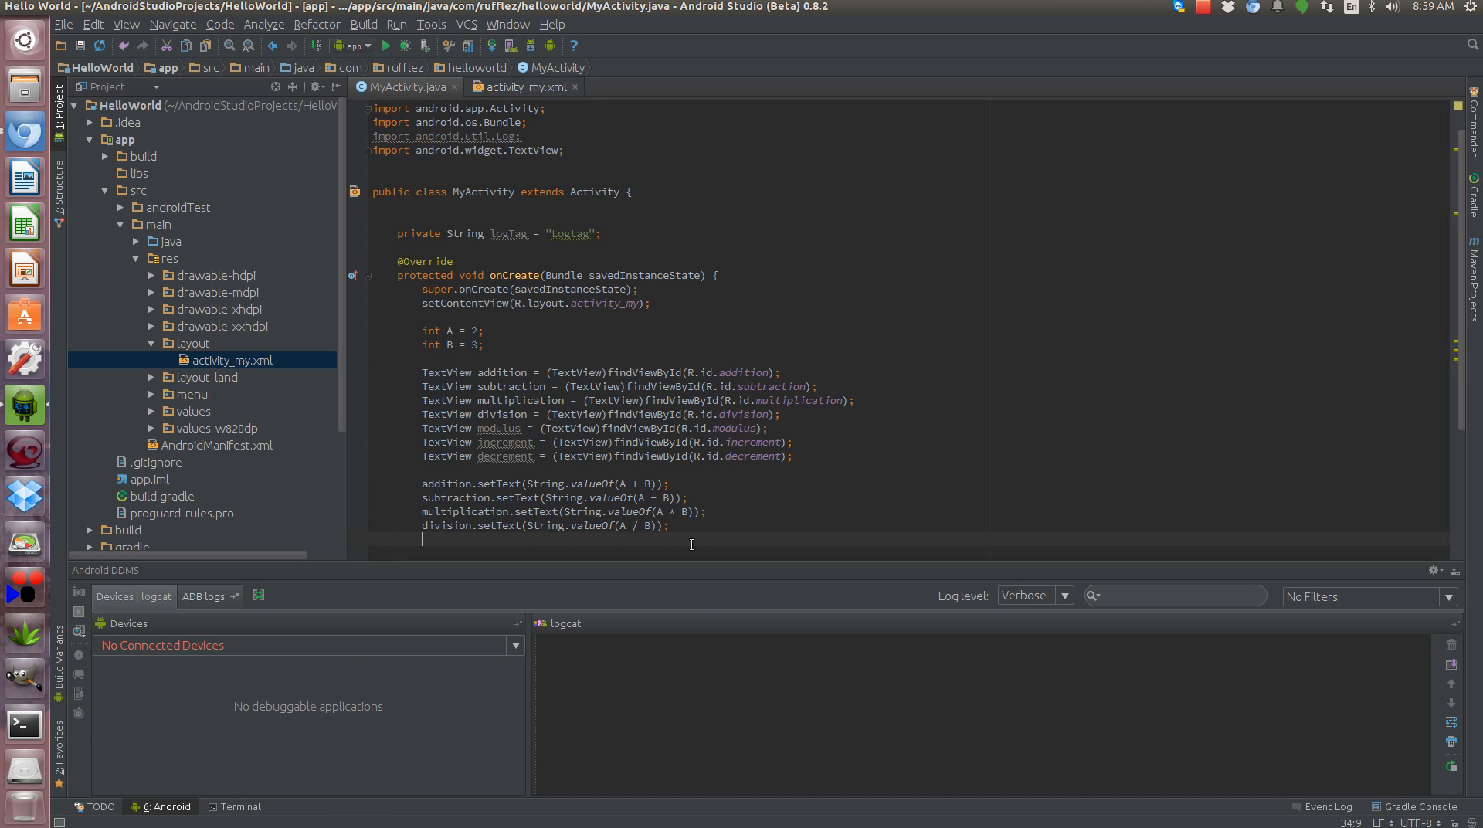
pyautogui.write('modulus.setText();')
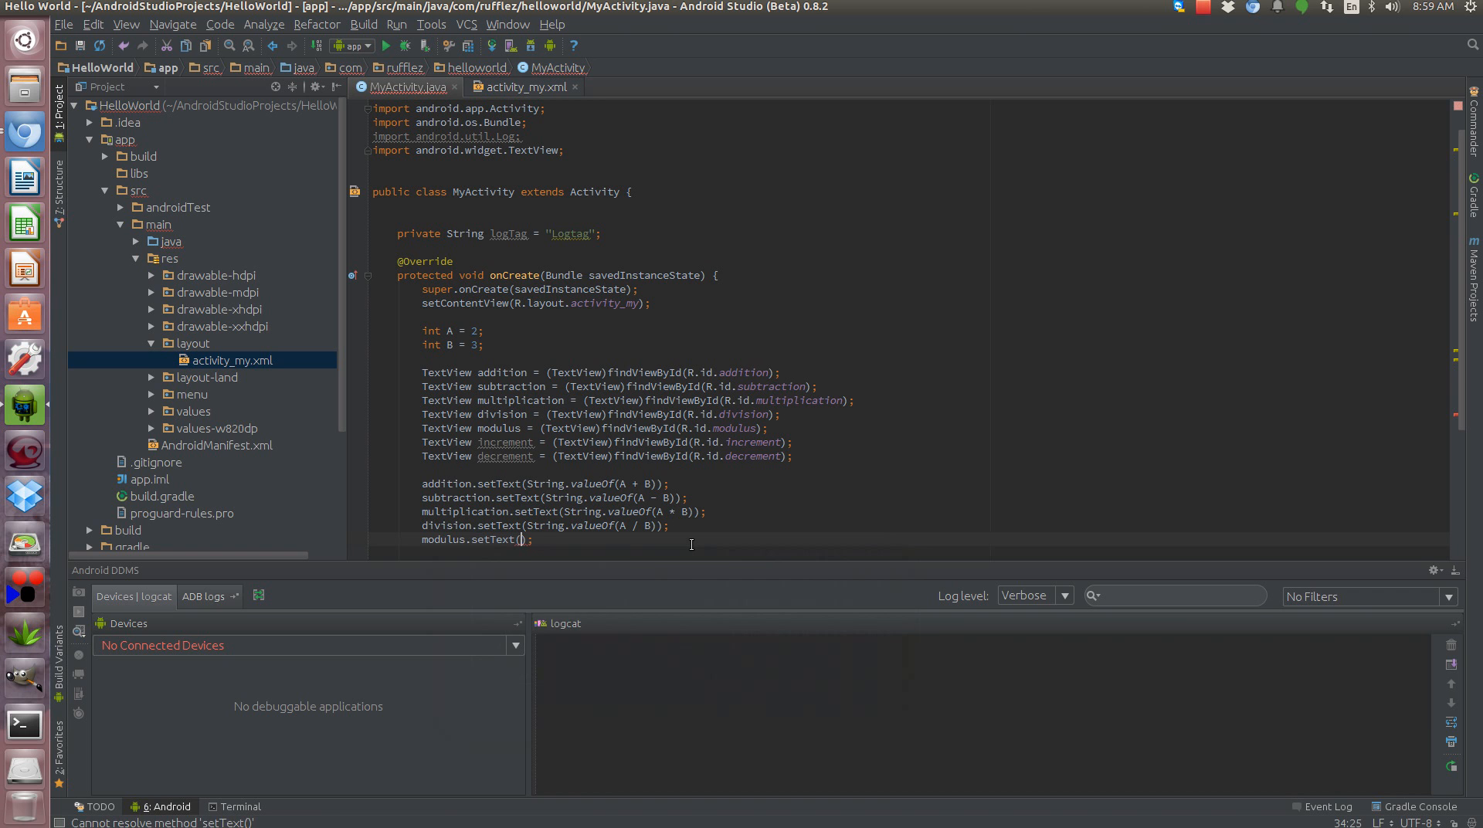
pyautogui.write('Stgr')
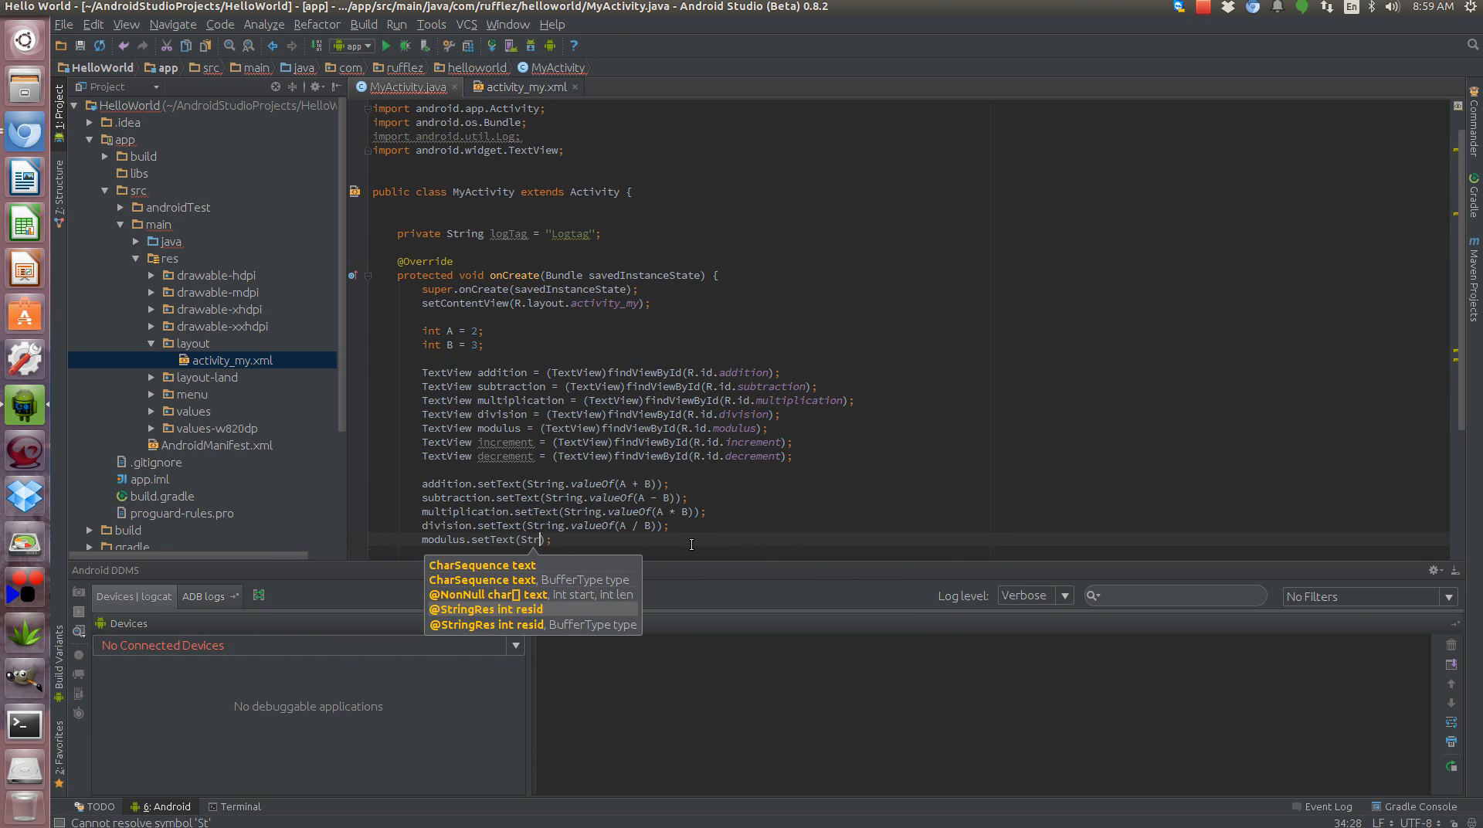
pyautogui.write('String.valueOf()')
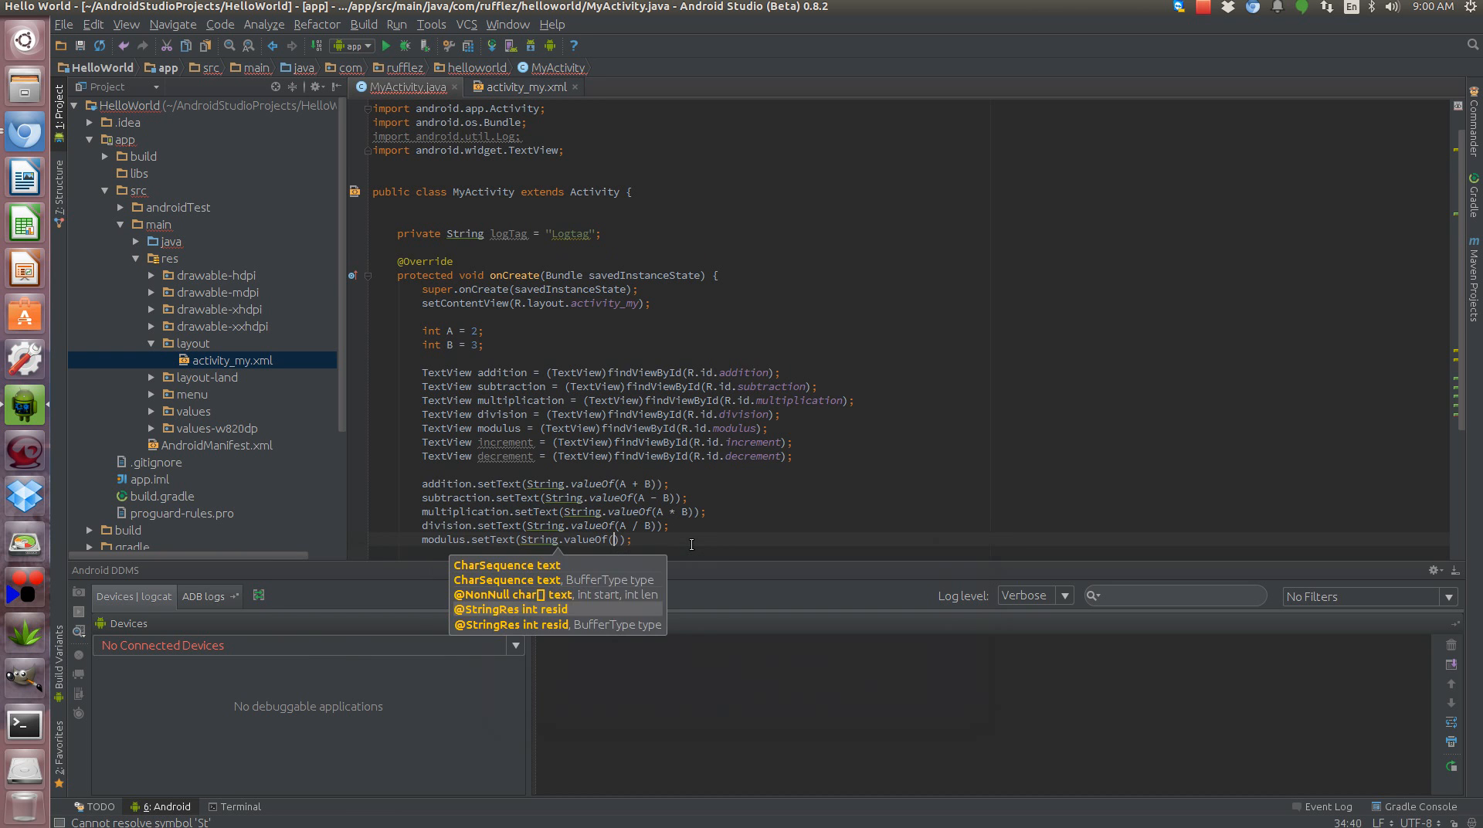
pyautogui.write('B % A')
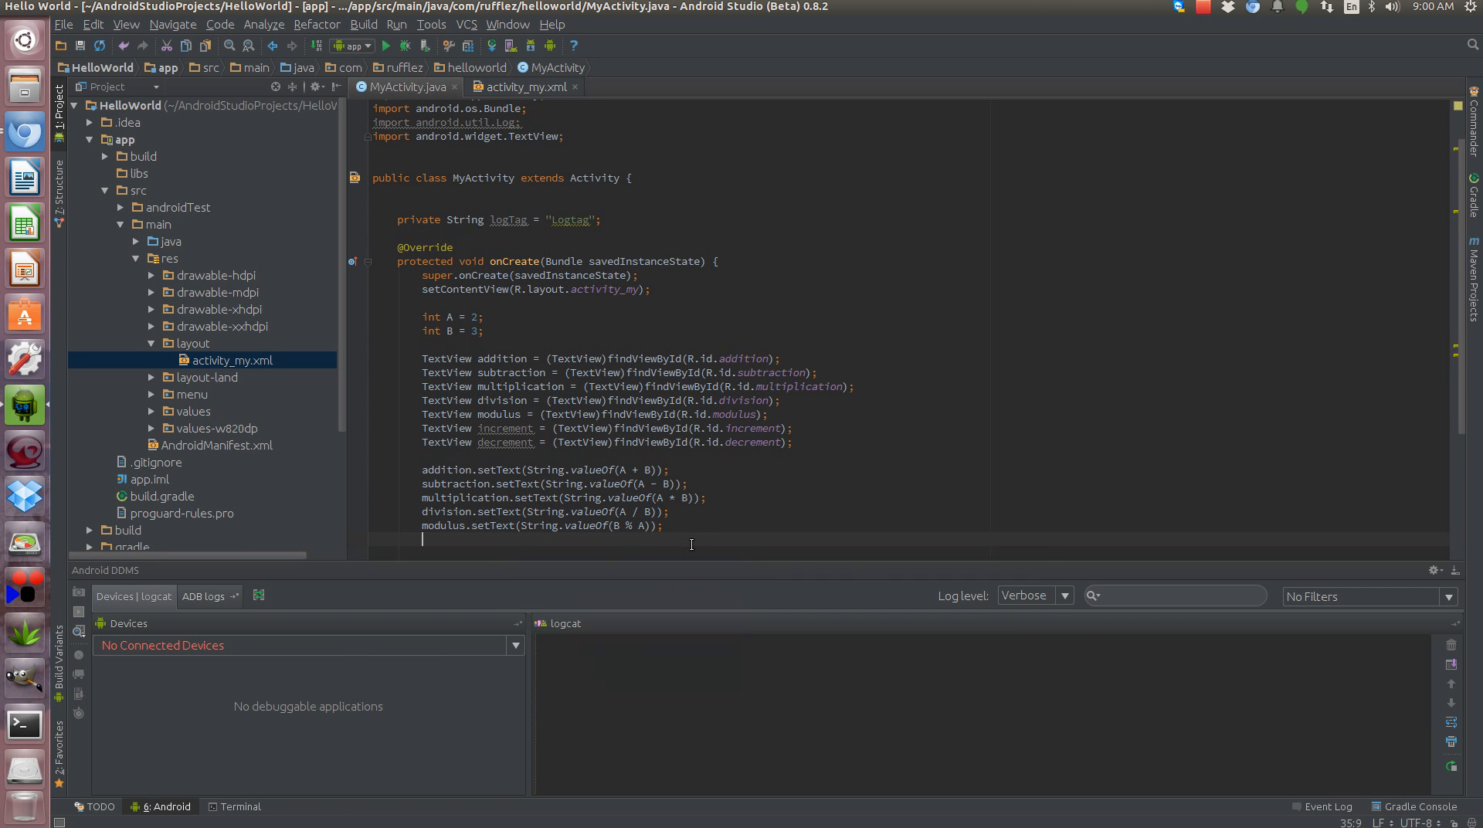
# - Set increment text to String.valueOf(A++) and decrement text to String.valueOf(B--)
pyautogui.write('increment')
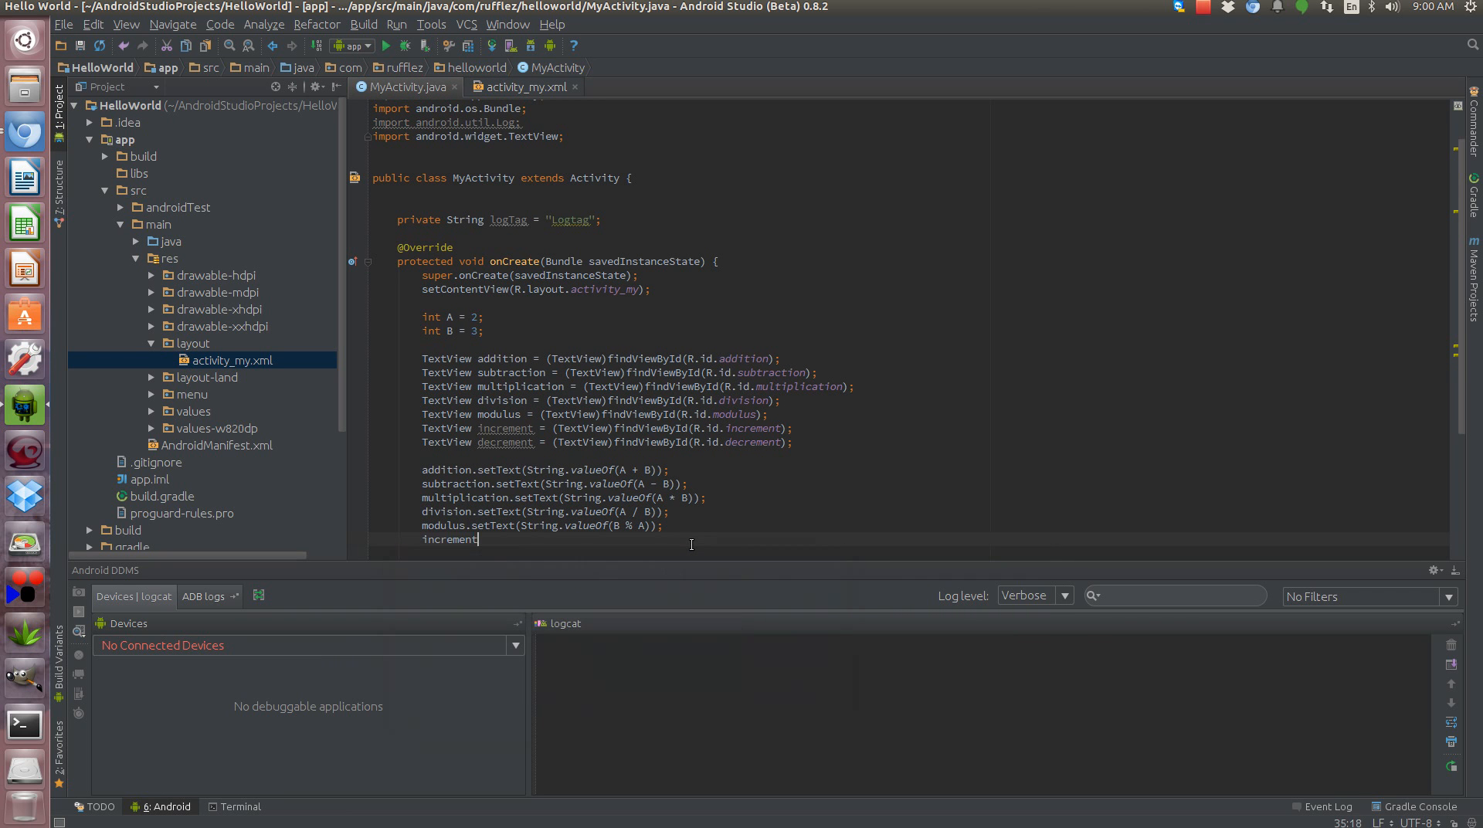
pyautogui.write('.setText();')
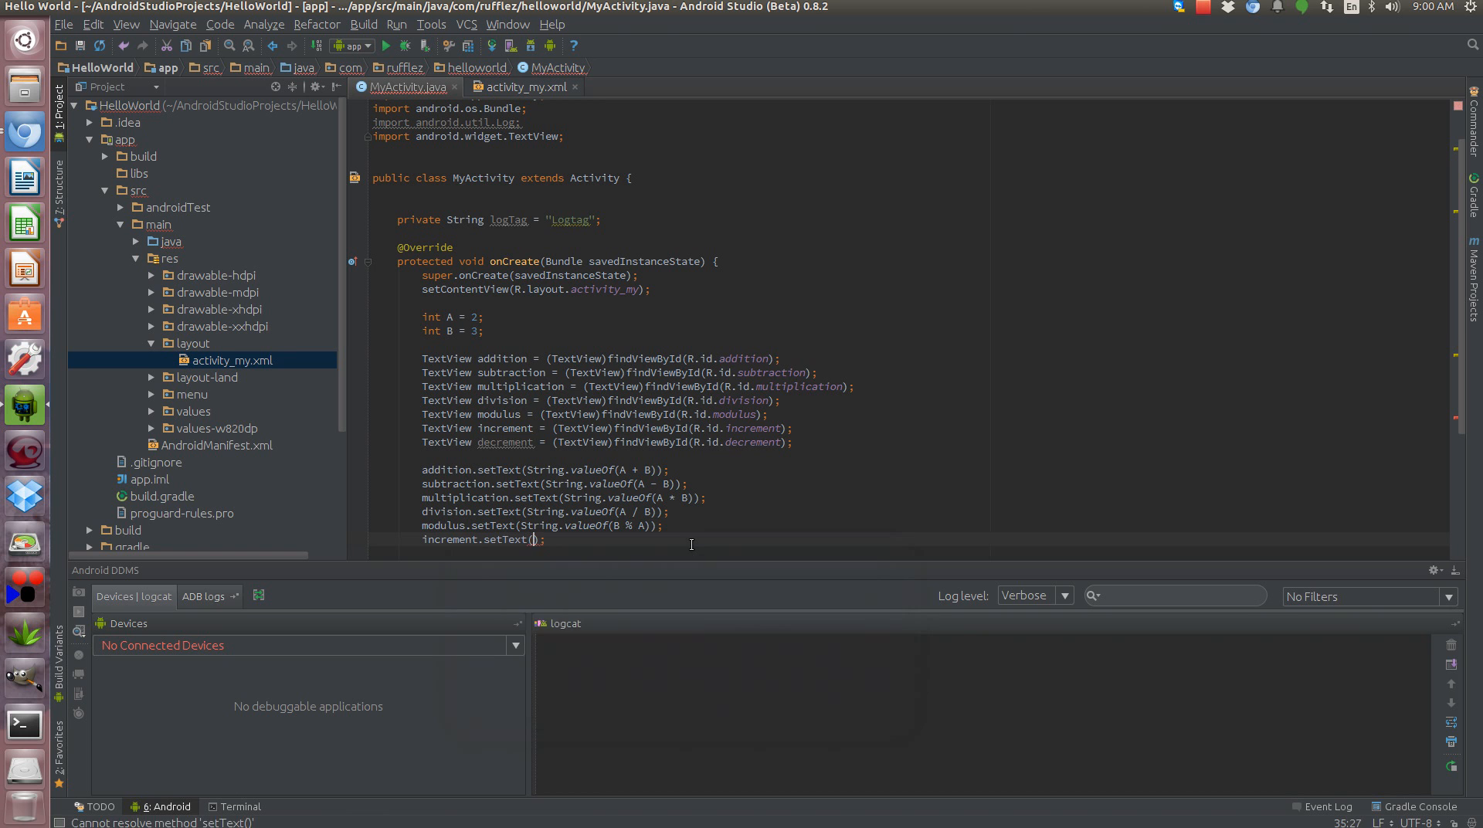
pyautogui.write('String.valueOf(')
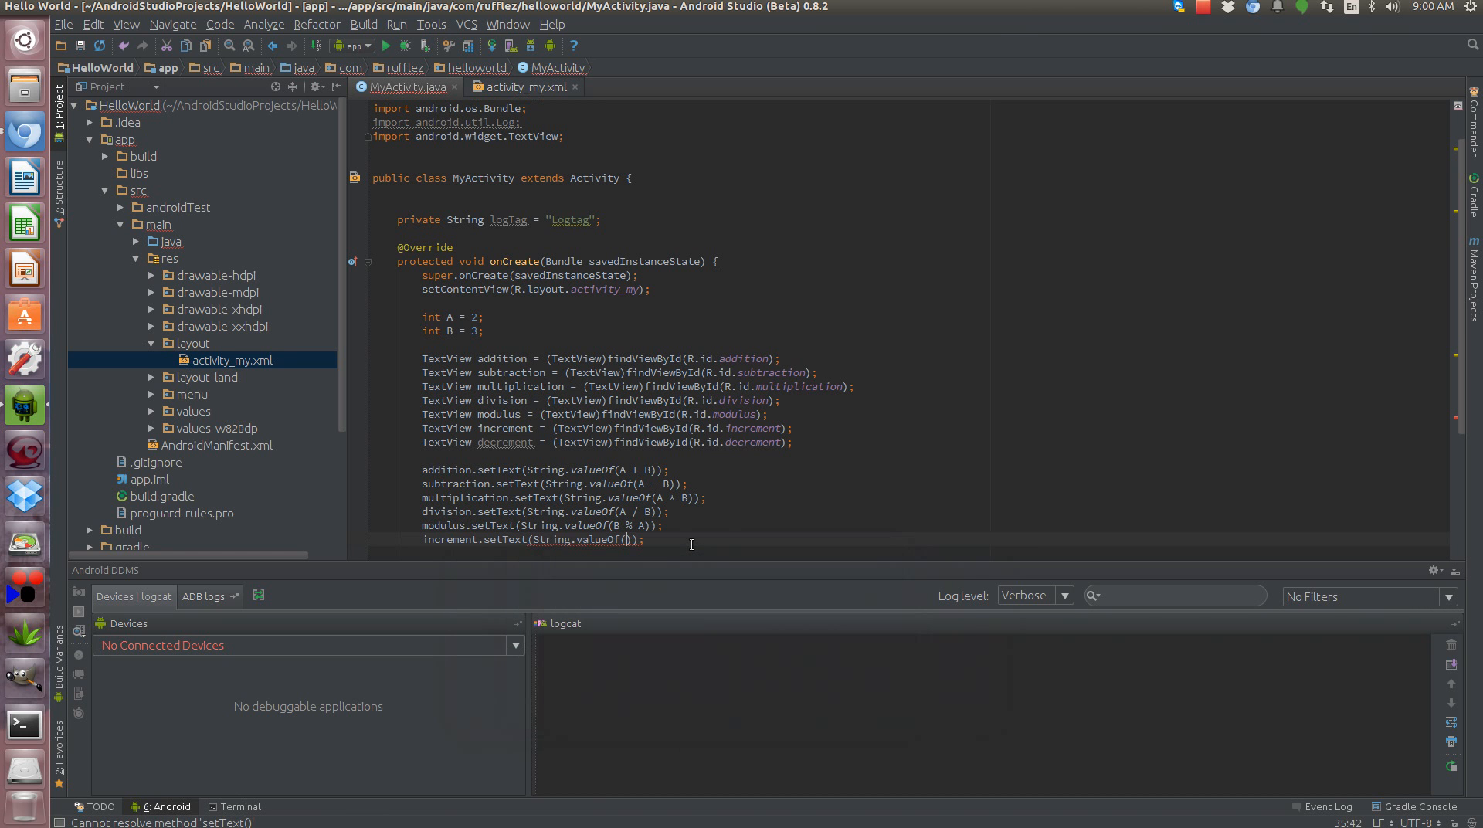
pyautogui.write('A')
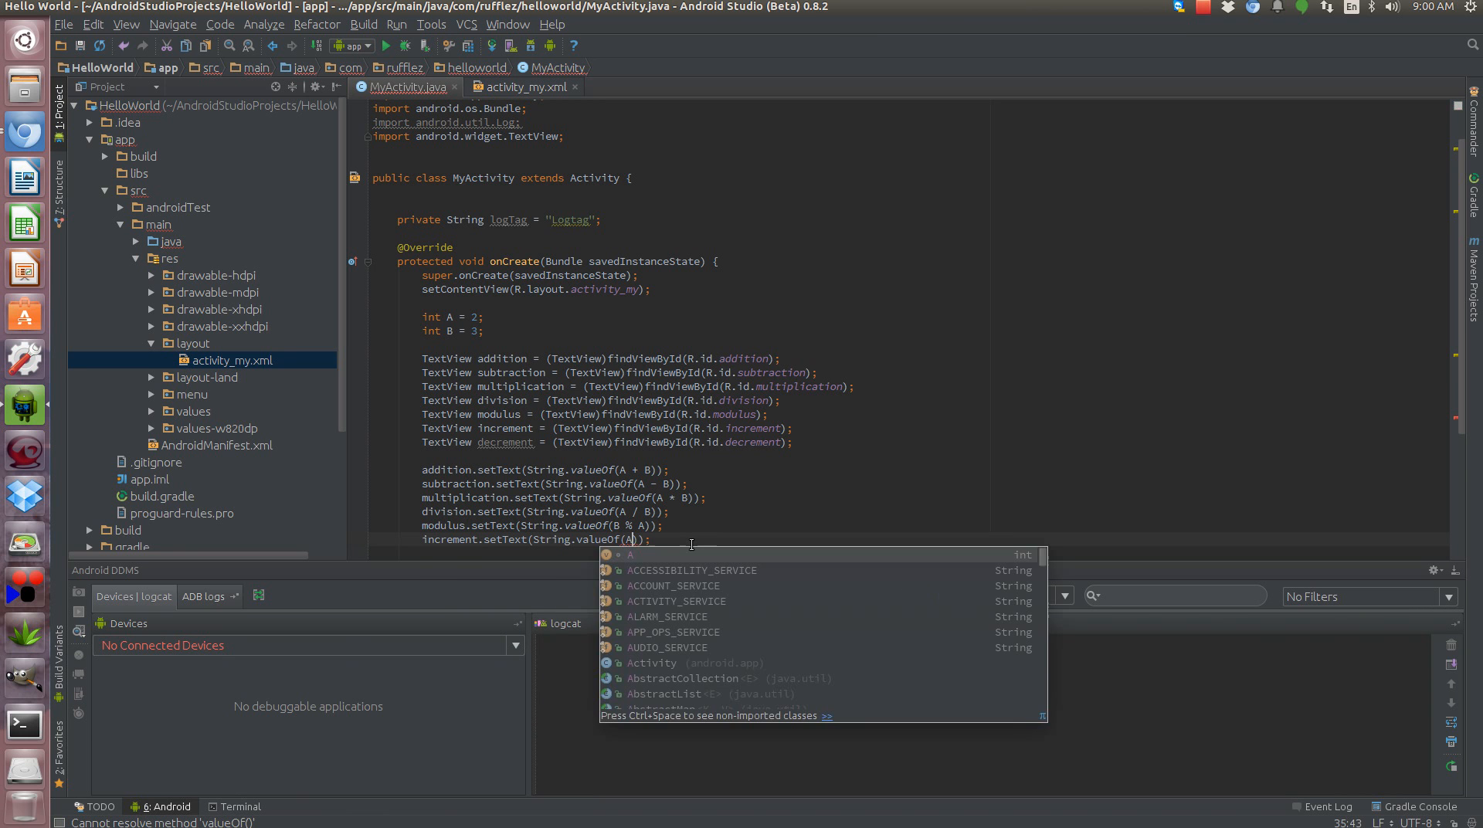
pyautogui.write('++')
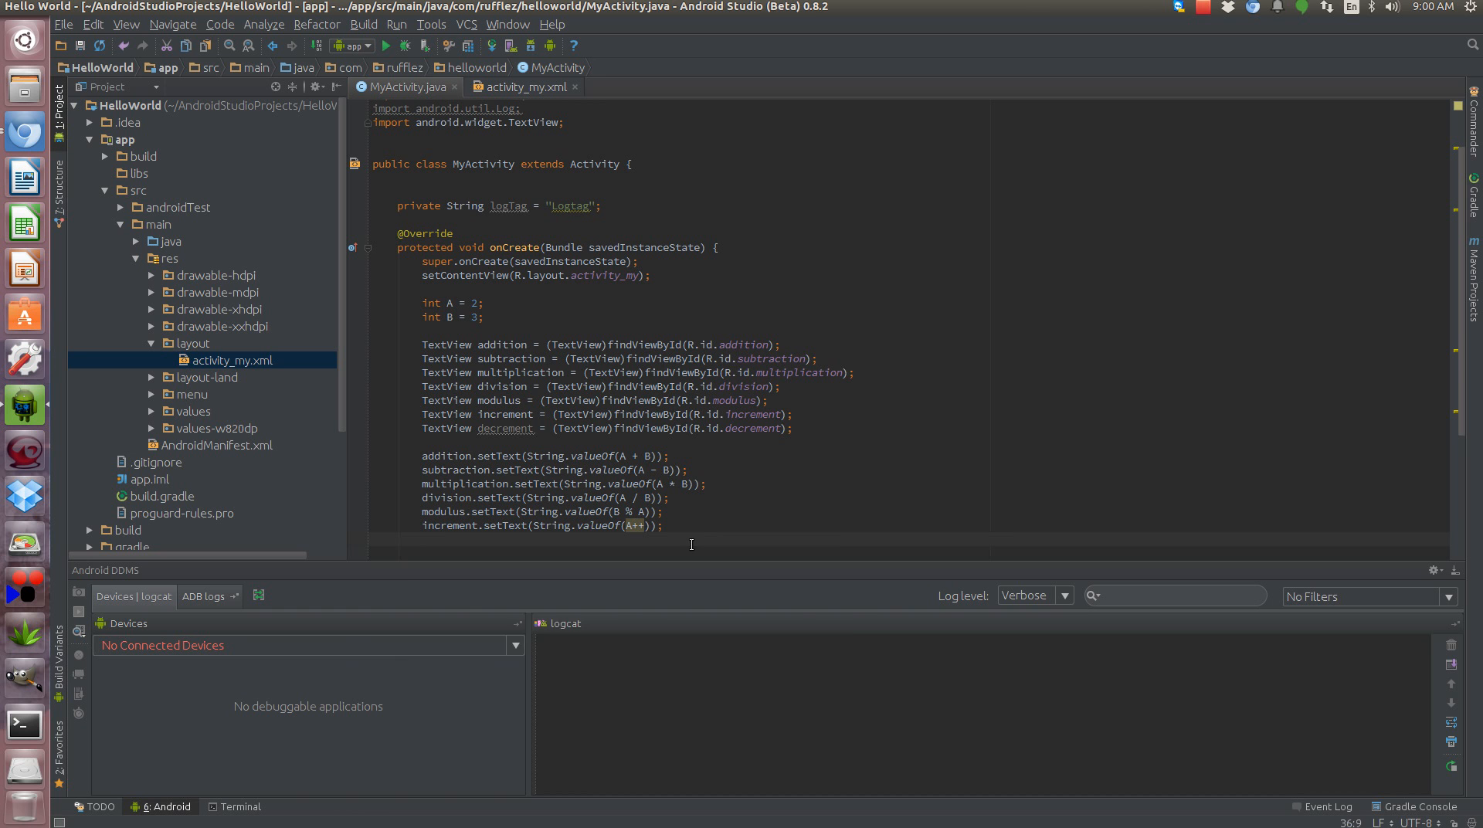
pyautogui.write('decrement.setText();')
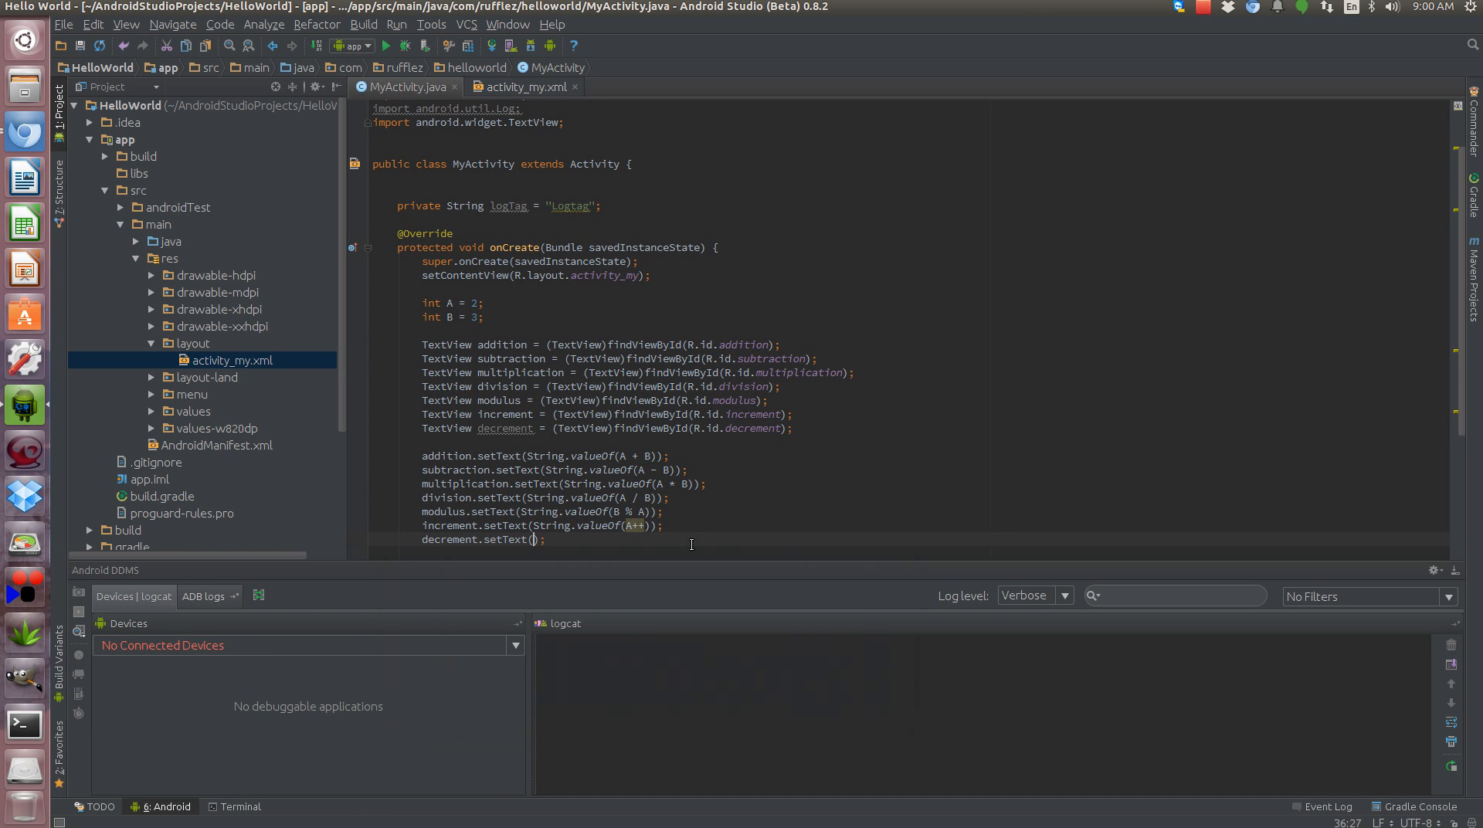
pyautogui.write('String.valueOf(B--')
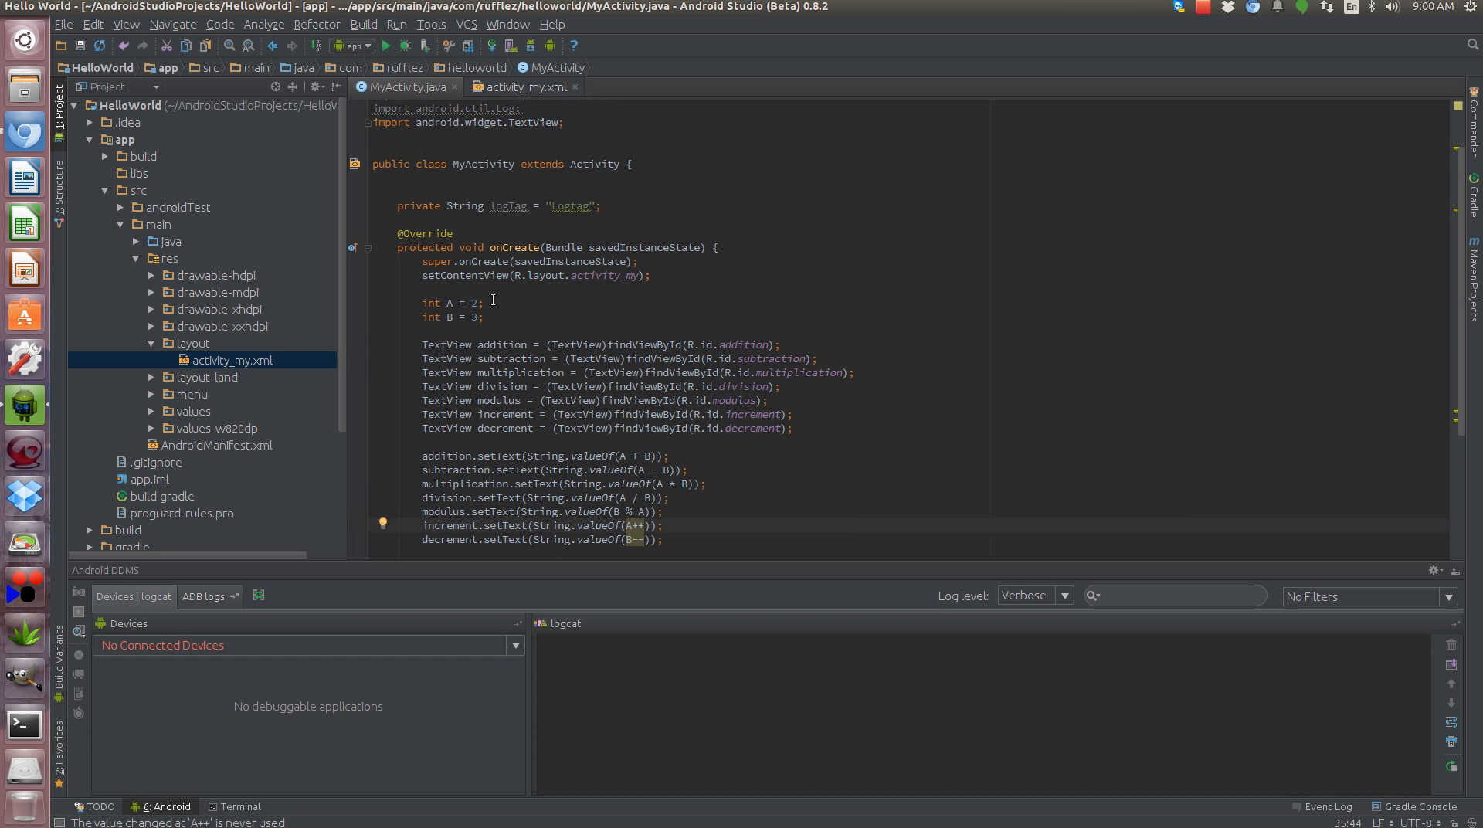
pyautogui.moveTo(555, 555)
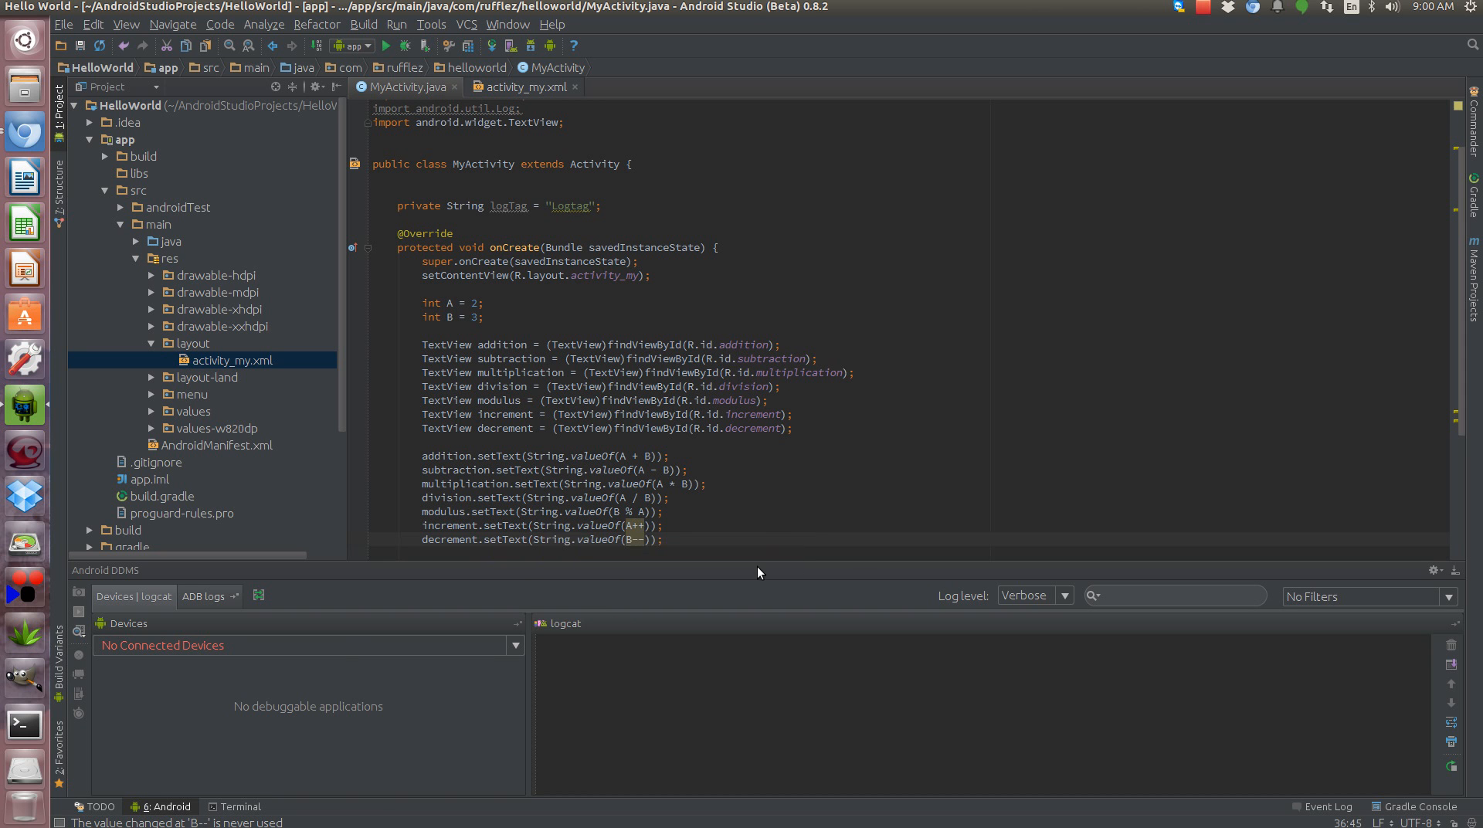
pyautogui.scroll(-3)
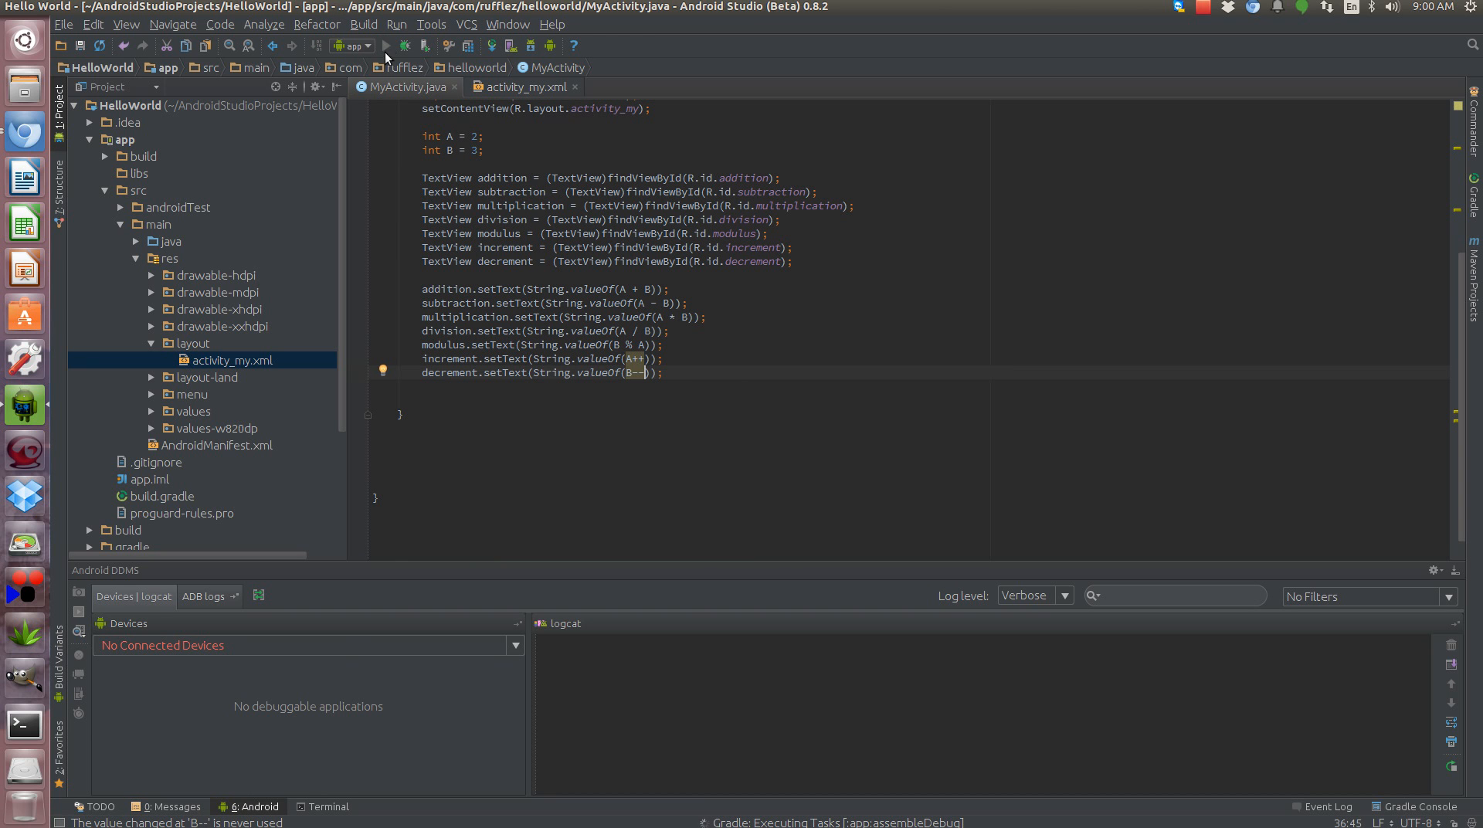
pyautogui.moveTo(414, 172)
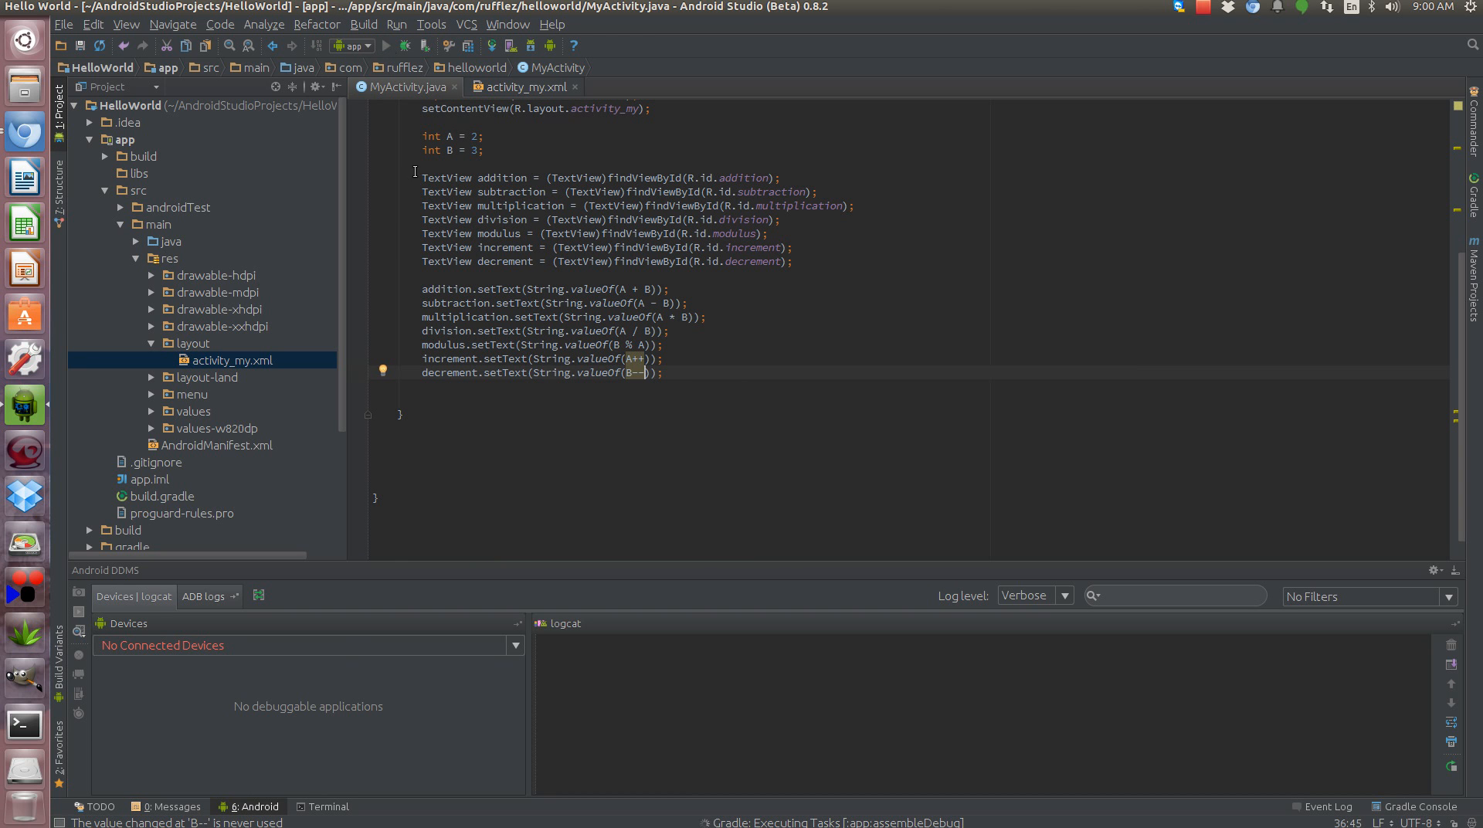
pyautogui.moveTo(575, 370)
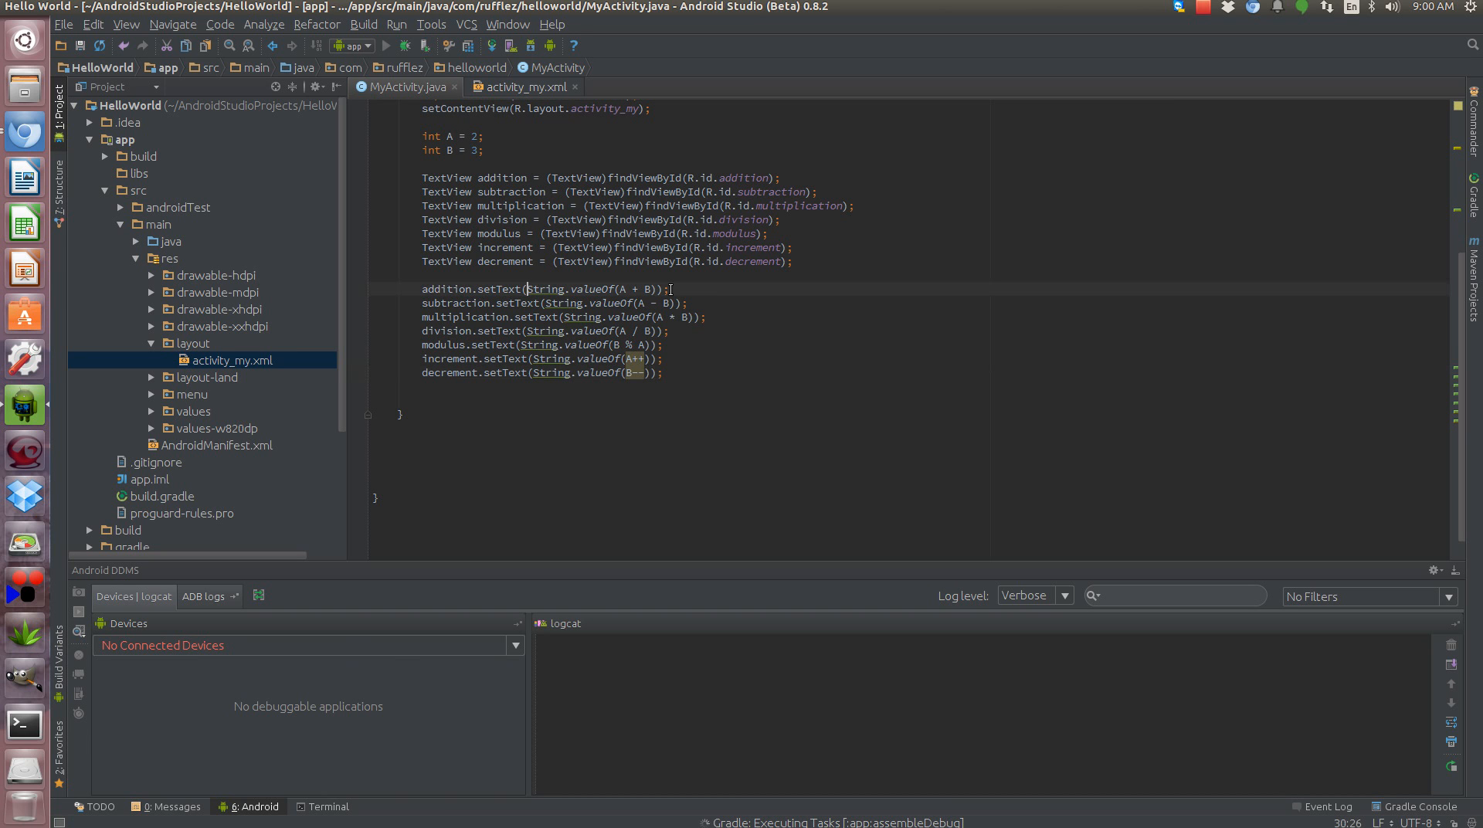
# - Begin inserting a string label inside the addition setText call
pyautogui.write('"')
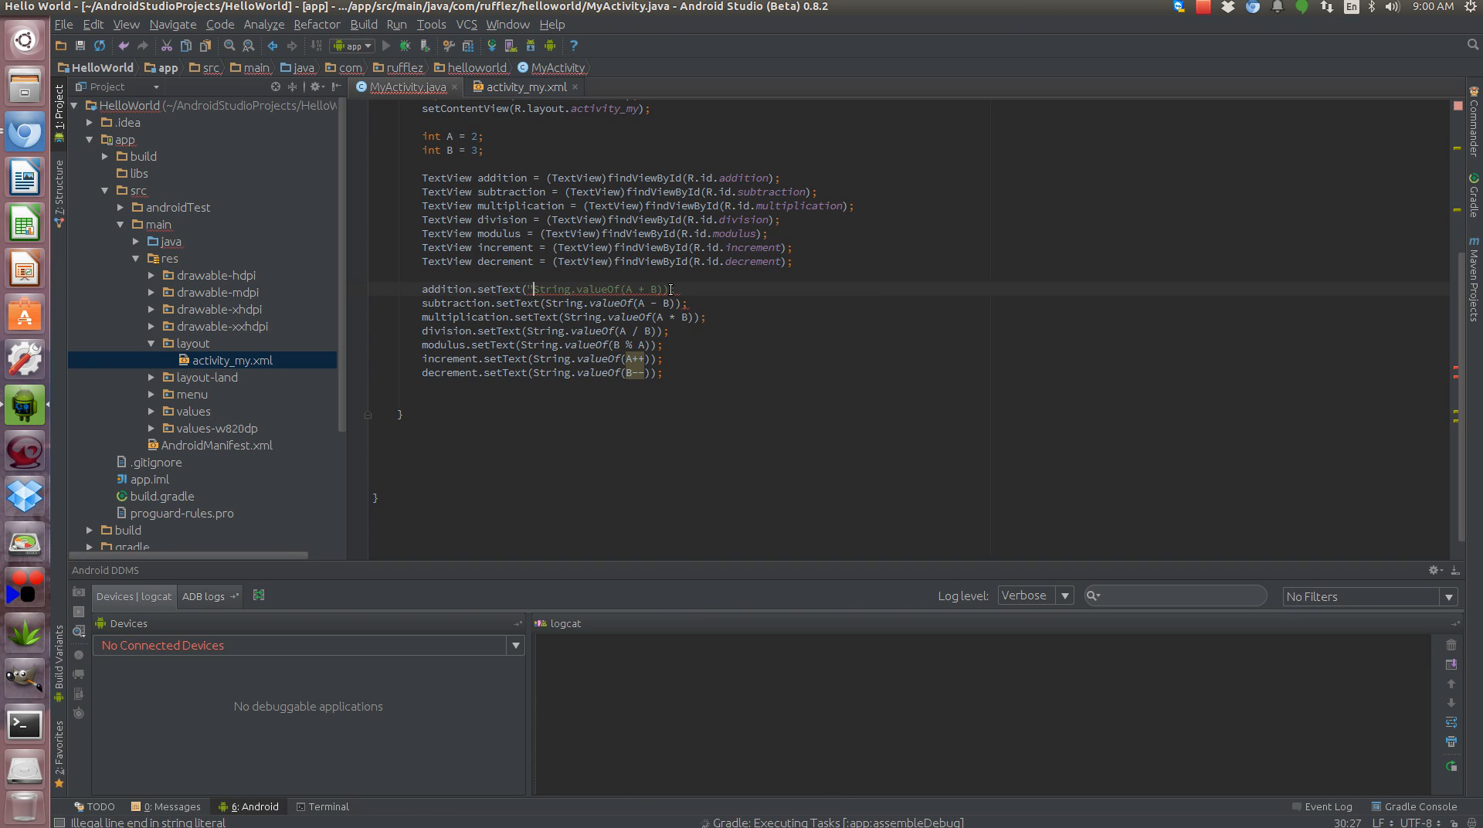
# - Dismiss the device chooser and prefix results with labels like "A + B = " and "A * B = "
pyautogui.click(385, 45)
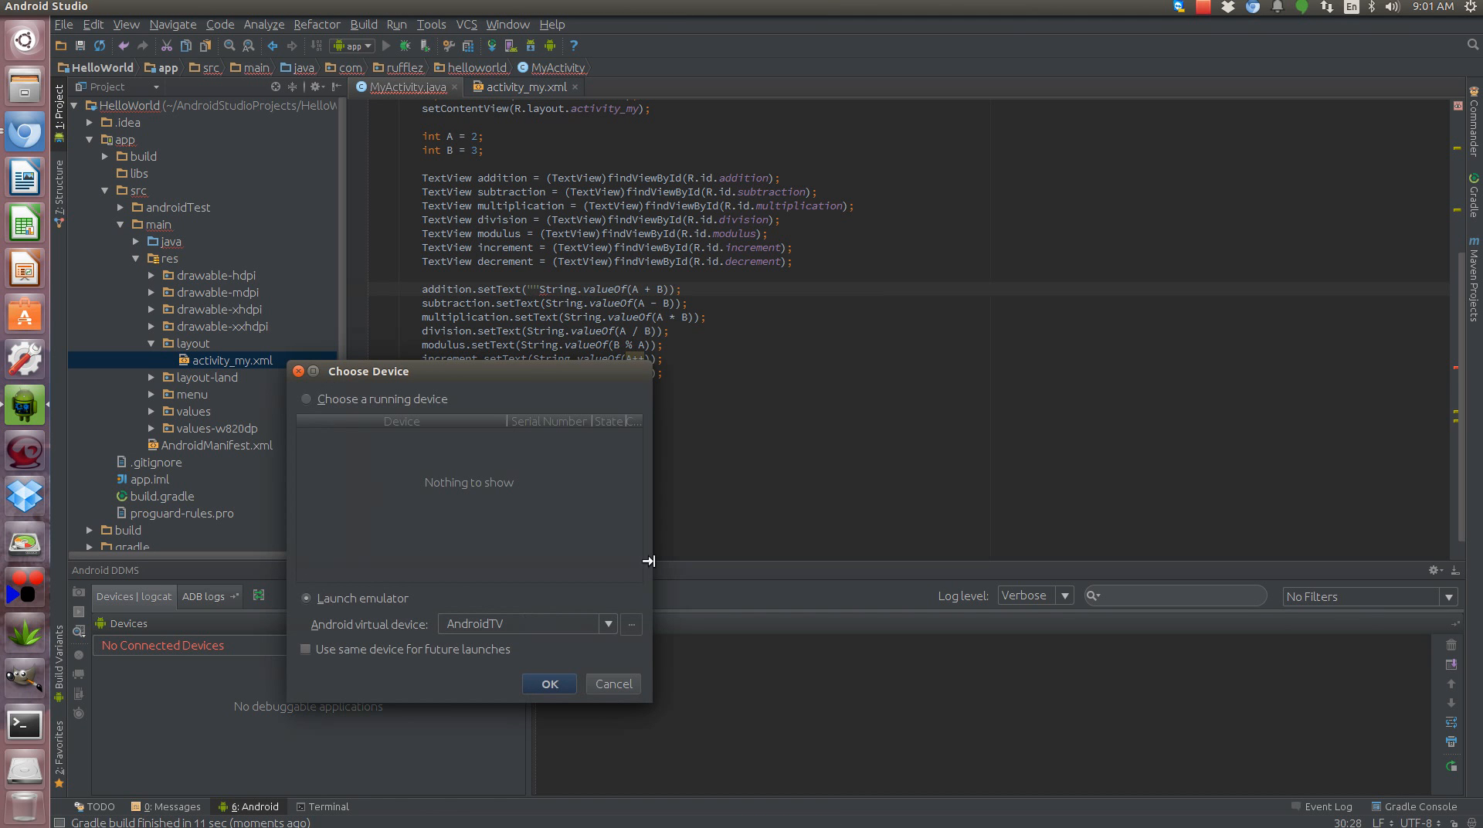
pyautogui.click(612, 683)
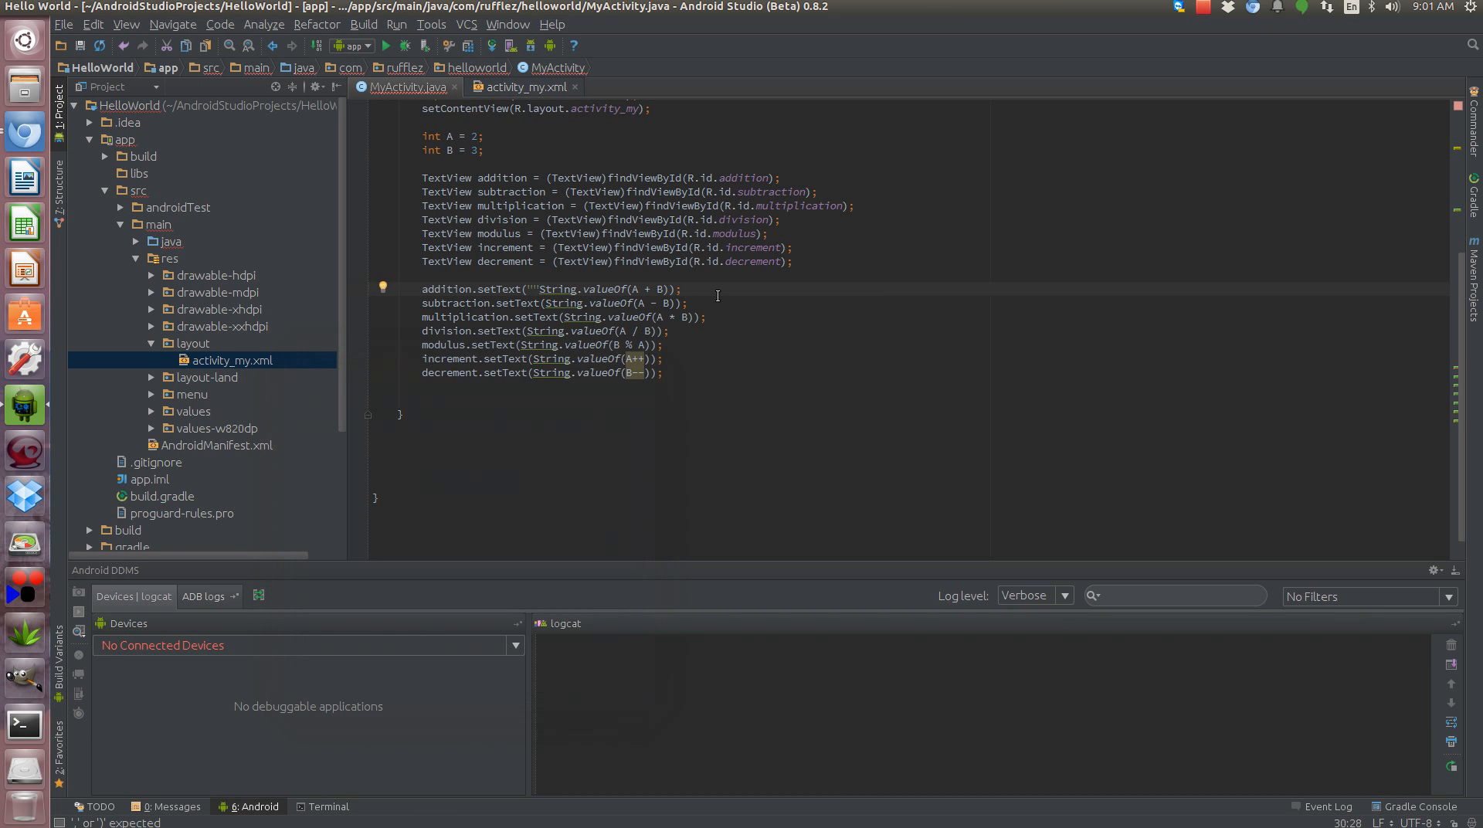
pyautogui.write('A + B =')
pyautogui.click(564, 316)
pyautogui.write('"A ')
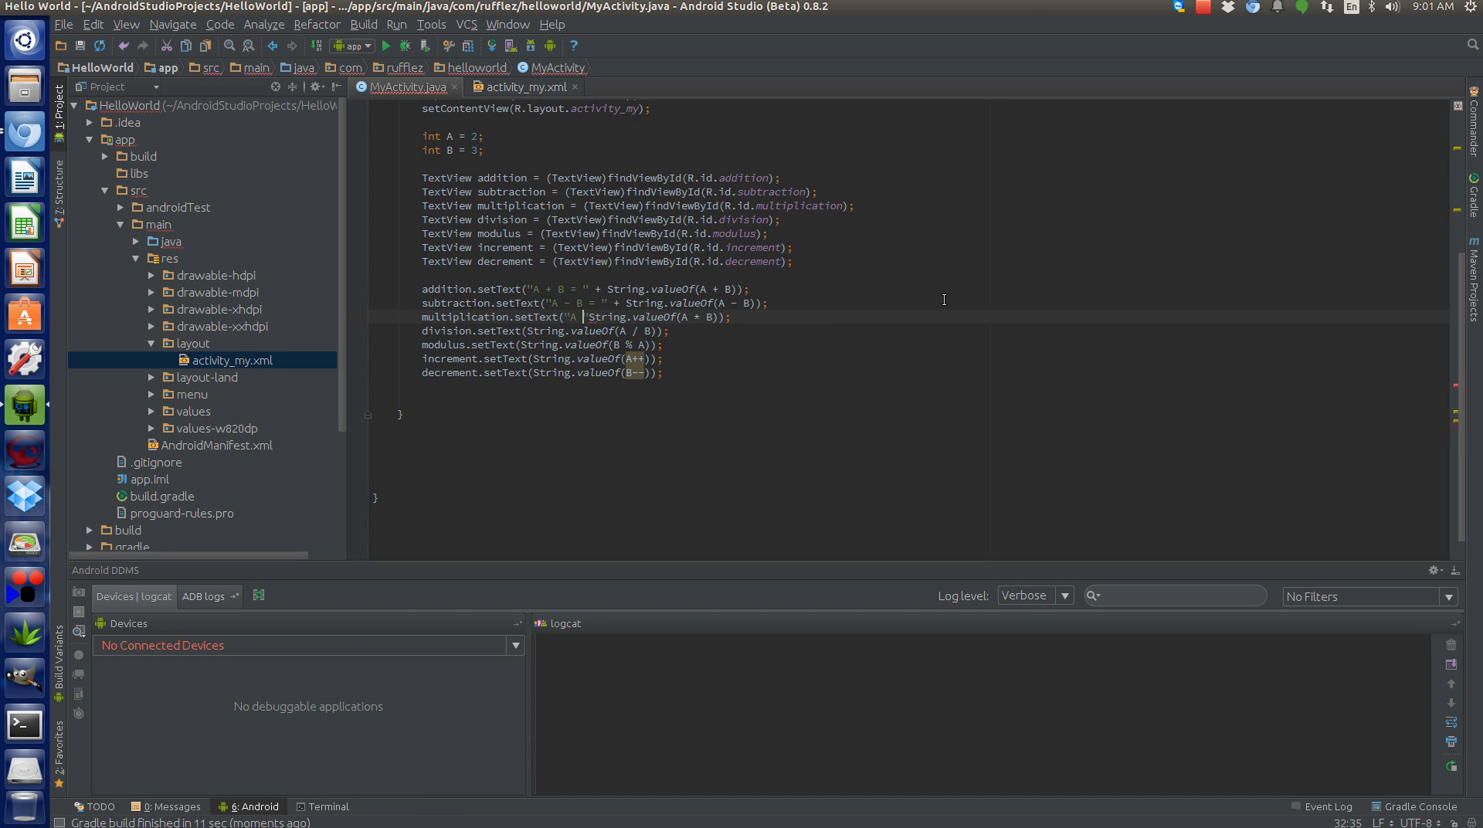
pyautogui.write('* B =')
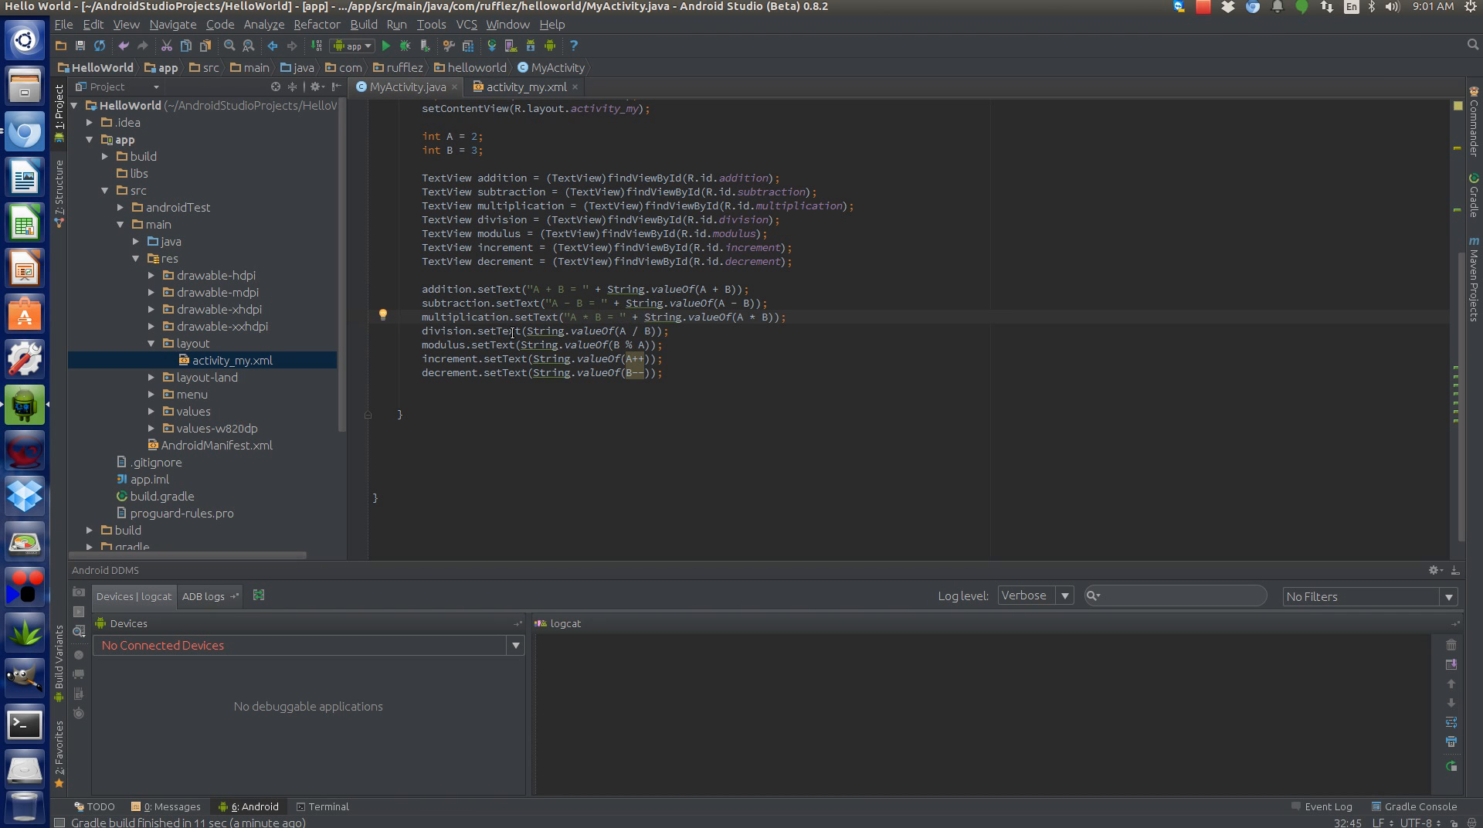
# - Add labels before the division, modulus and "A++ = " increment values
pyautogui.click(547, 330)
pyautogui.write('"A / " + ')
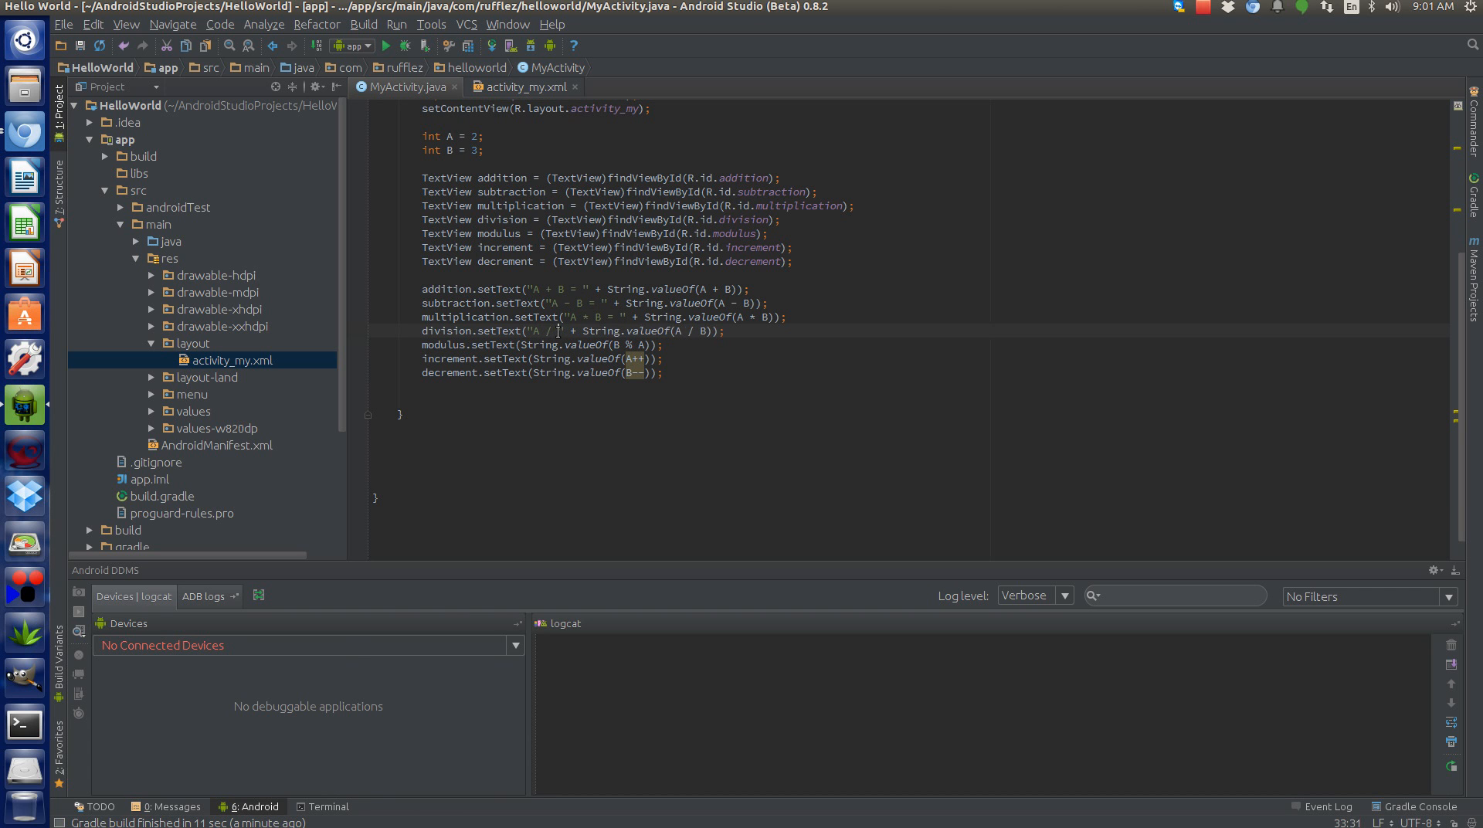
pyautogui.click(568, 344)
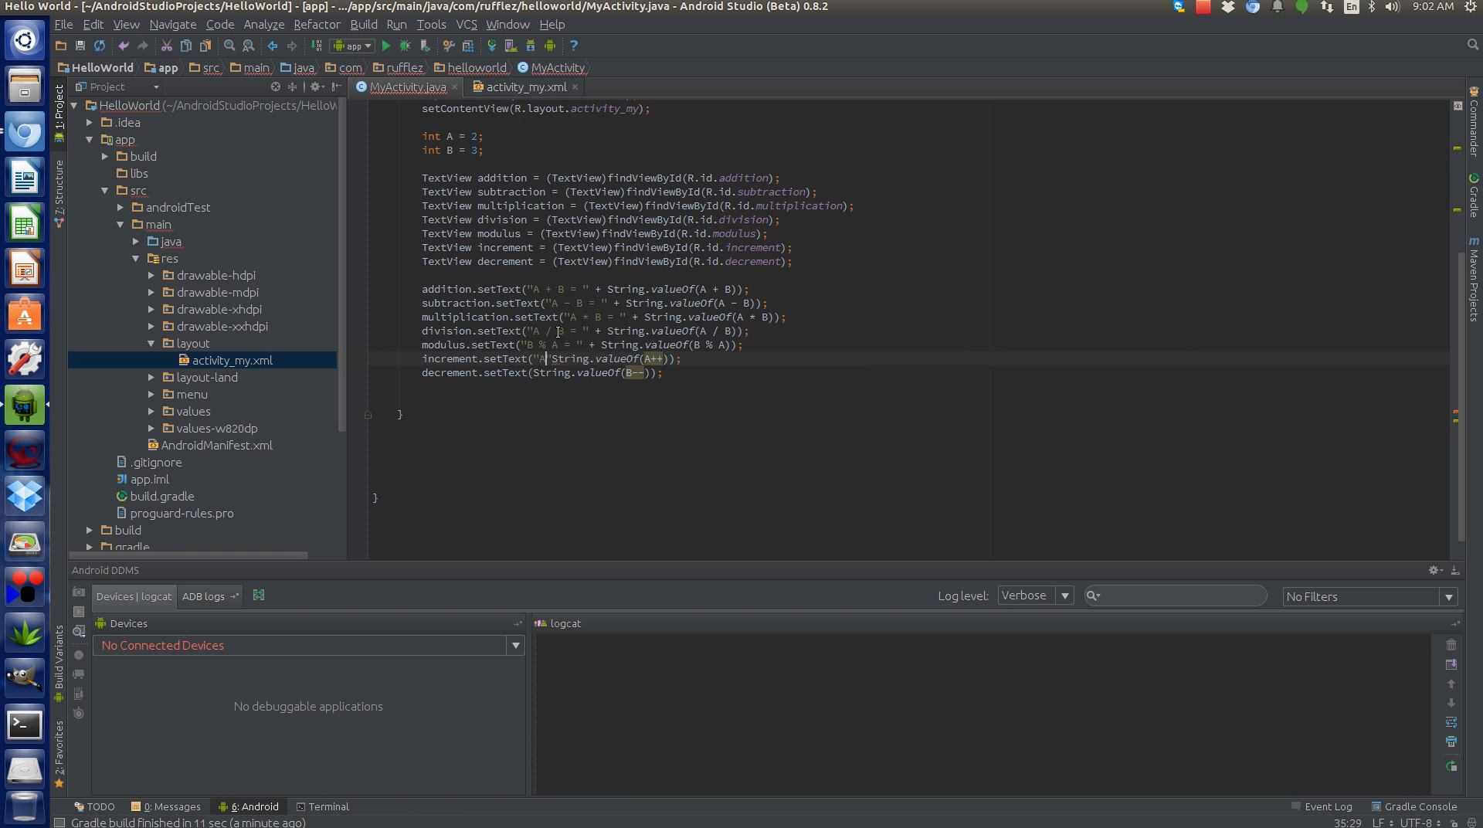
pyautogui.write('++ =')
pyautogui.click(542, 373)
pyautogui.write('"B-- = " + ')
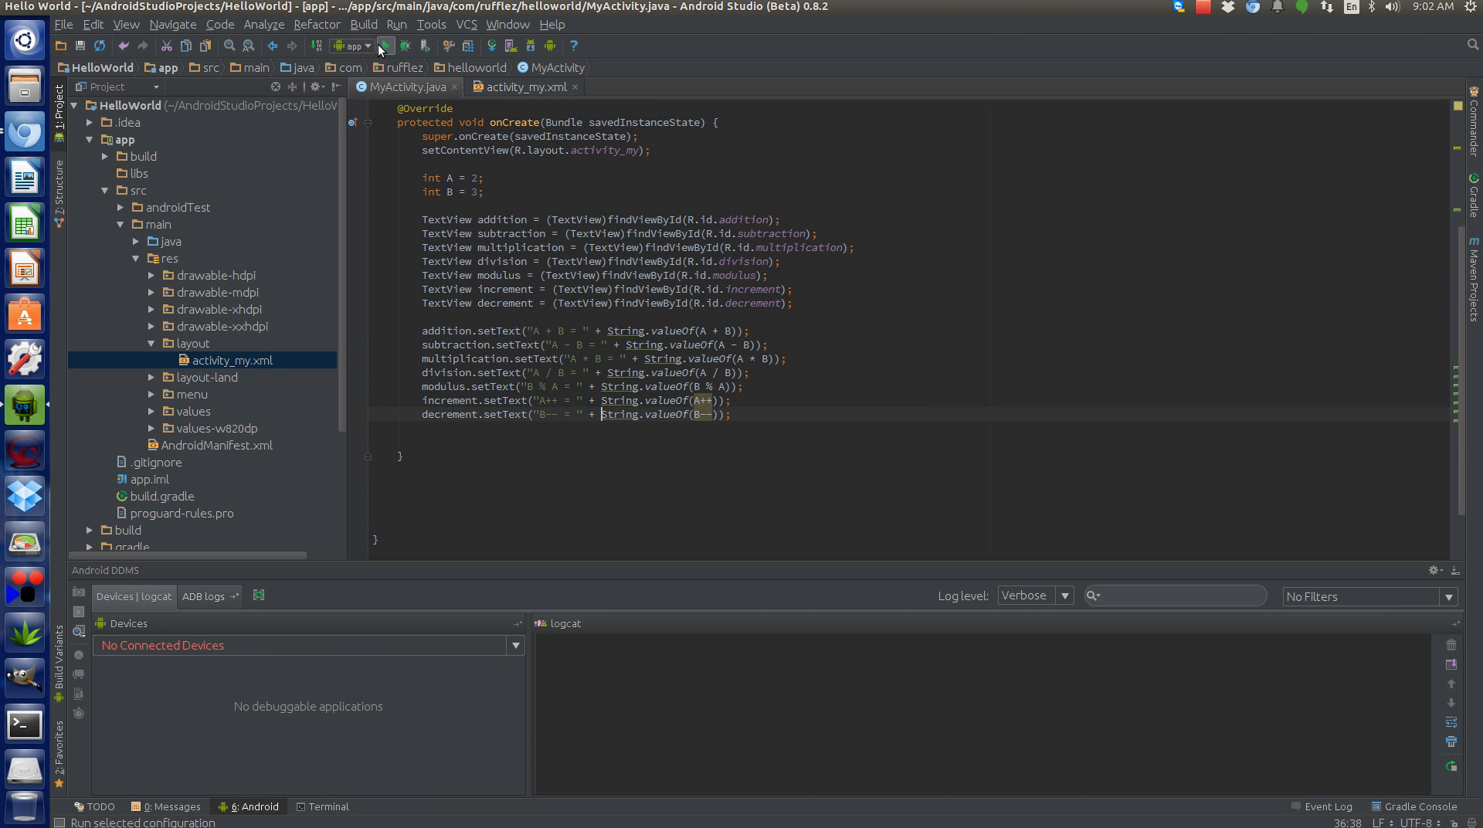
# - Run the app and launch it on the Nexus5 virtual device from the device chooser
pyautogui.click(385, 45)
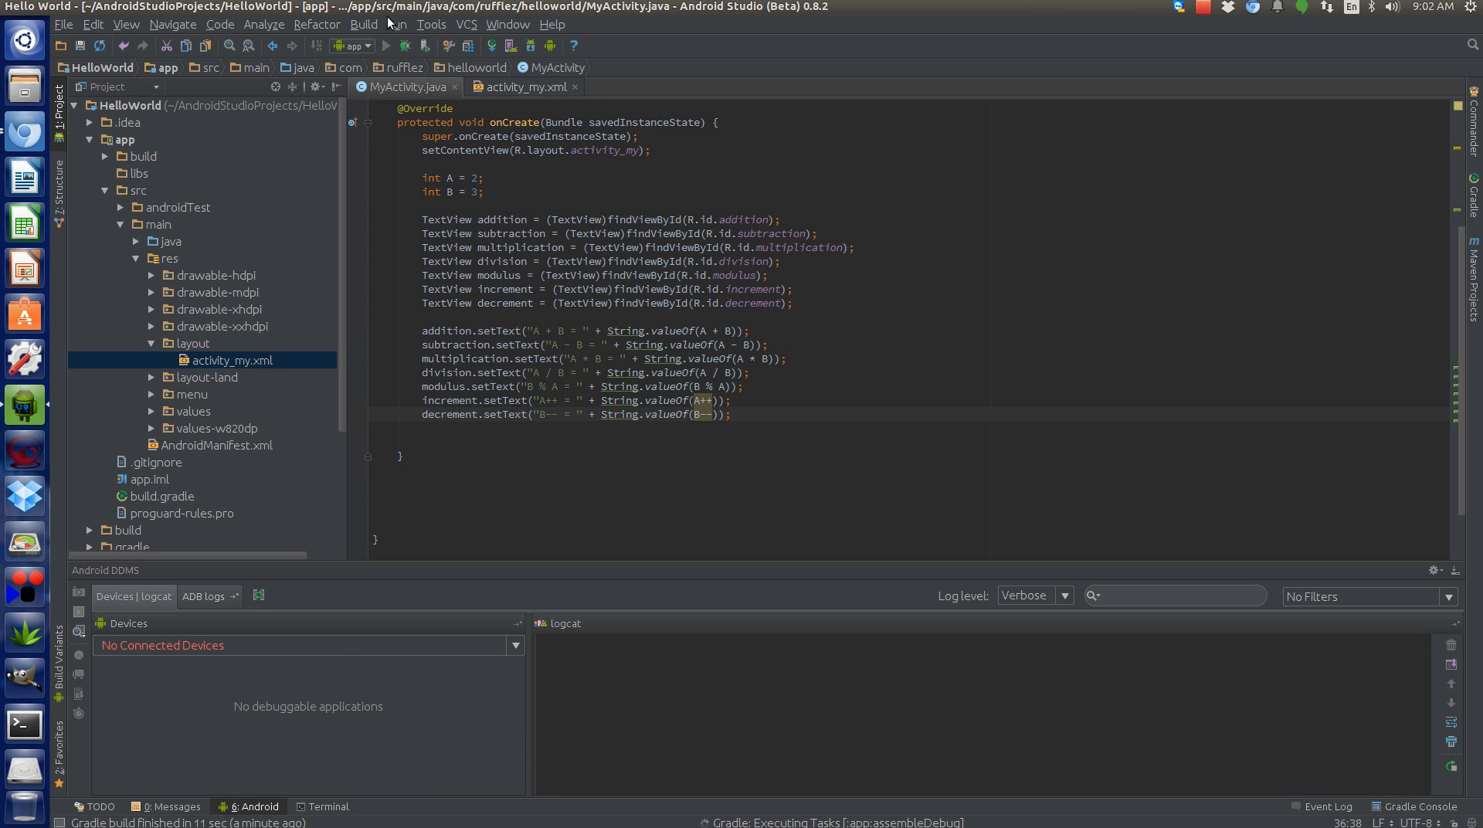
pyautogui.click(377, 44)
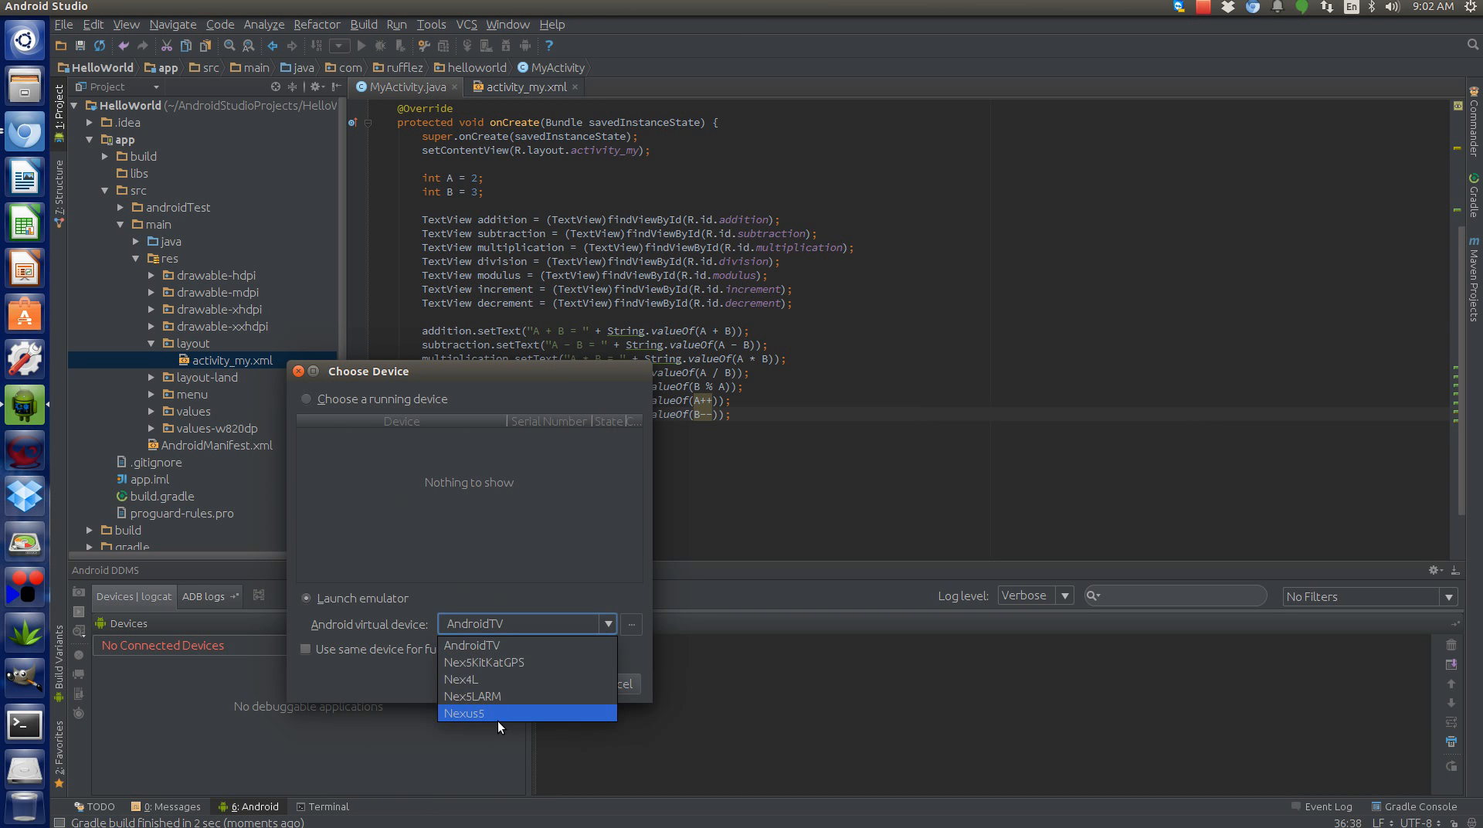
pyautogui.click(466, 712)
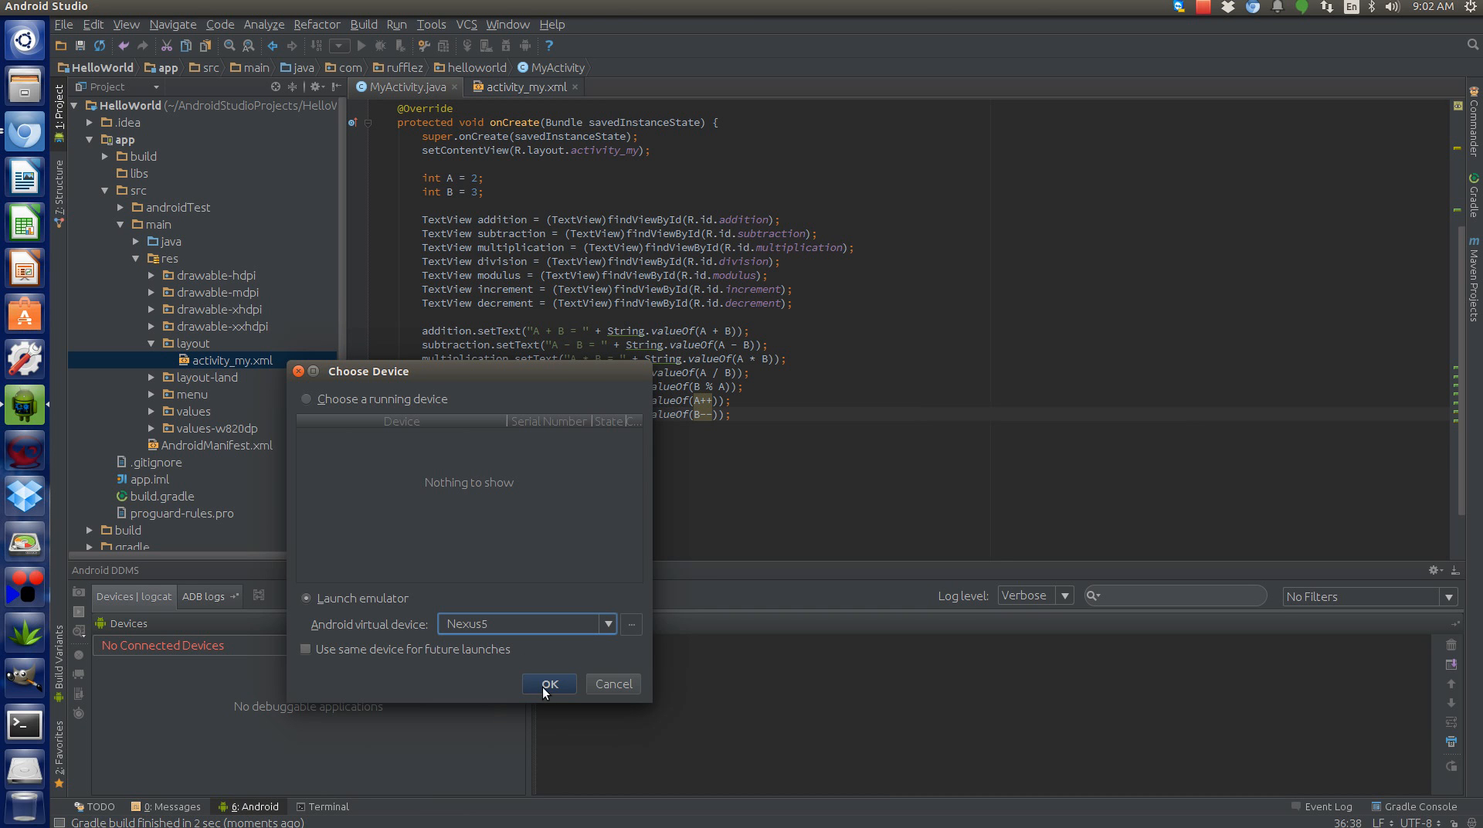
pyautogui.click(549, 684)
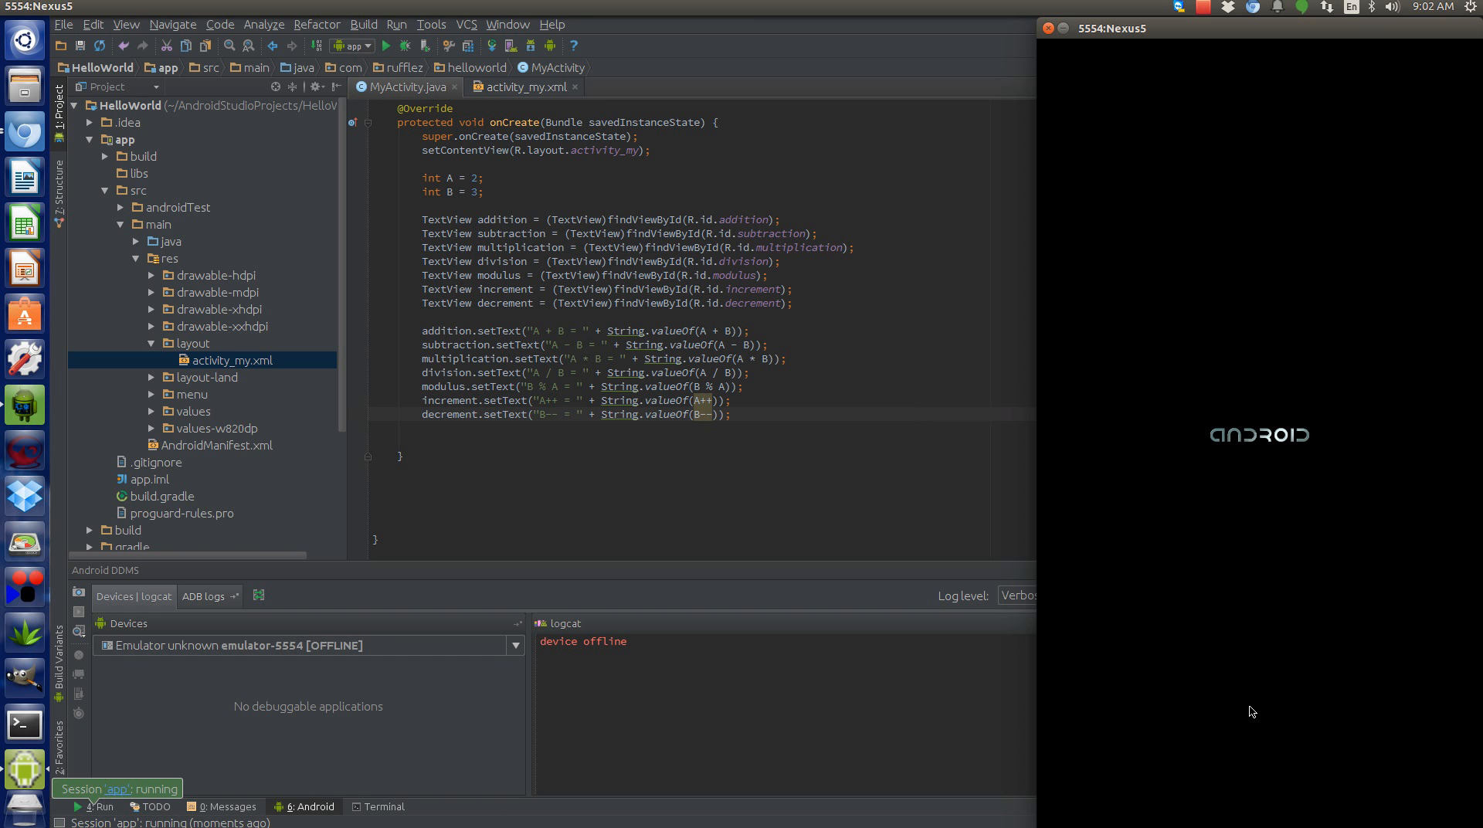
pyautogui.moveTo(1265, 715)
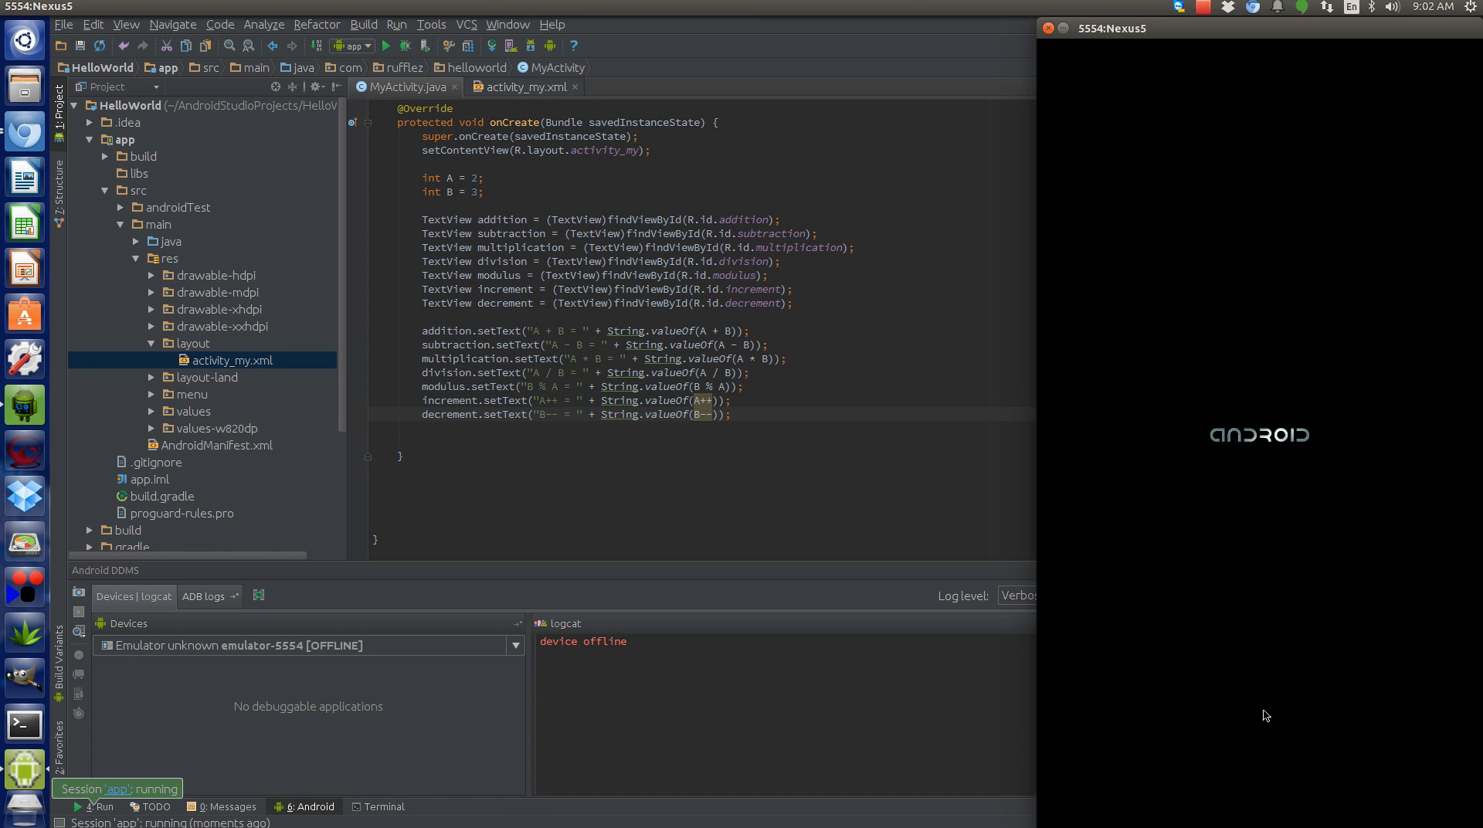
pyautogui.moveTo(1247, 706)
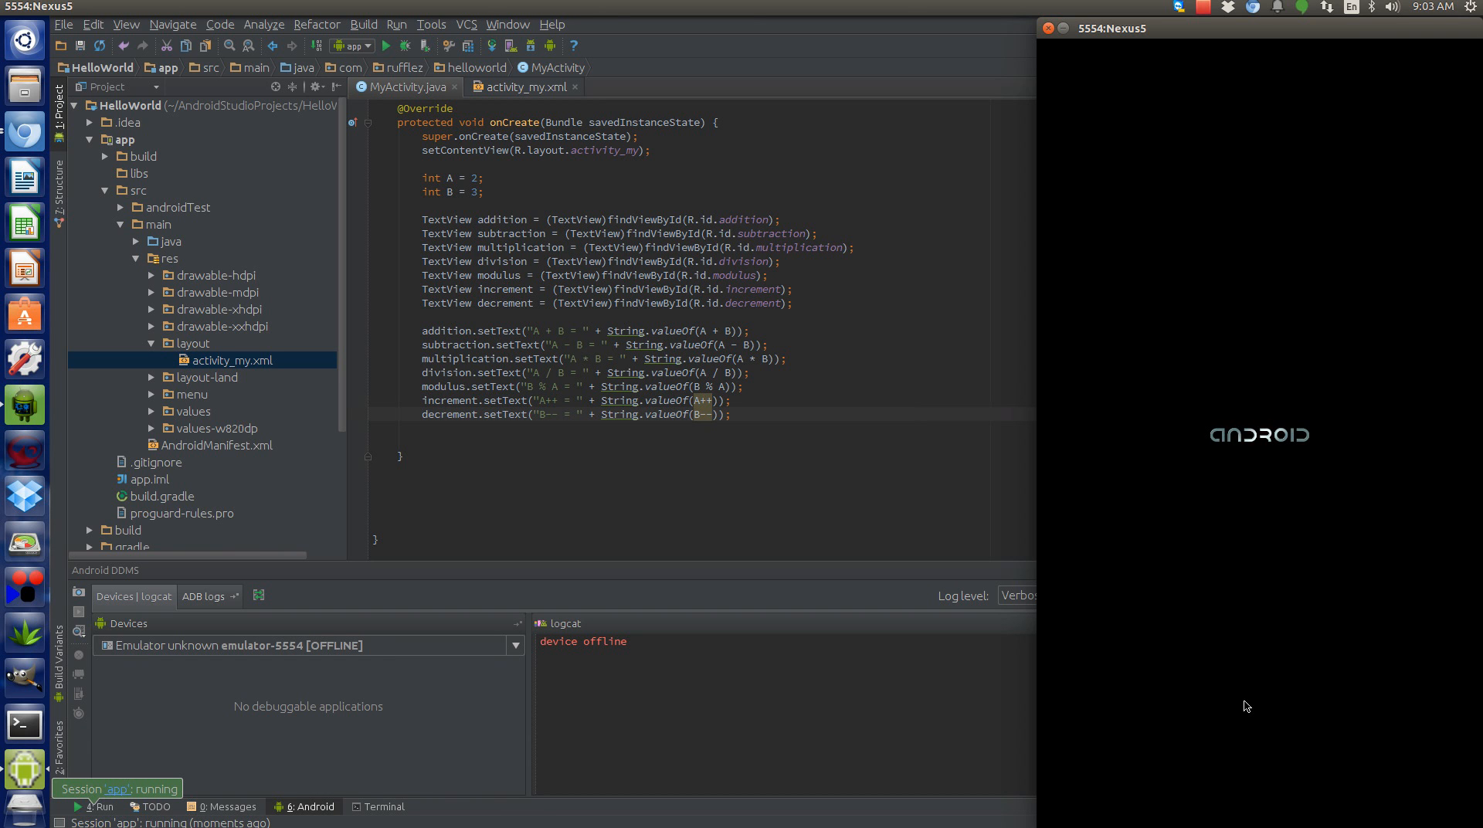
pyautogui.moveTo(1223, 712)
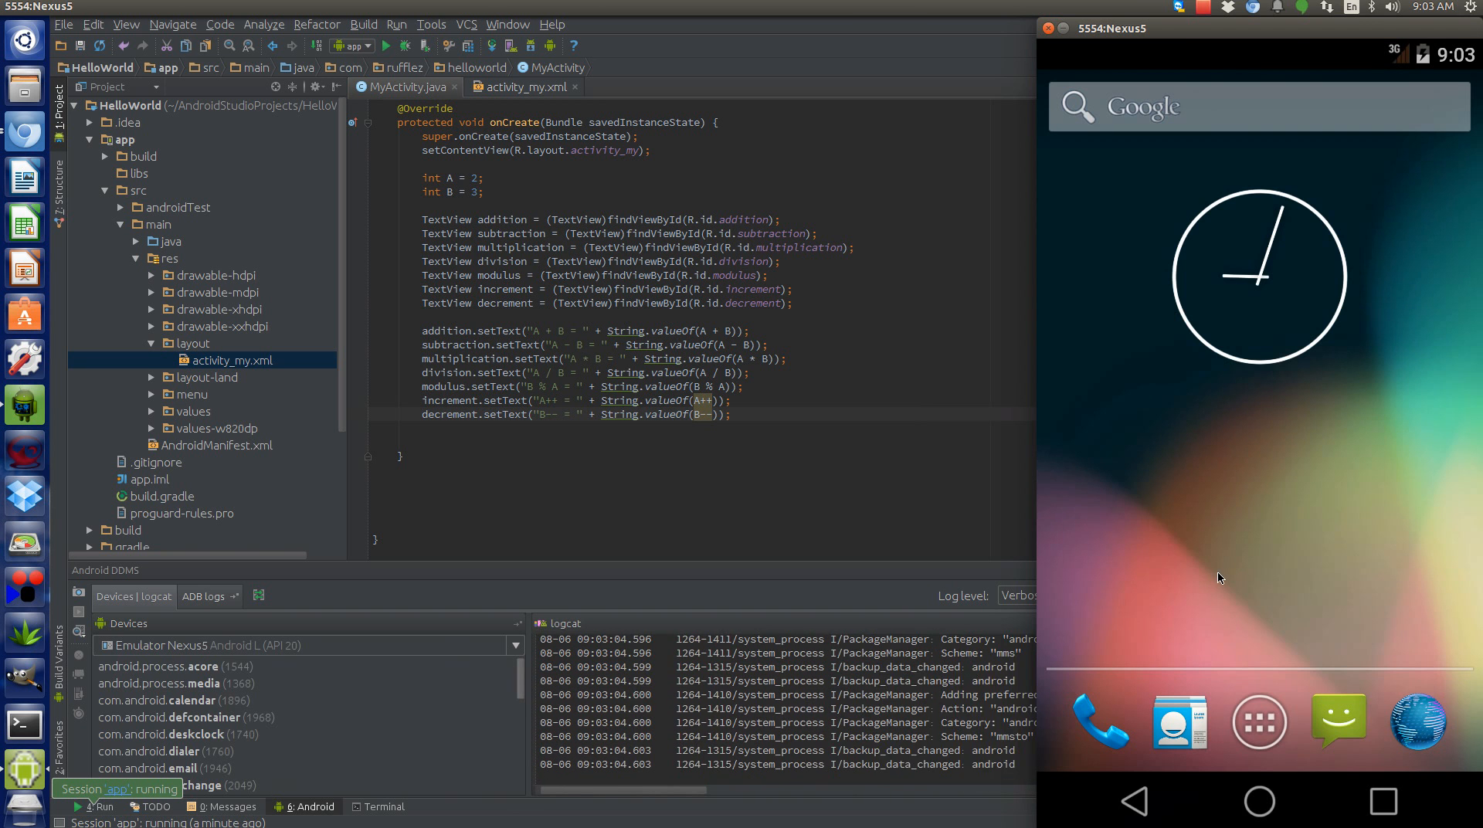
# - Run the Hello World app so its labelled results appear on the Nexus5 emulator
pyautogui.click(385, 45)
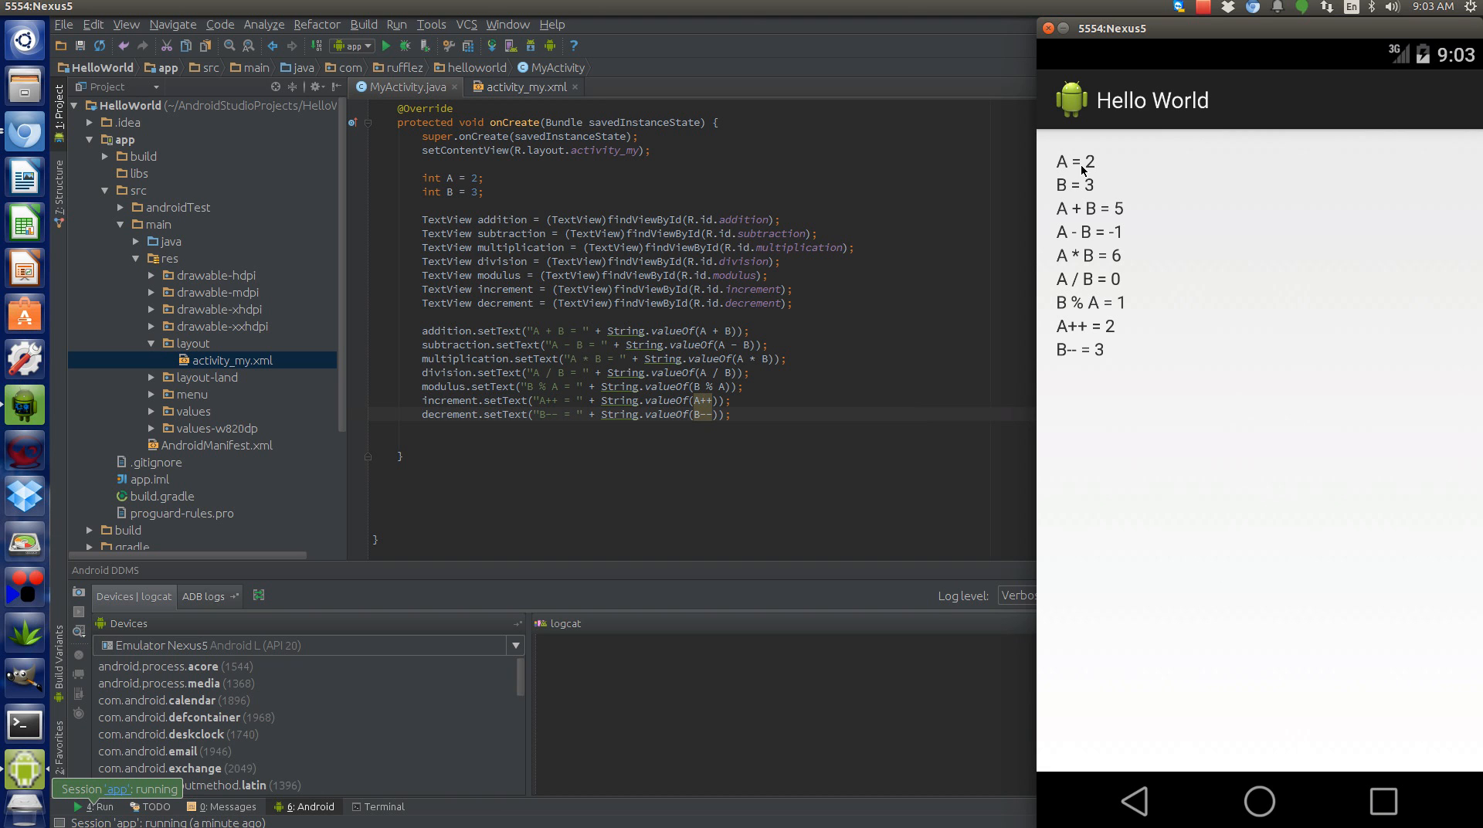
pyautogui.moveTo(1076, 217)
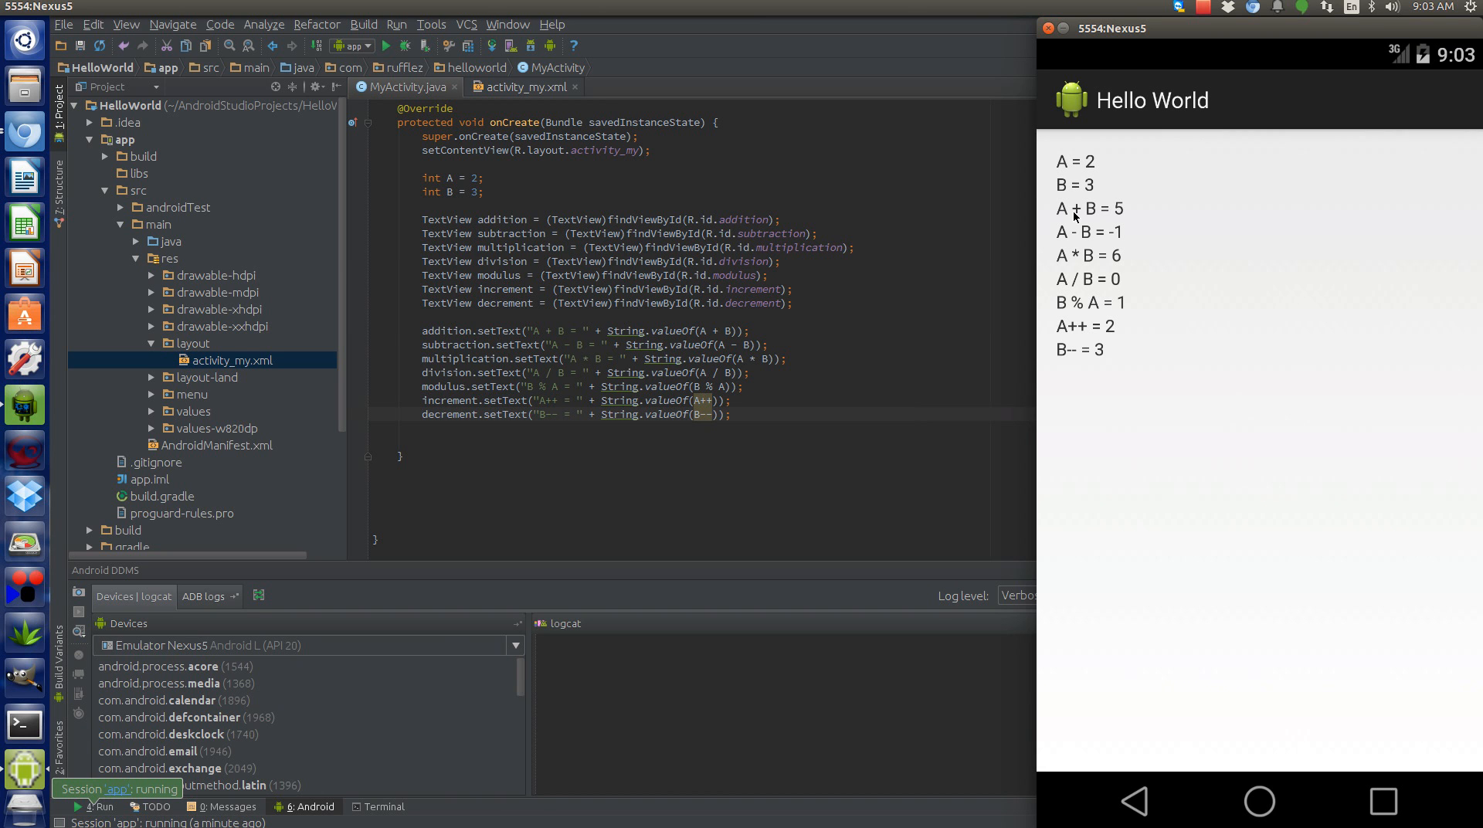
pyautogui.moveTo(1099, 247)
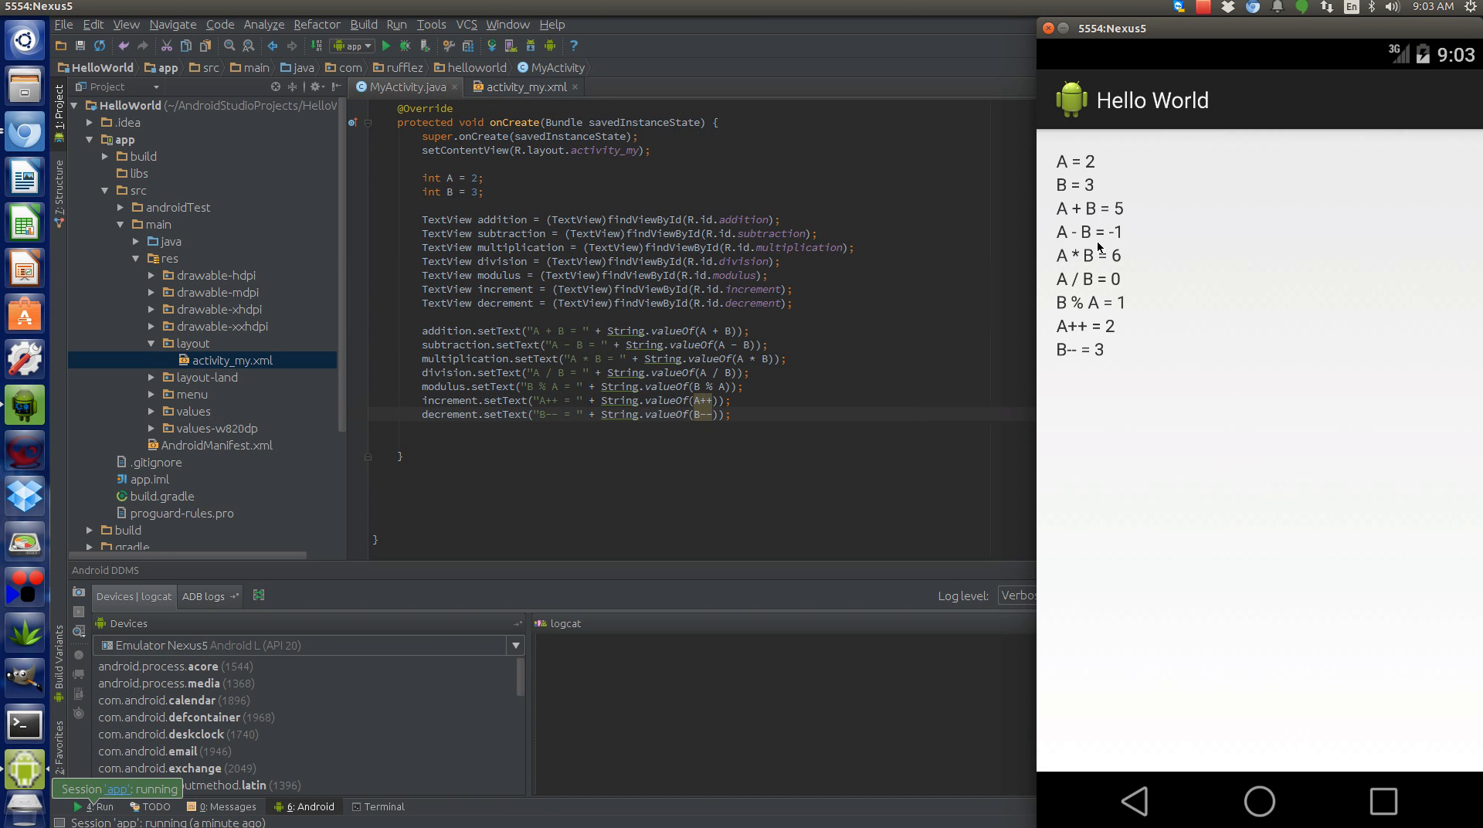
pyautogui.moveTo(1136, 236)
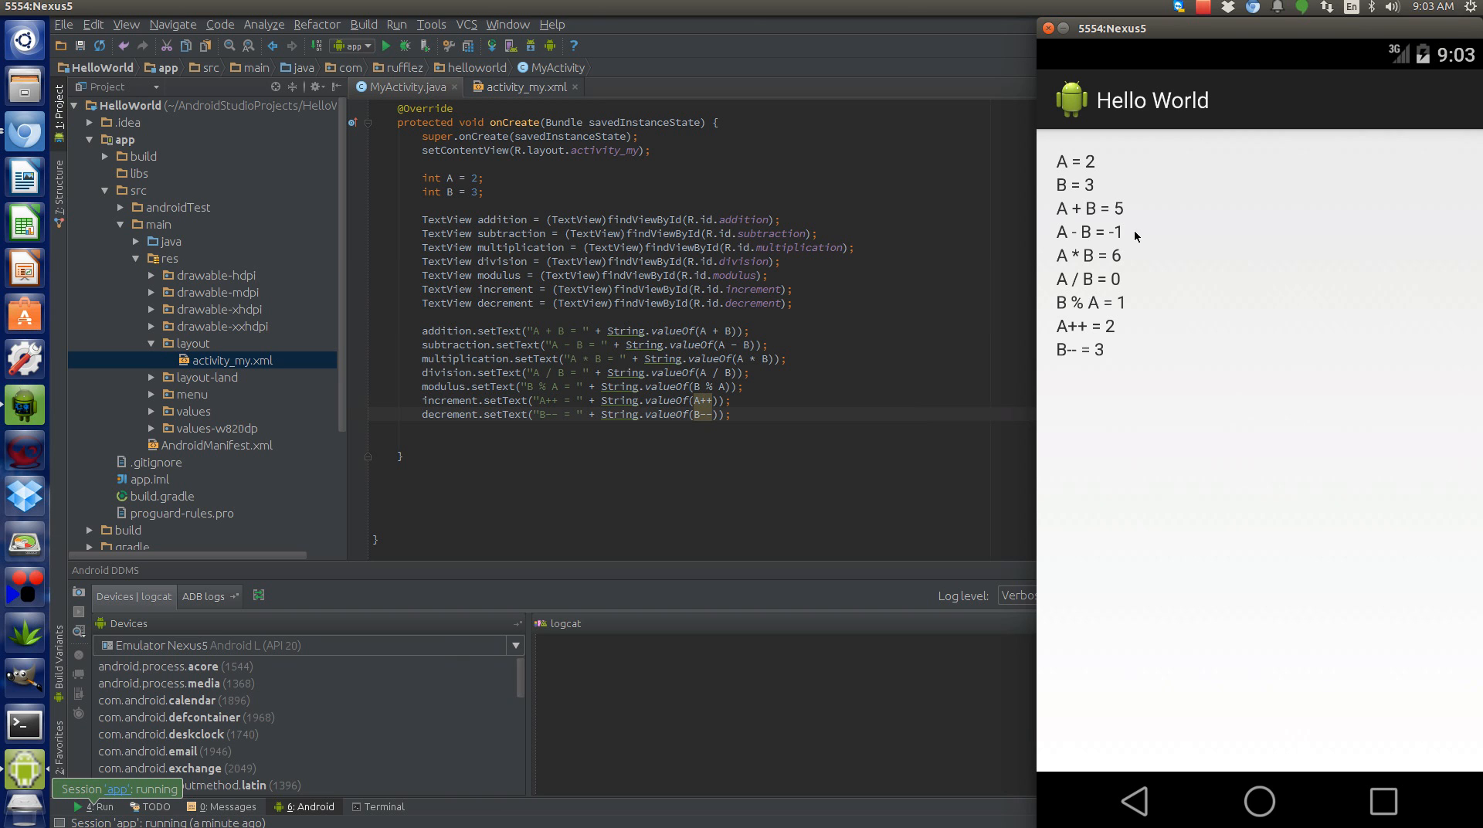
pyautogui.moveTo(1099, 174)
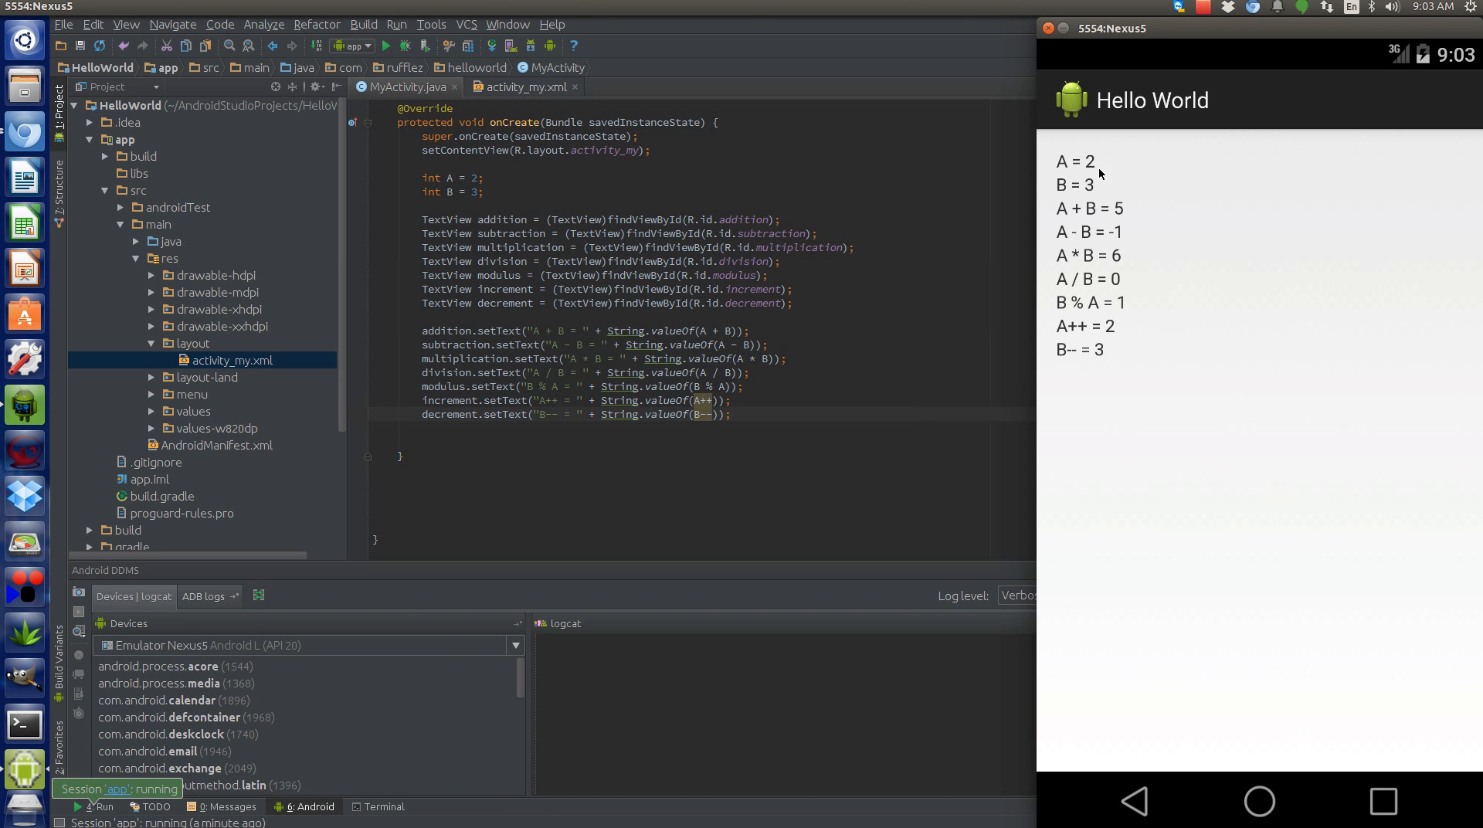
pyautogui.moveTo(1077, 266)
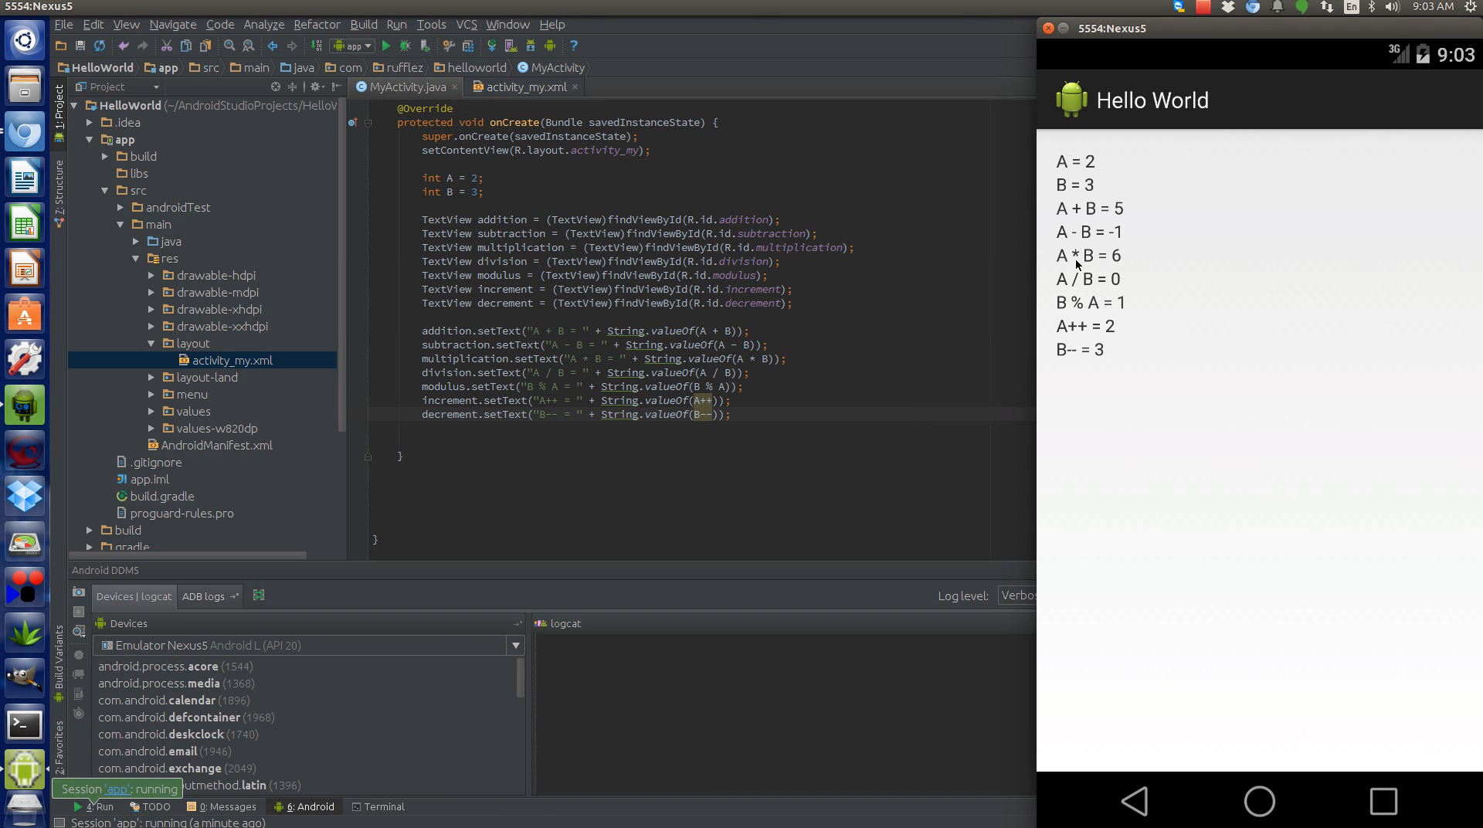
pyautogui.moveTo(1153, 263)
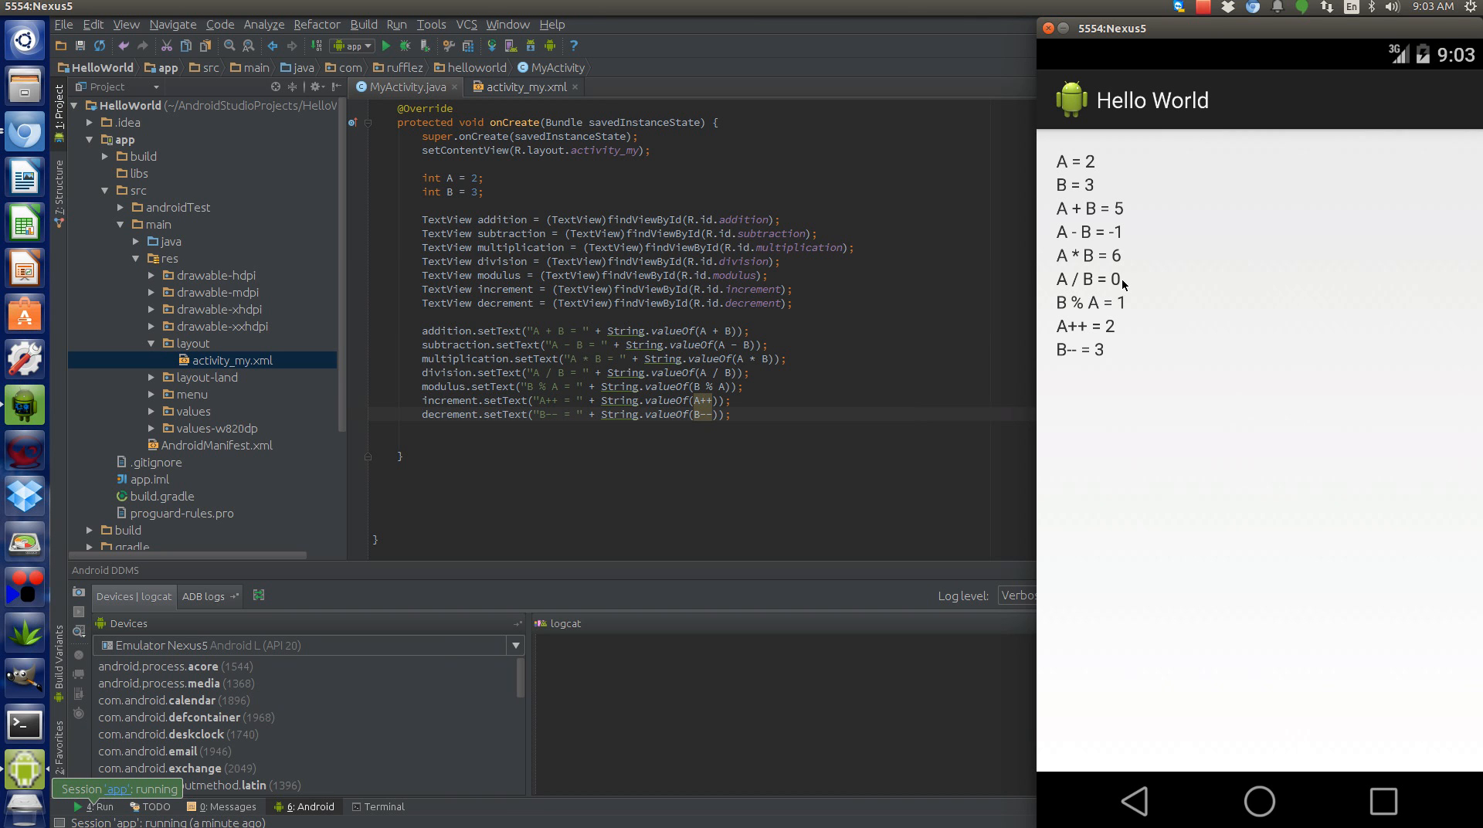
pyautogui.moveTo(1135, 284)
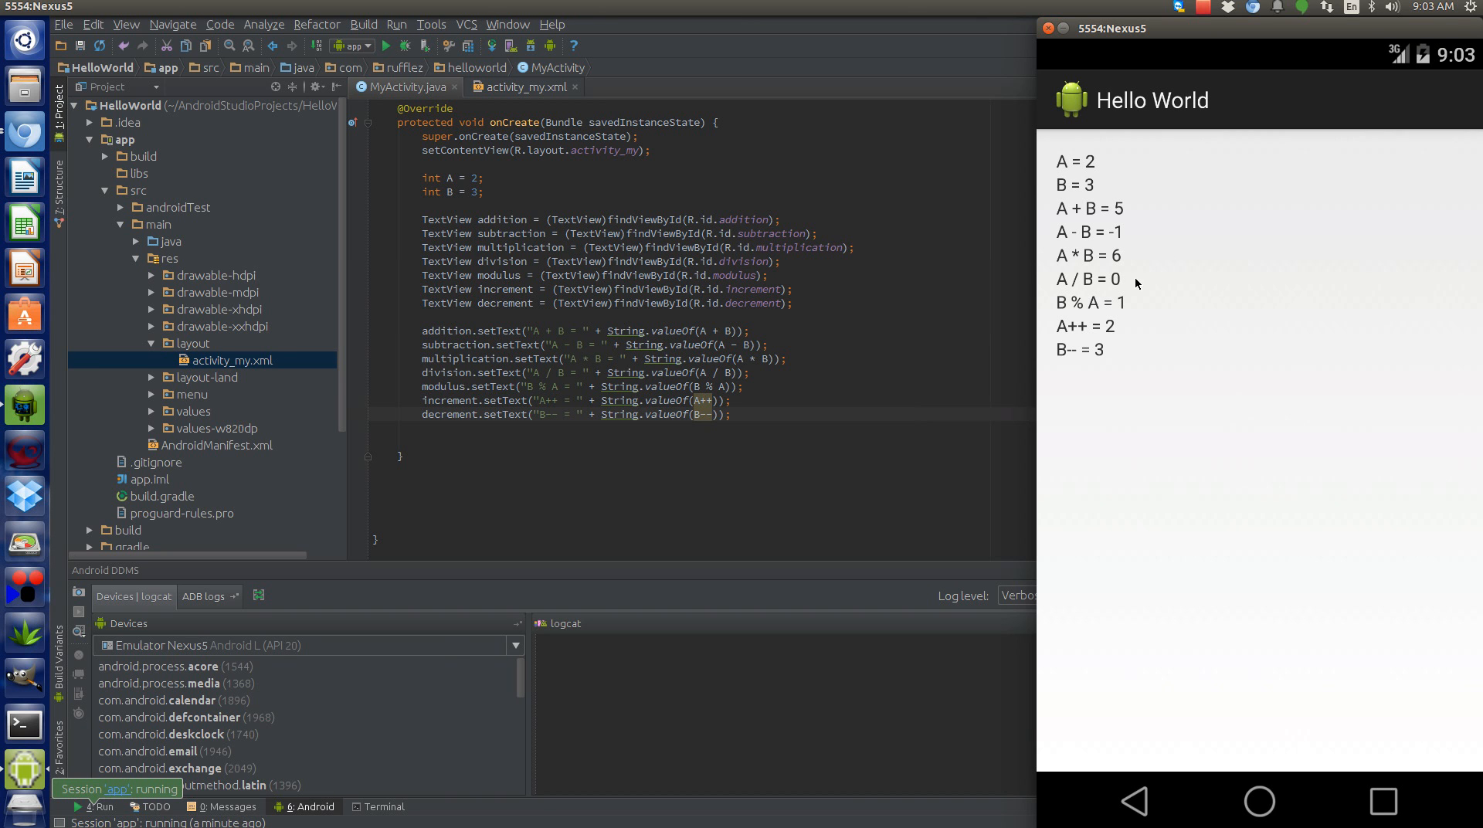
pyautogui.moveTo(1072, 309)
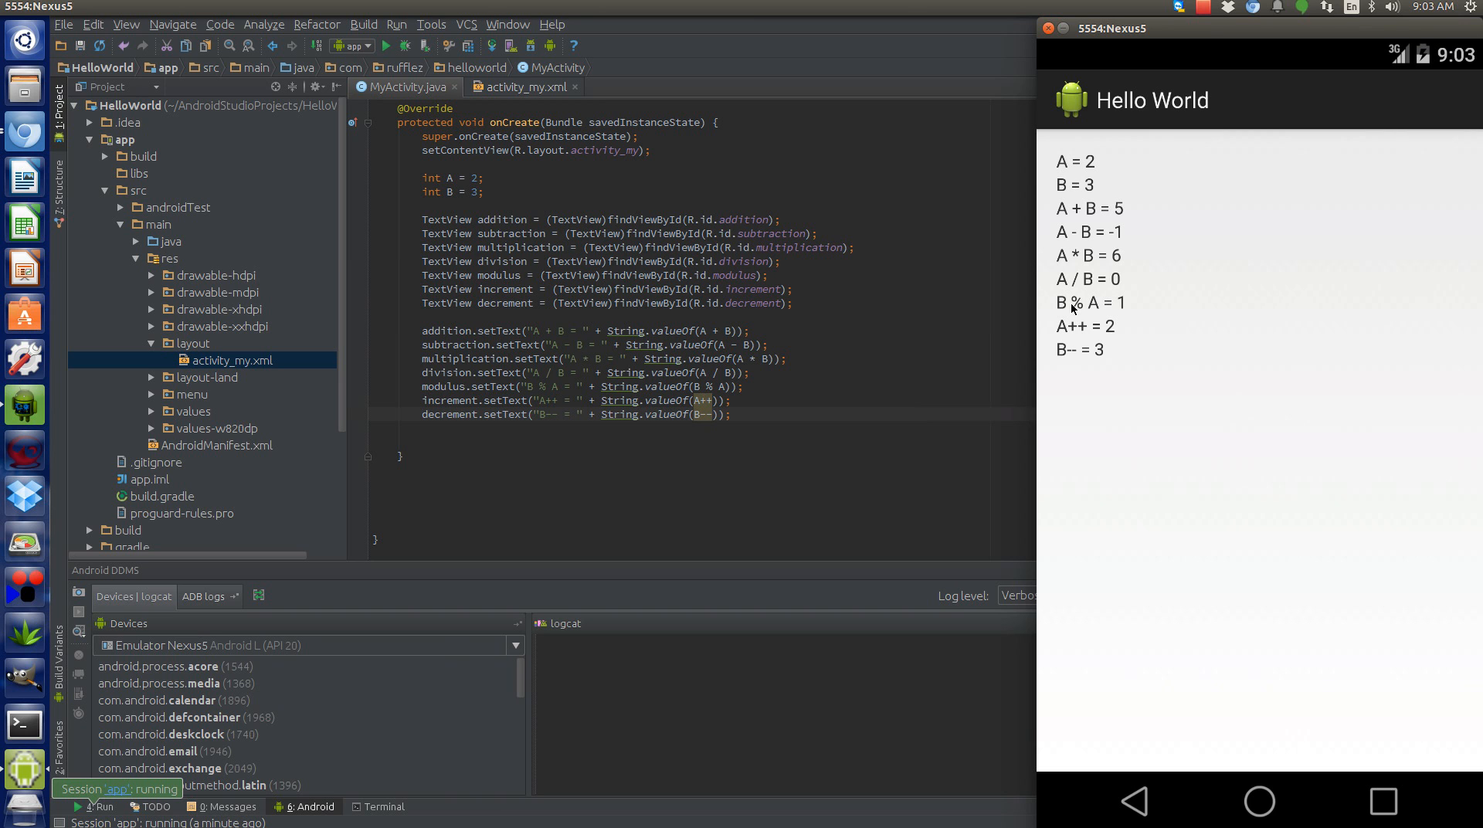
pyautogui.moveTo(1073, 305)
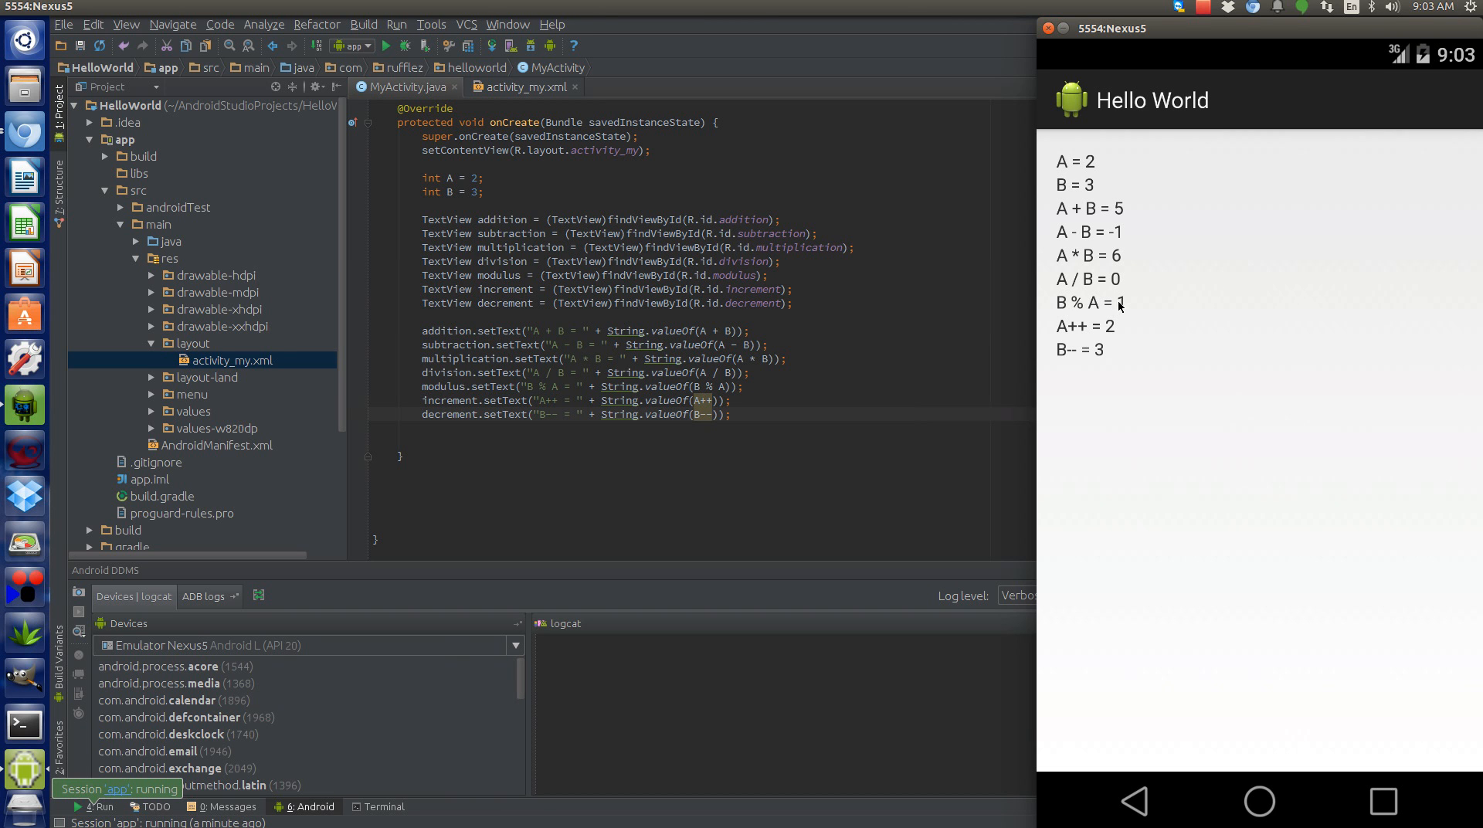
pyautogui.moveTo(1131, 307)
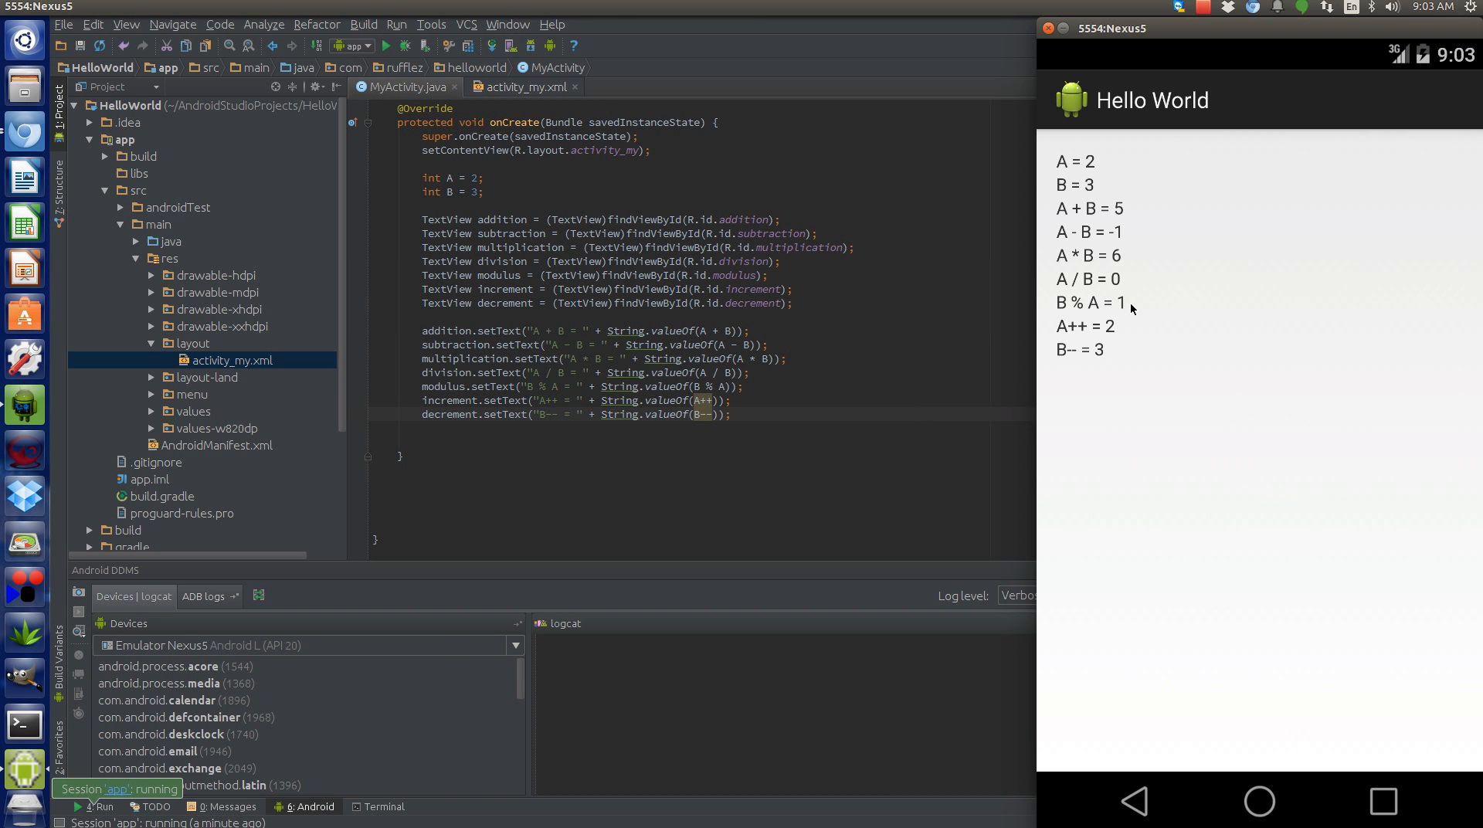
pyautogui.moveTo(1112, 328)
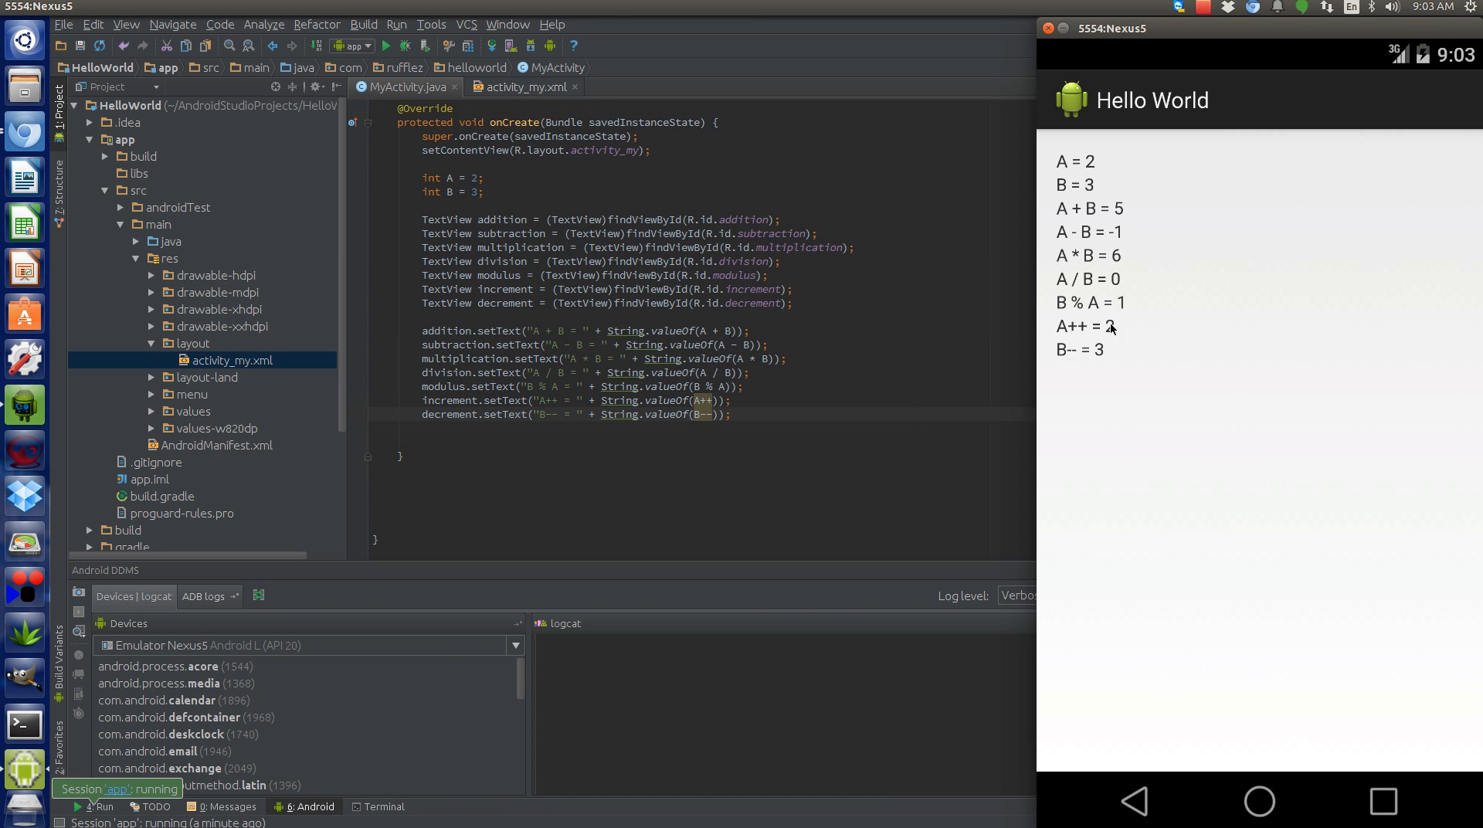
pyautogui.moveTo(1057, 334)
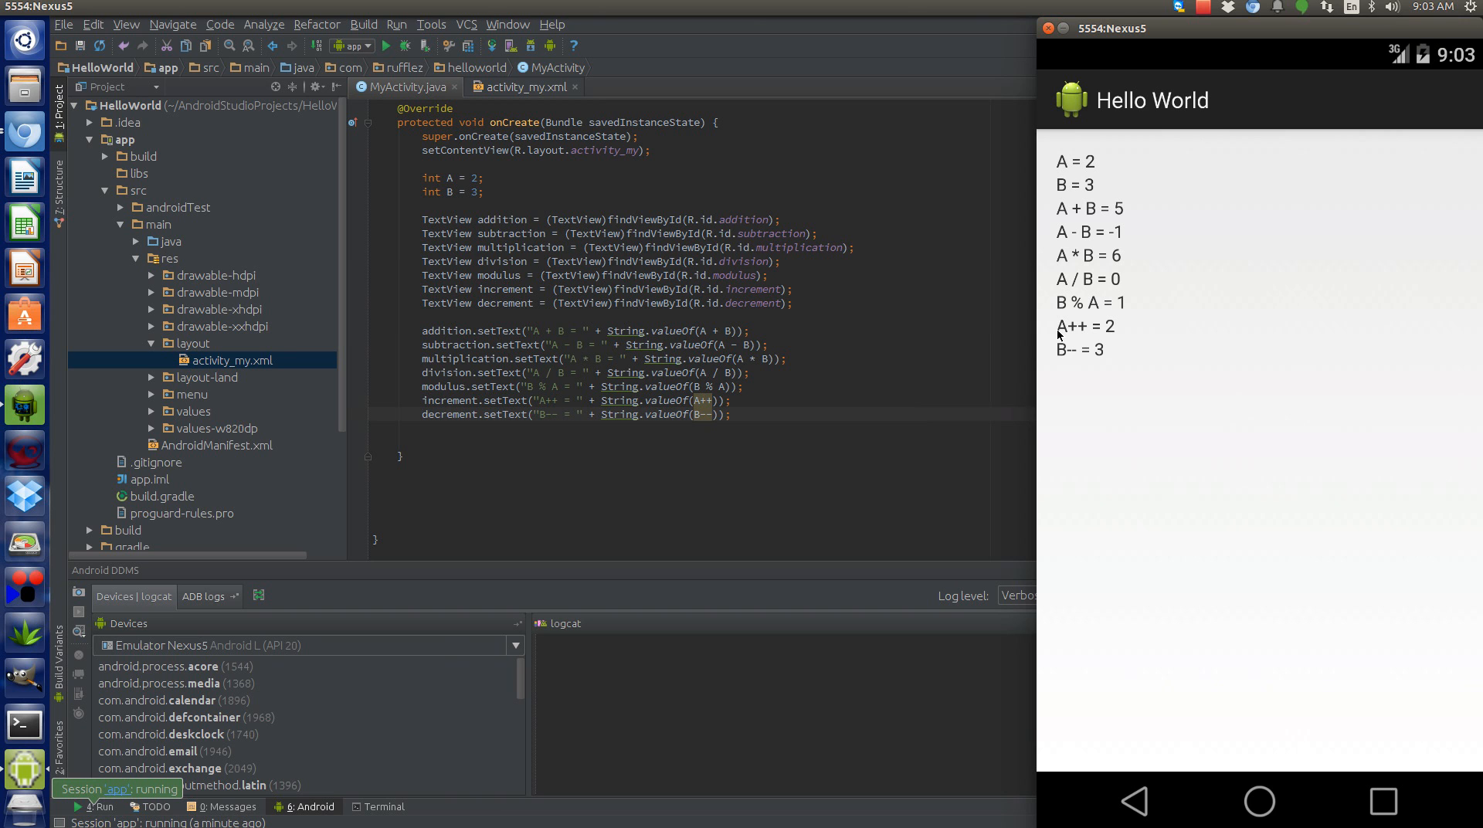
pyautogui.moveTo(1074, 335)
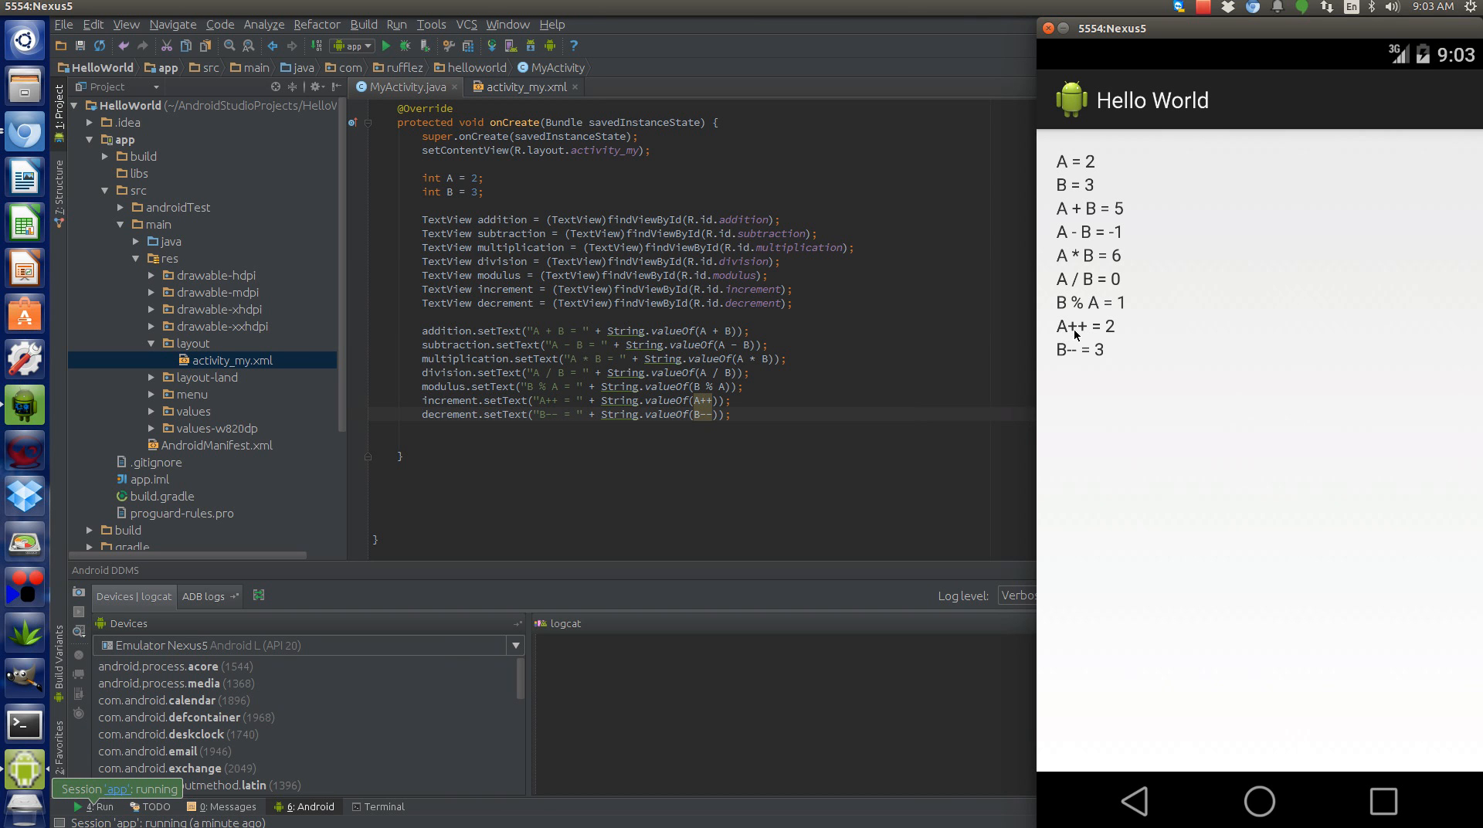
pyautogui.moveTo(1079, 335)
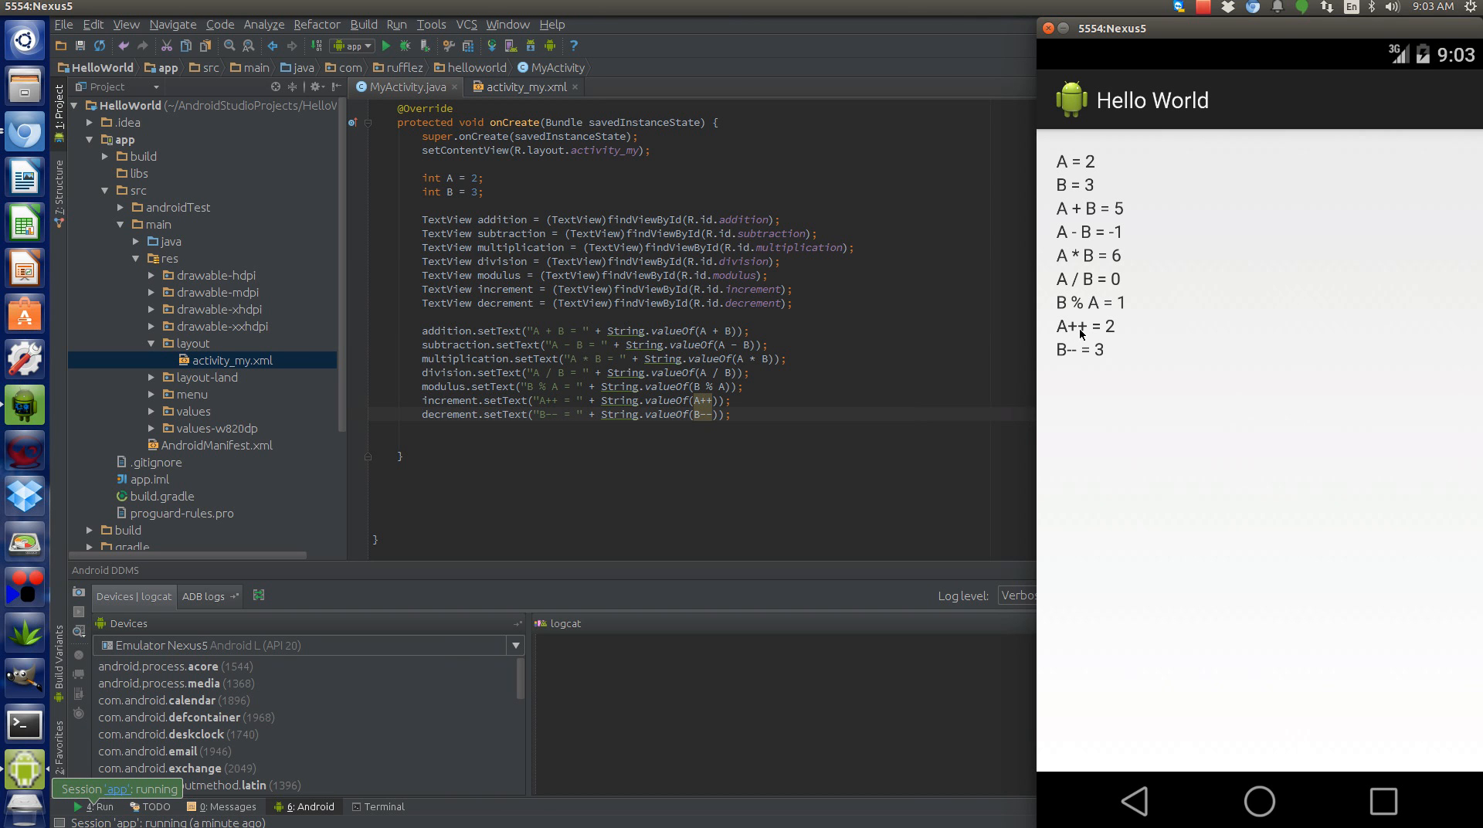
pyautogui.moveTo(1114, 330)
pyautogui.write('B--;')
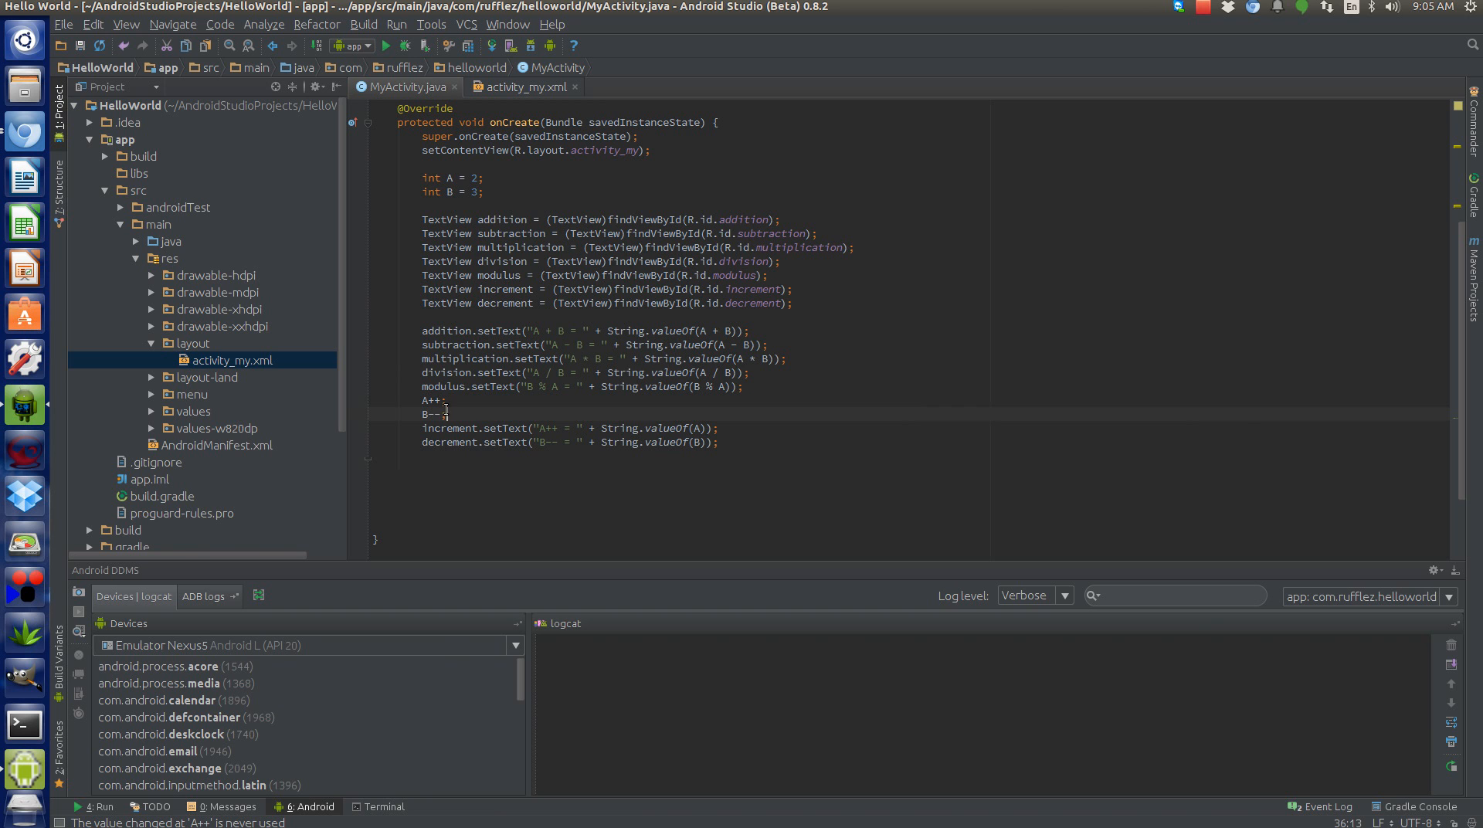
# - Rerun the app so the emulator shows A++ = 3 and B-- = 2
pyautogui.doubleClick(436, 414)
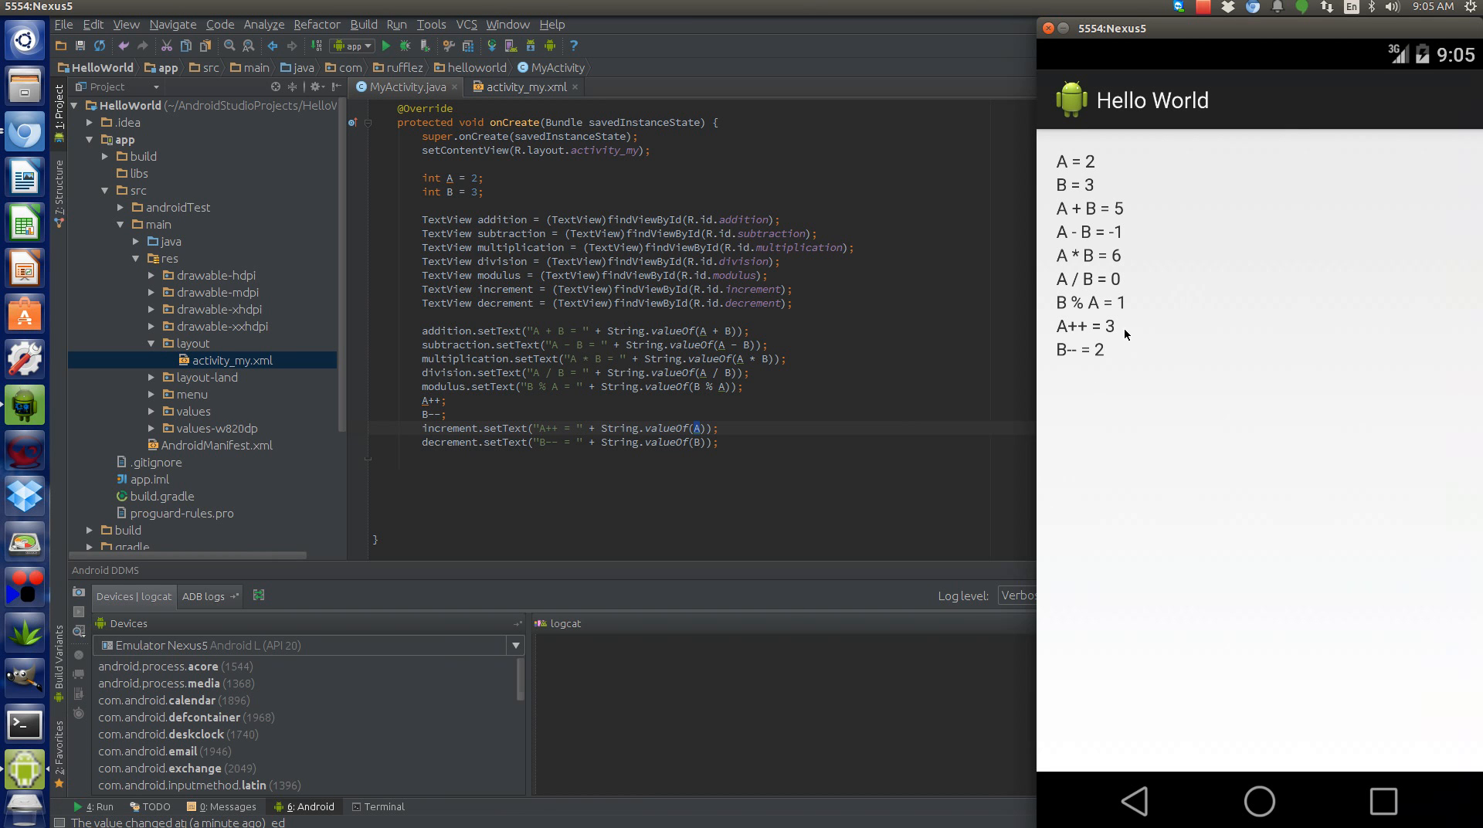
pyautogui.moveTo(1109, 312)
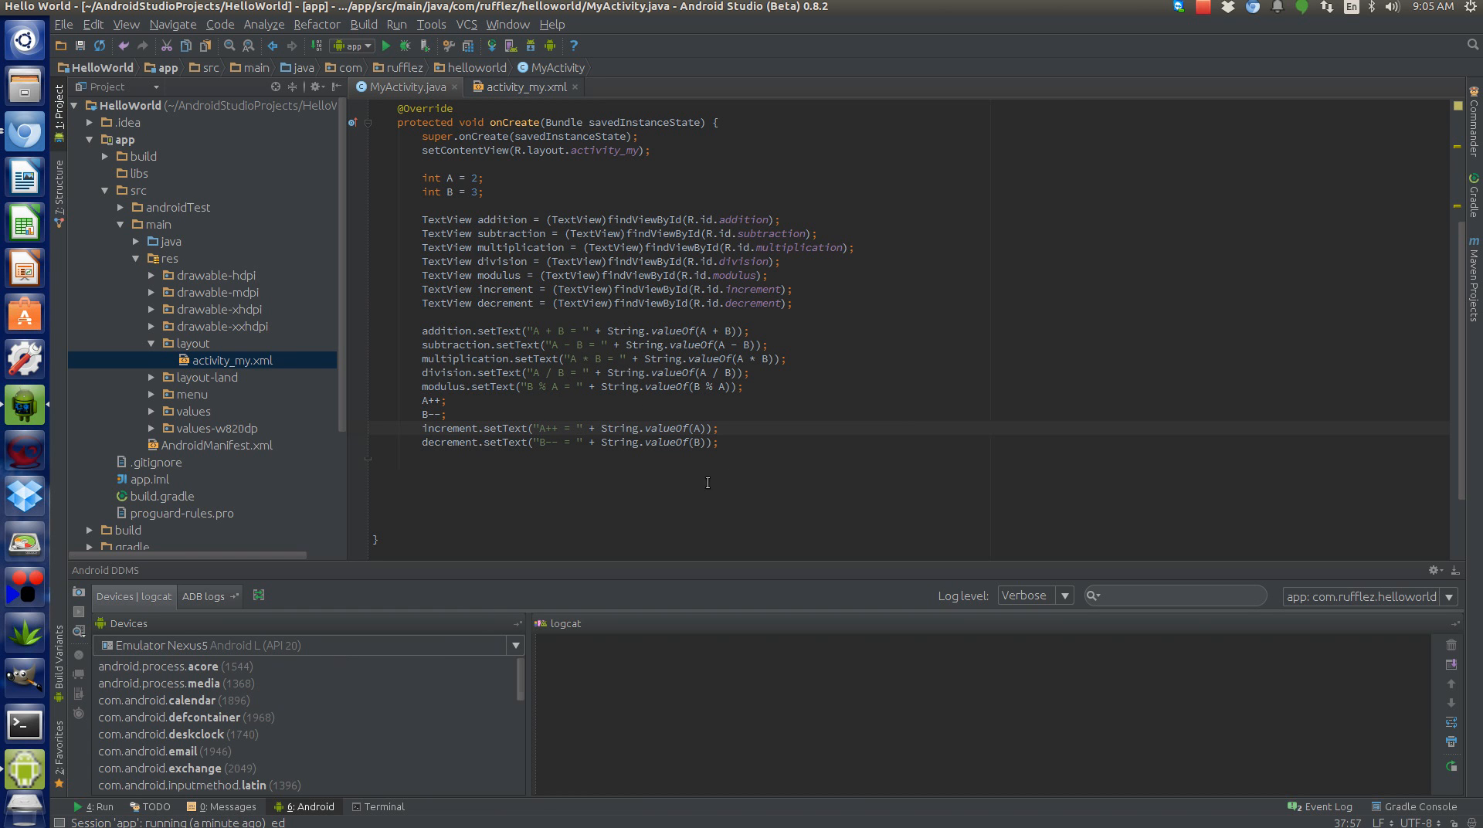
pyautogui.moveTo(584, 441)
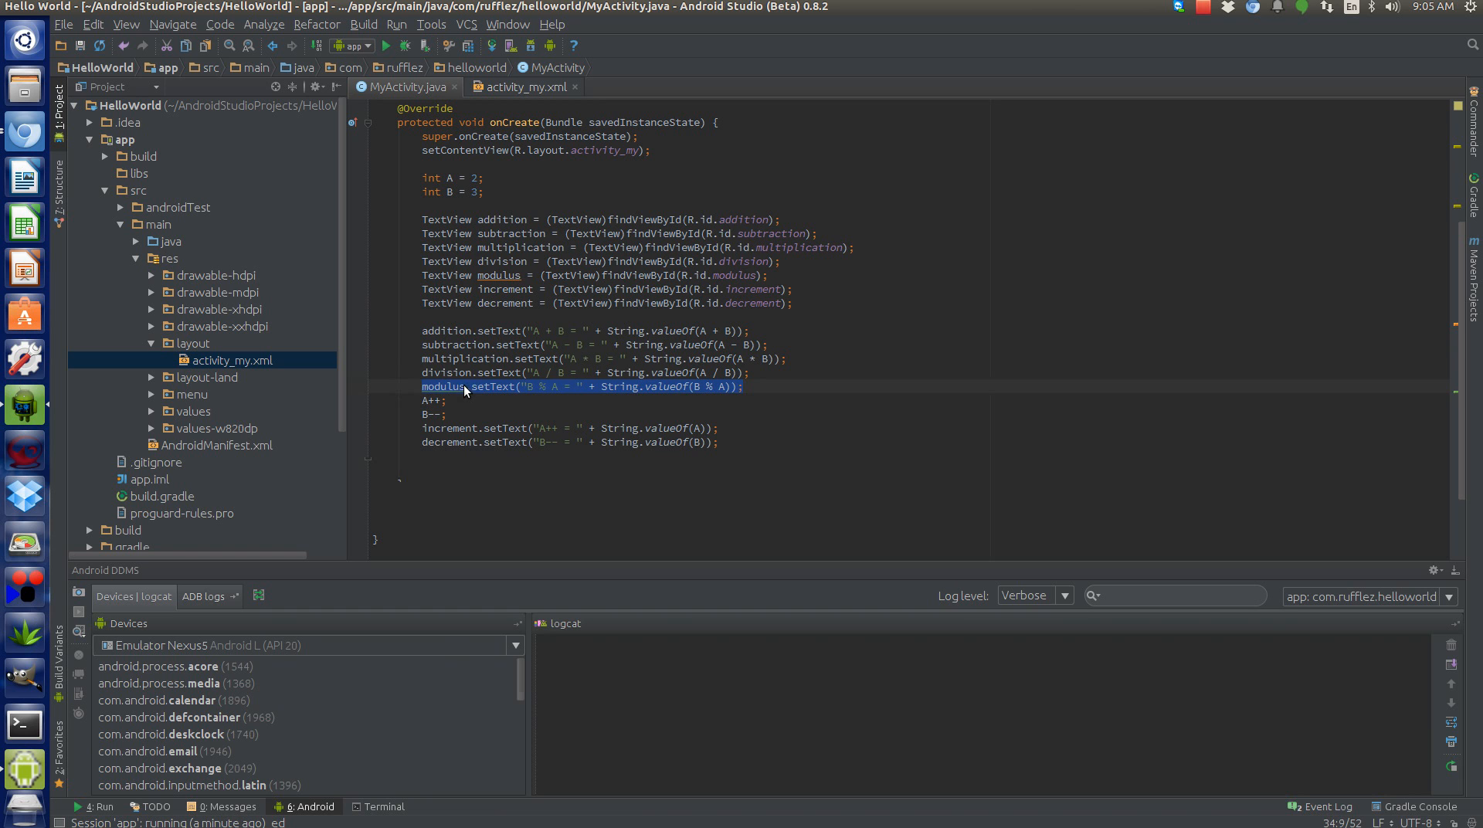
pyautogui.moveTo(467, 398)
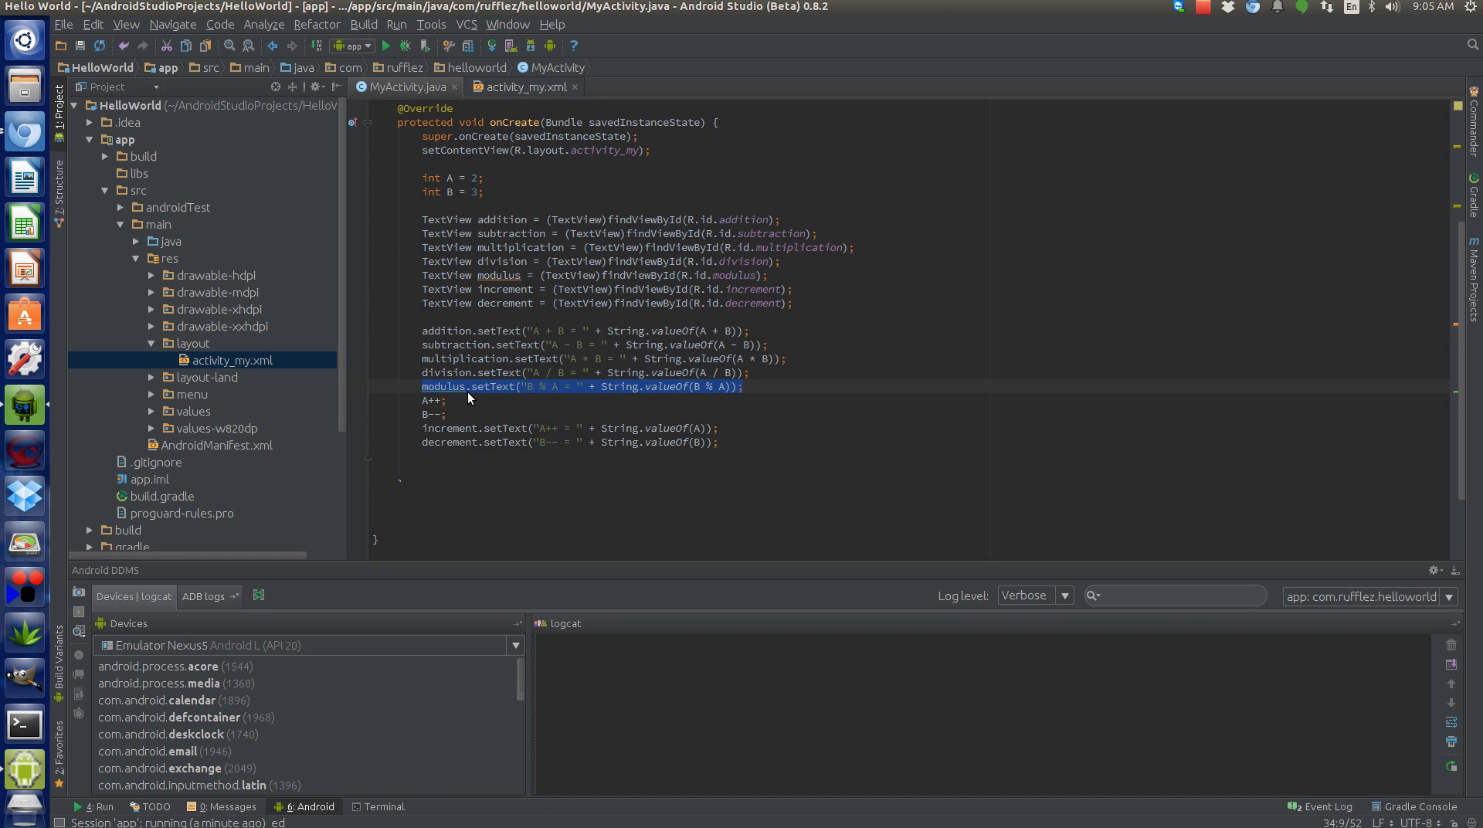
pyautogui.click(471, 386)
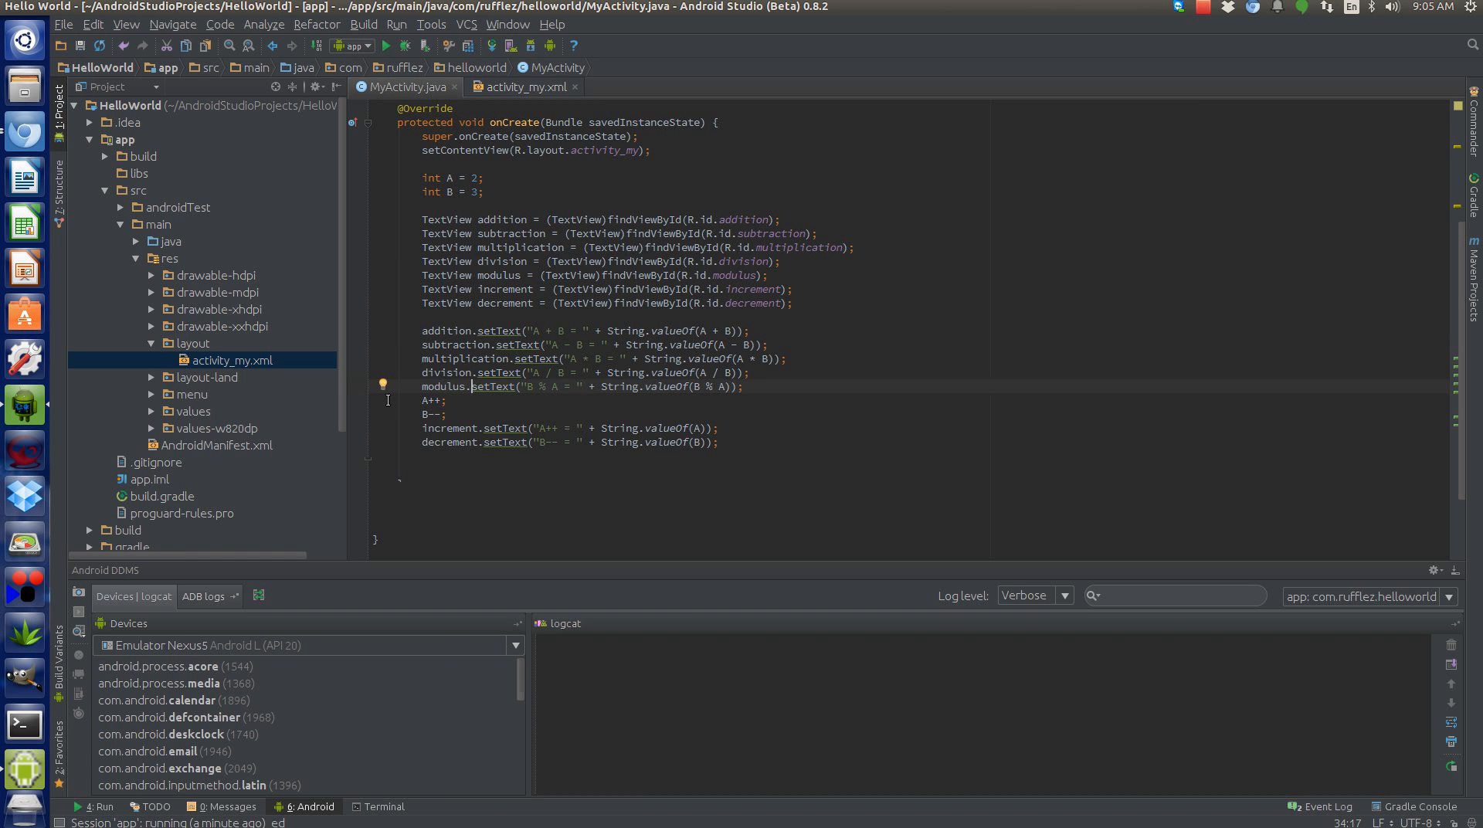